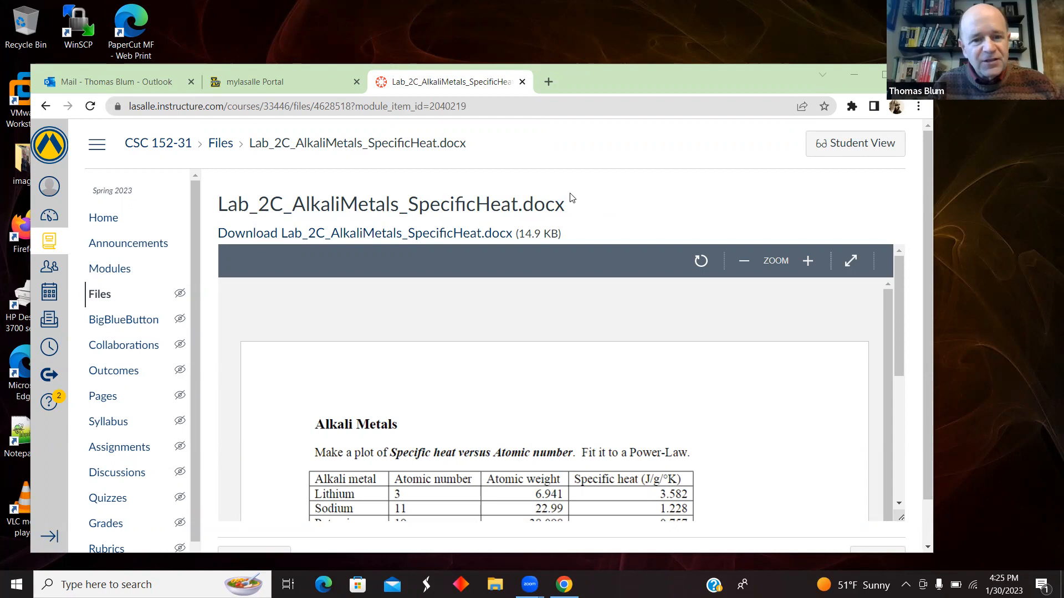
Scroll the Lab_2C document preview down to the Alkali Metals data table.
scroll(down, 3)
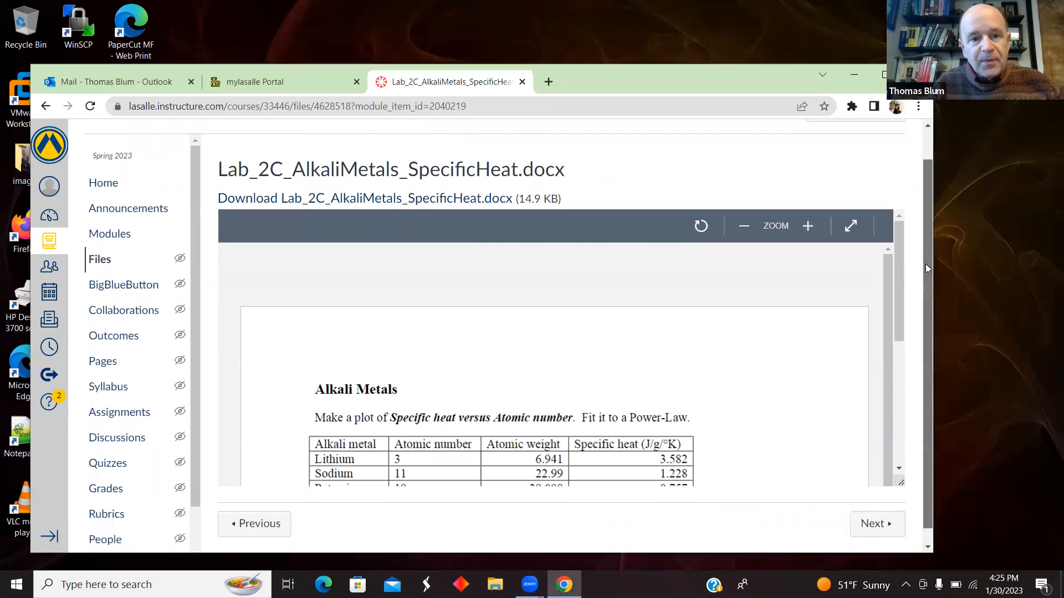
scroll(down, 3)
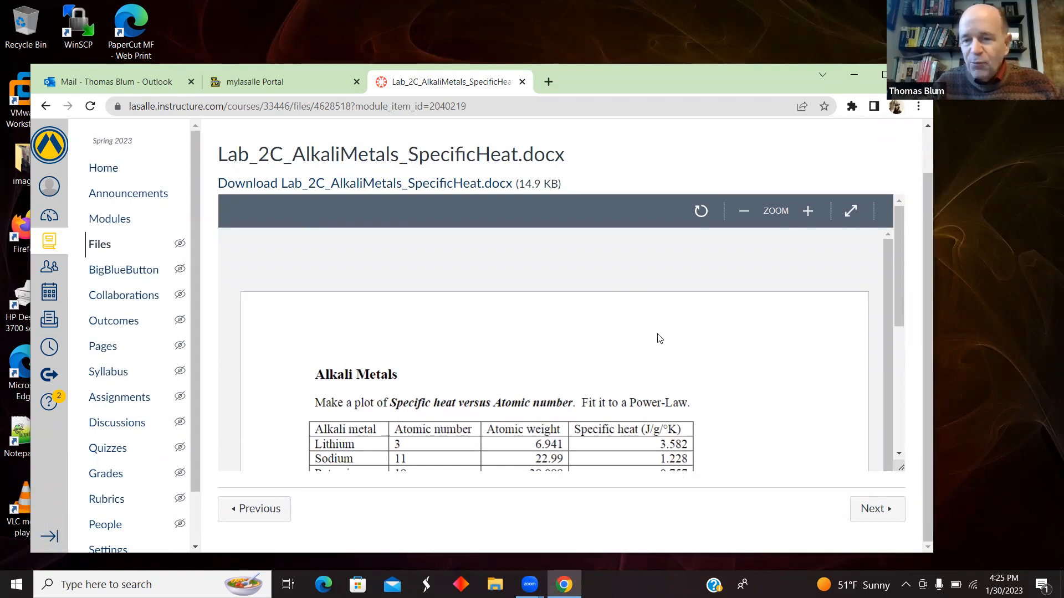
mouse_move(377, 183)
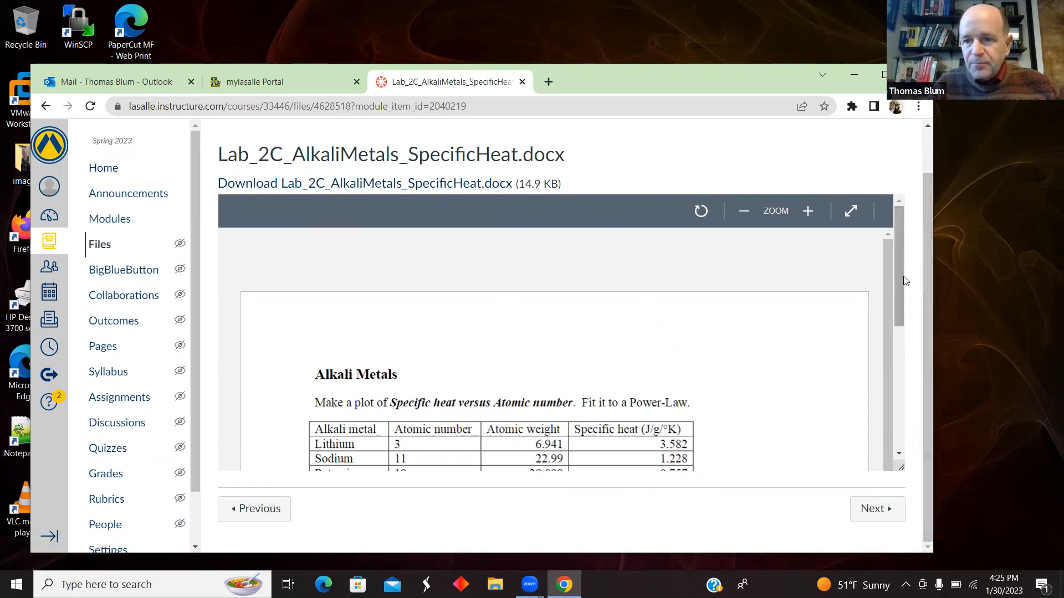
scroll(down, 3)
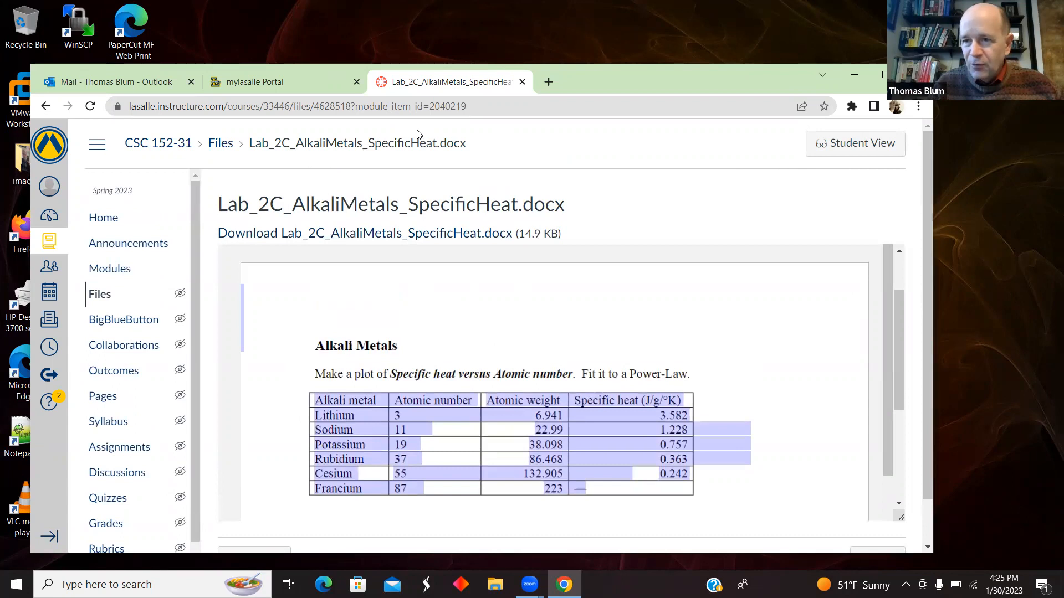
mouse_move(442, 152)
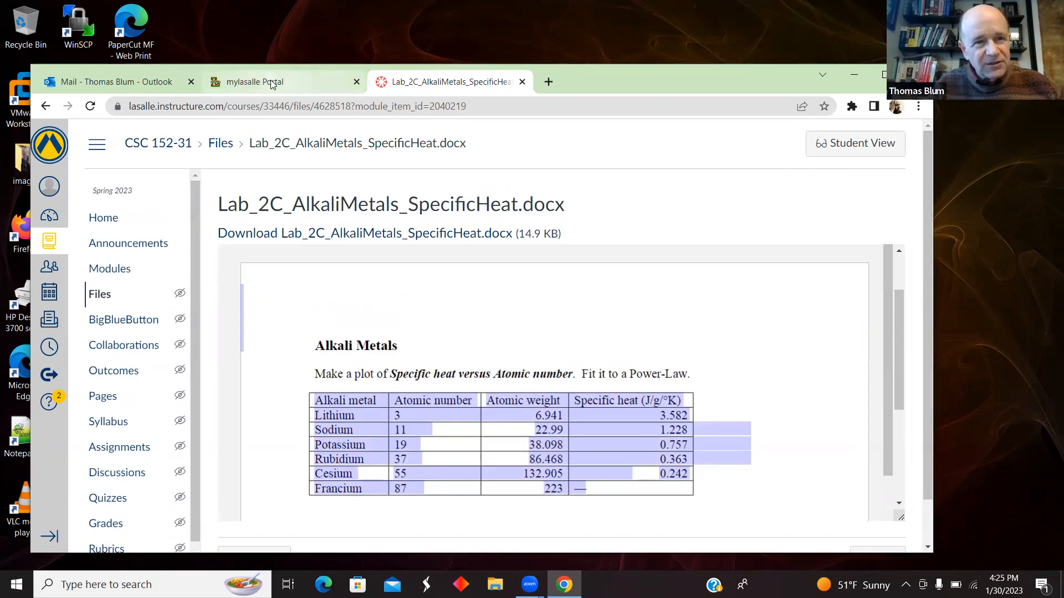
Launch Excel from the Microsoft 365 portal in a new browser tab.
click(255, 80)
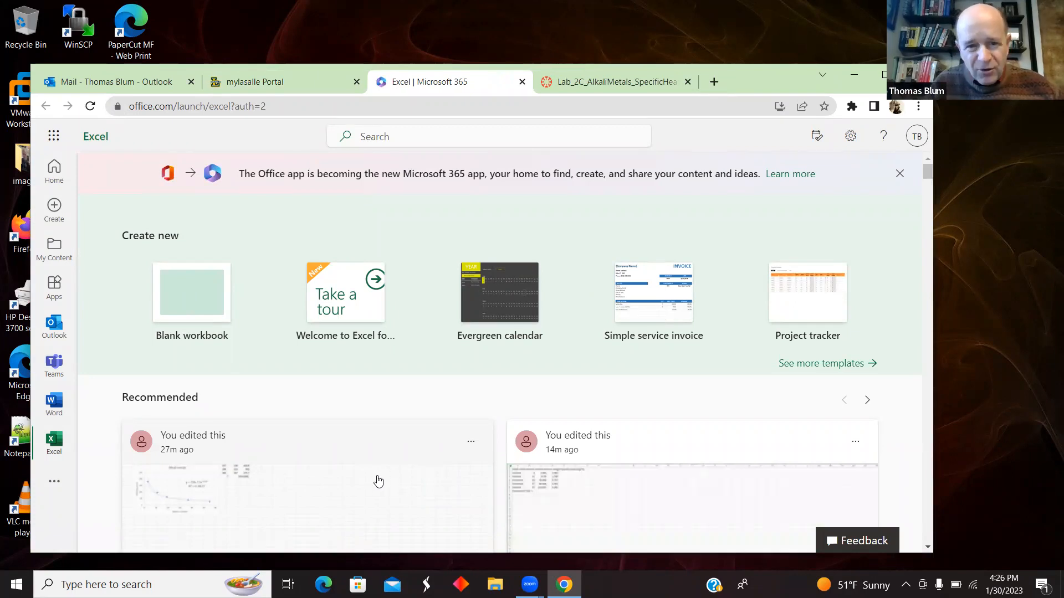
mouse_move(371, 483)
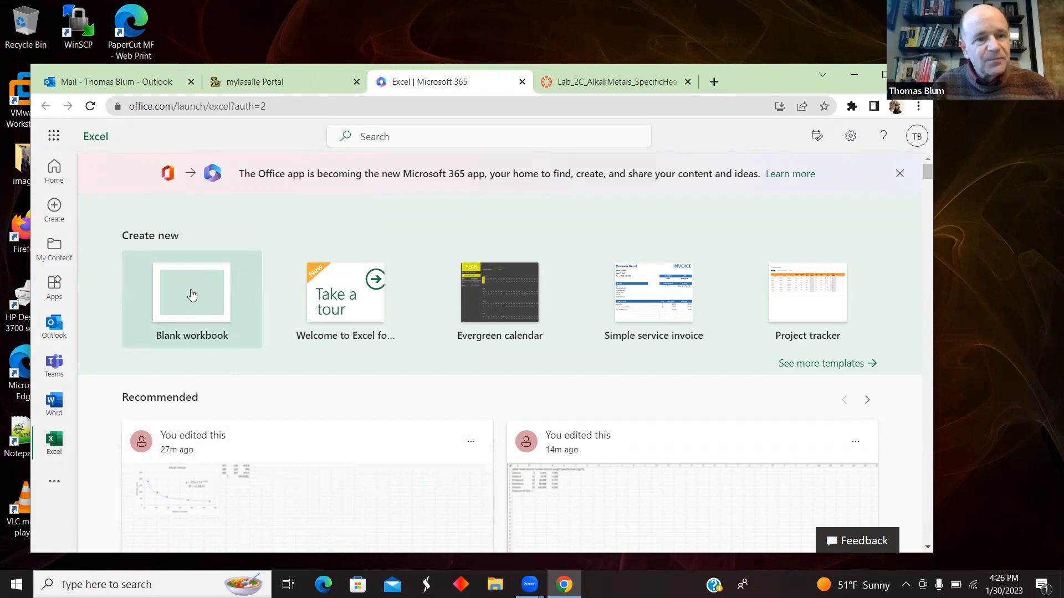
Create a blank workbook and paste the alkali metals table into cell A1.
click(192, 293)
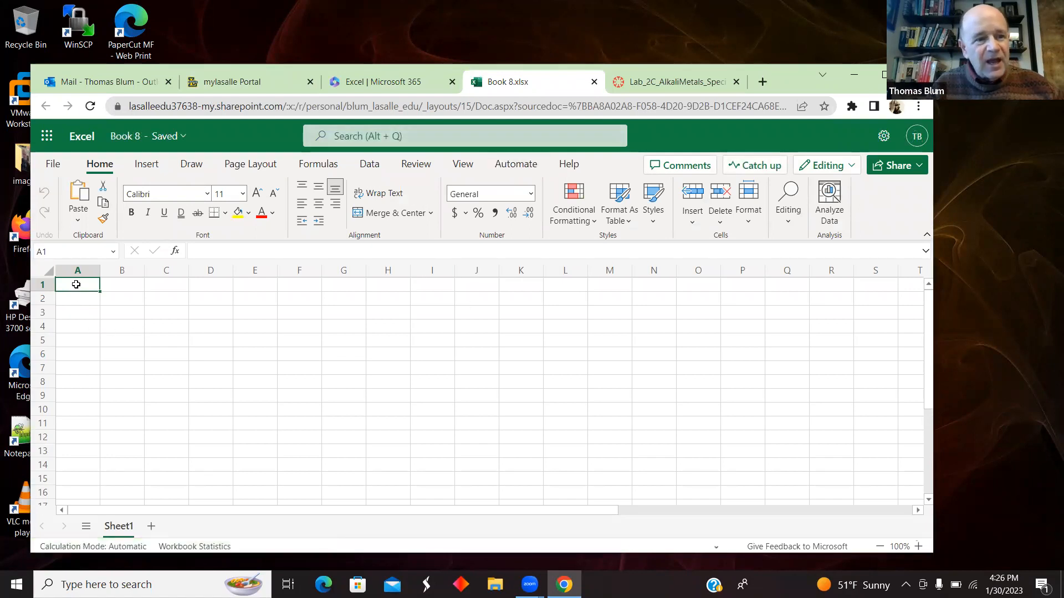
right_click(78, 285)
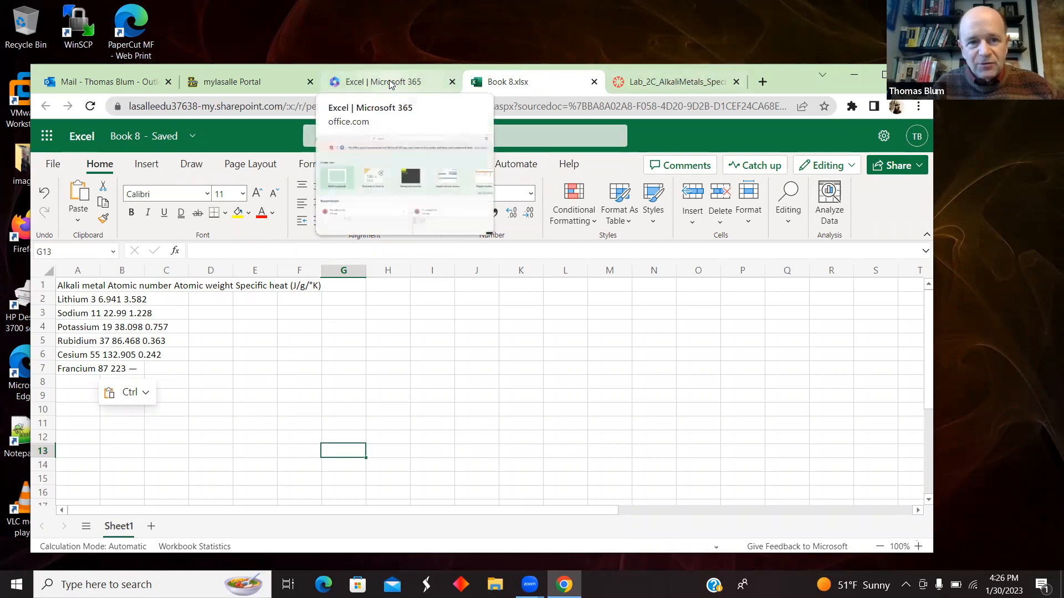
Switch between the workbook and the Lab_2C document to check the pasted table.
click(669, 81)
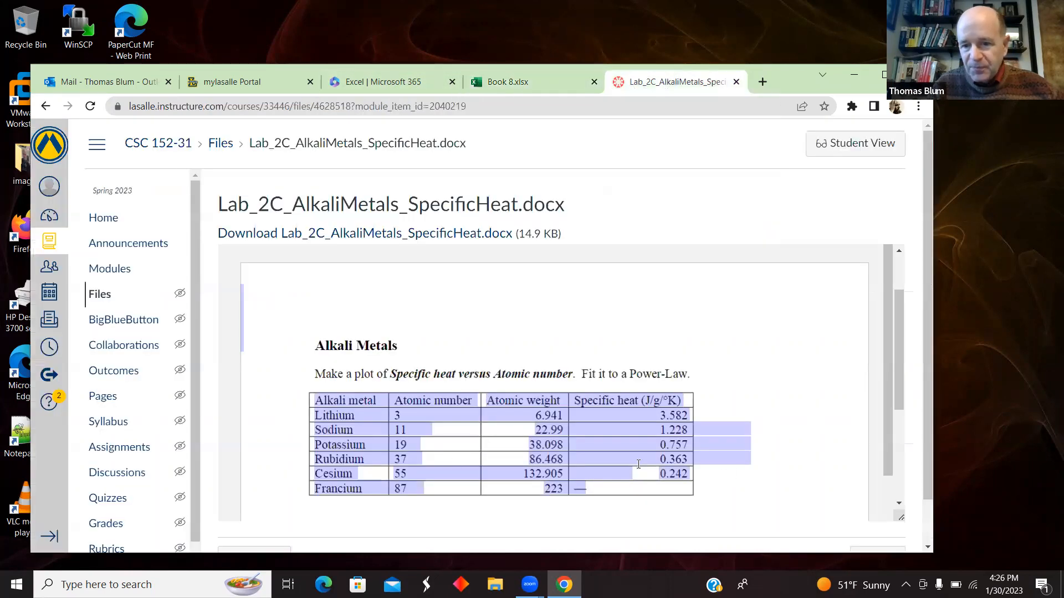
click(533, 81)
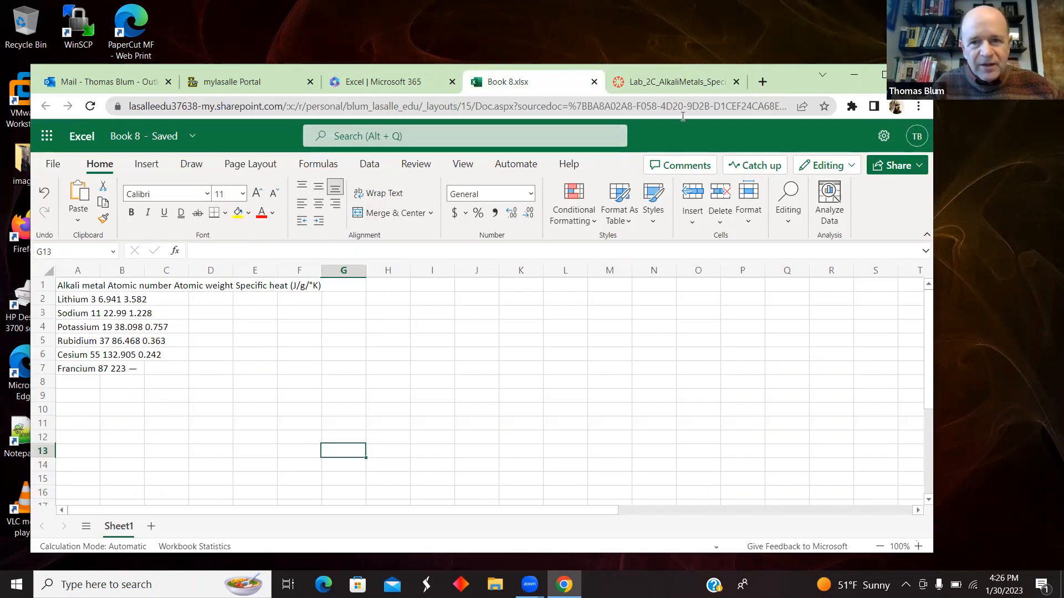
click(675, 81)
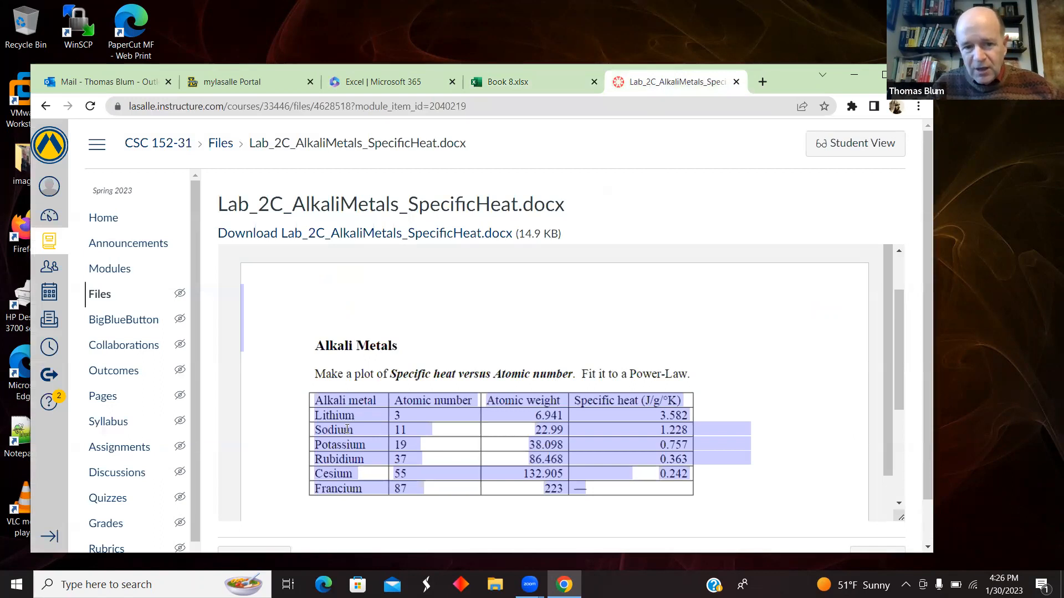
mouse_move(113, 456)
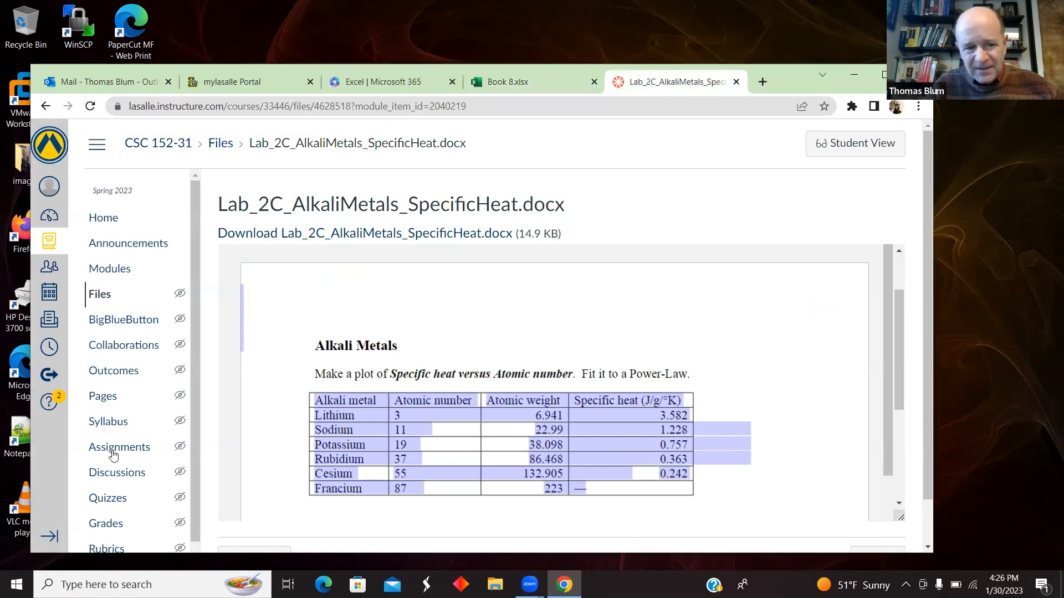
click(533, 81)
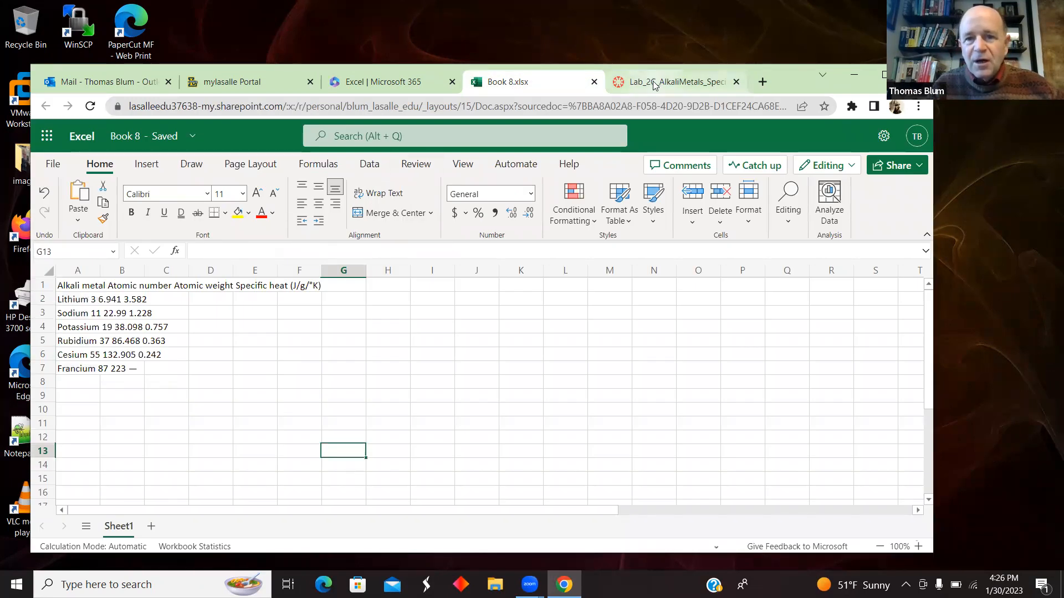
click(672, 81)
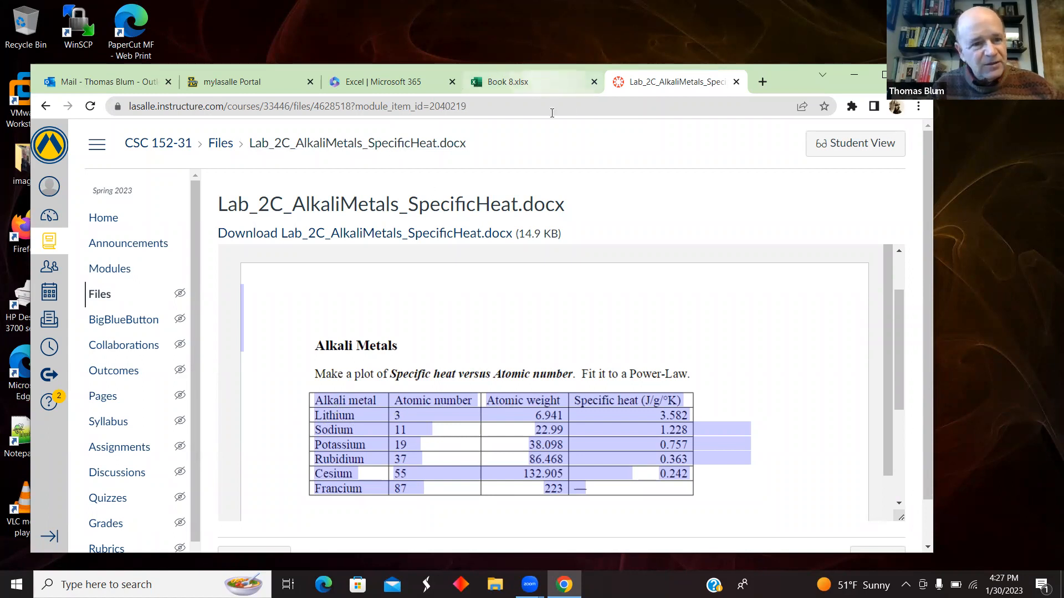
Split rows A2:A7 into columns at spaces using Data > Text to Columns.
click(533, 81)
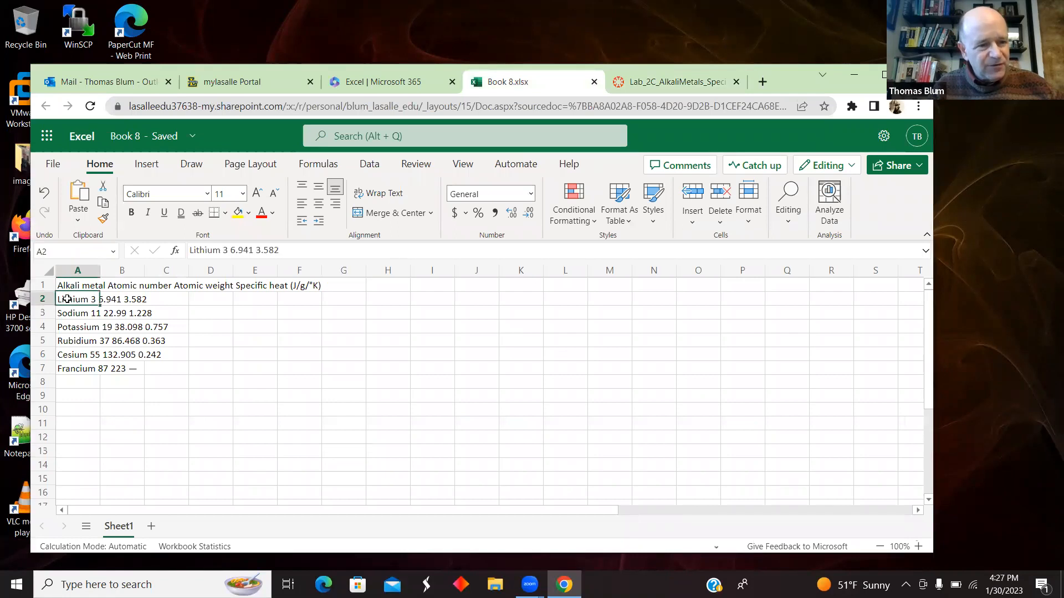
drag(76, 299, 76, 368)
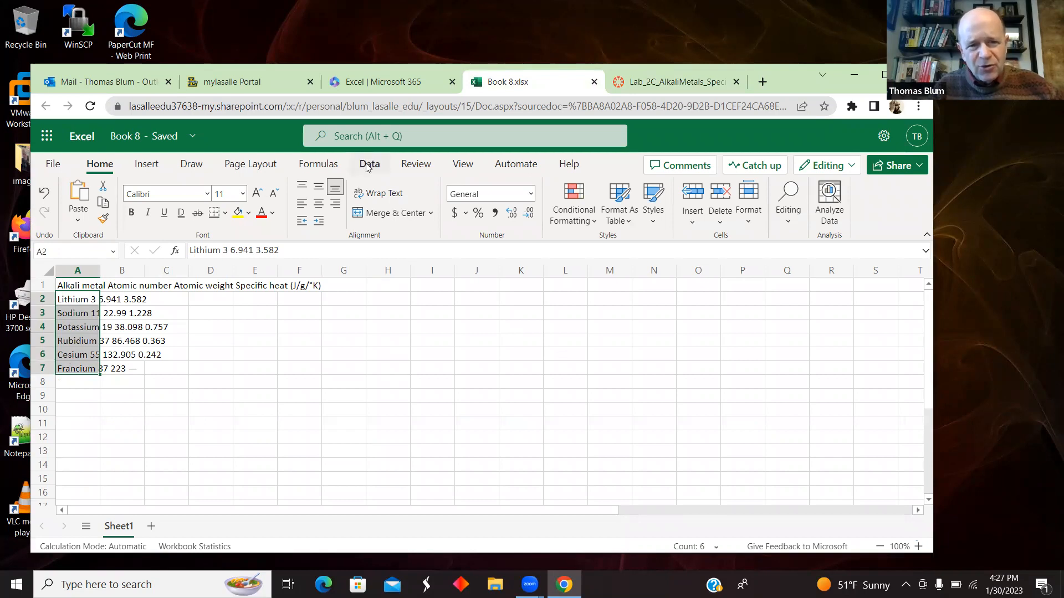
click(369, 164)
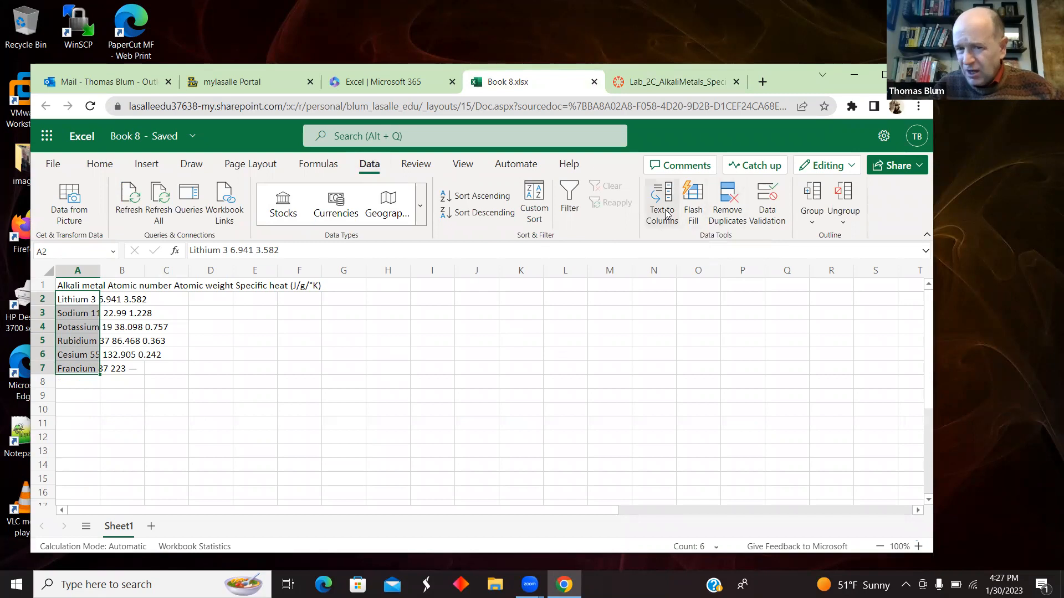
click(660, 204)
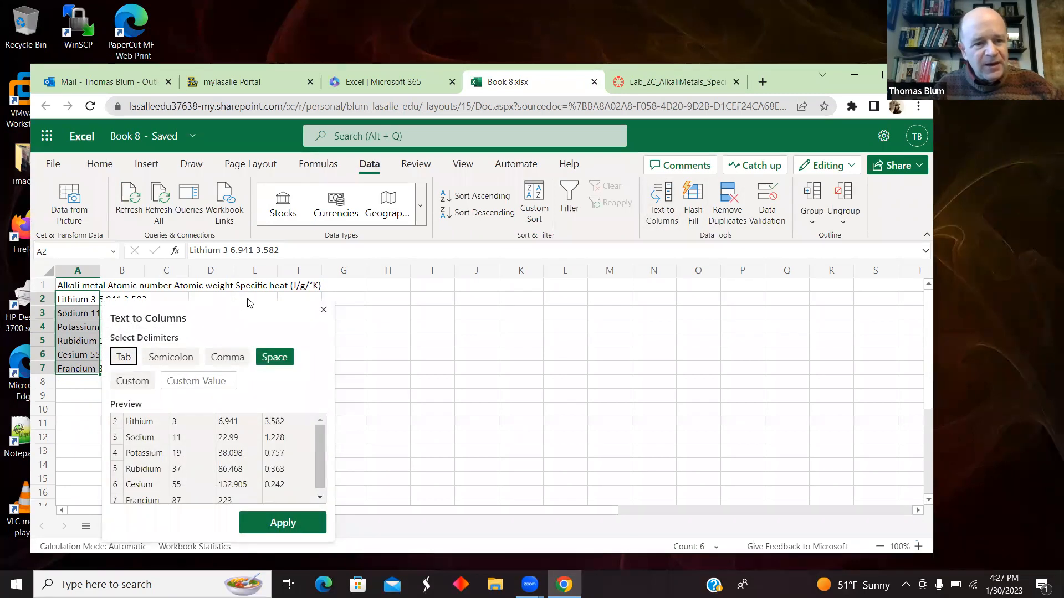
mouse_move(155, 382)
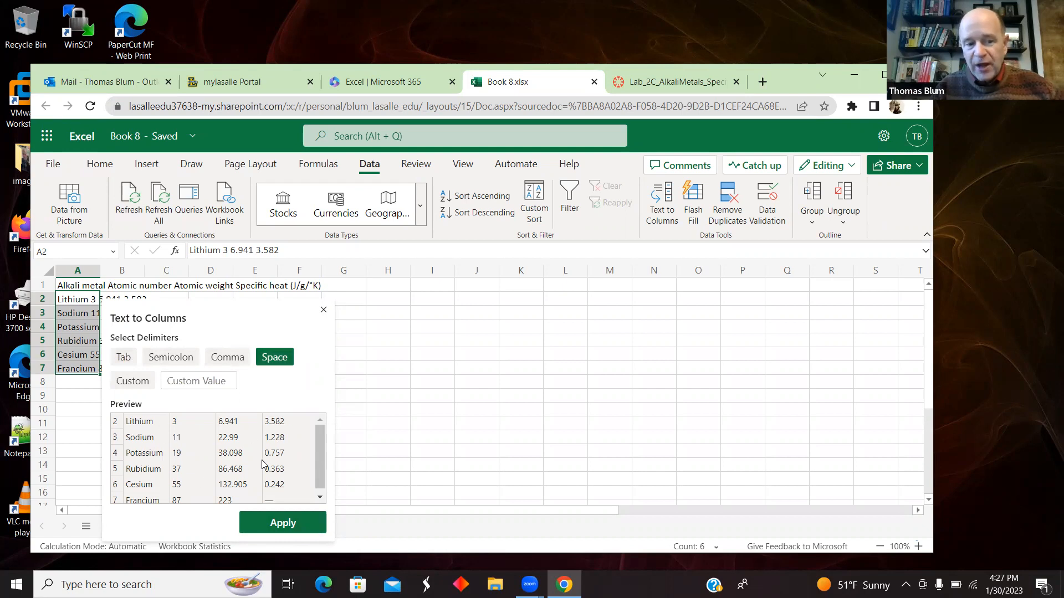
mouse_move(312, 543)
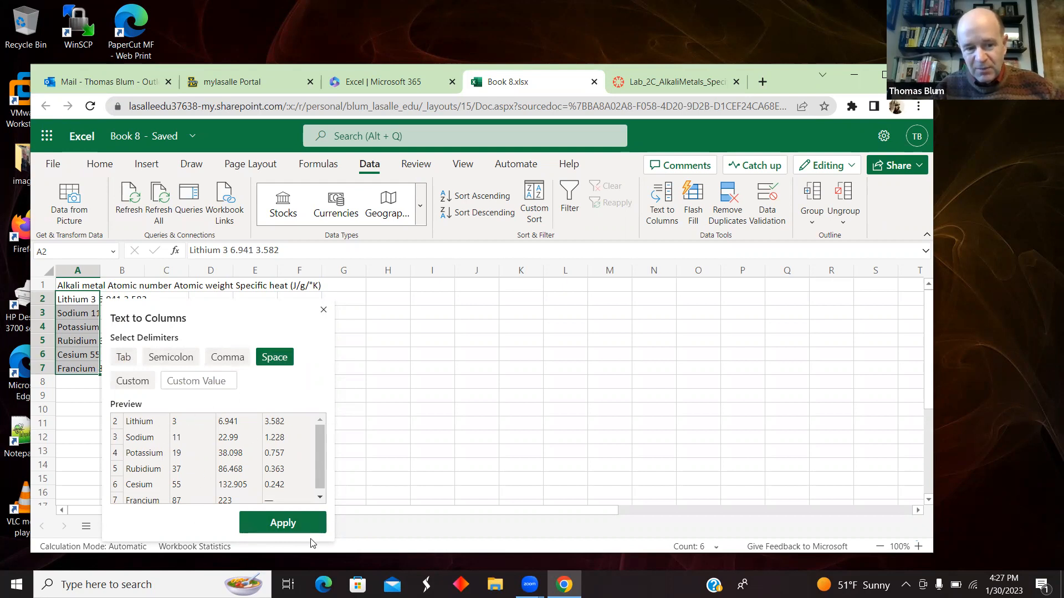
click(282, 522)
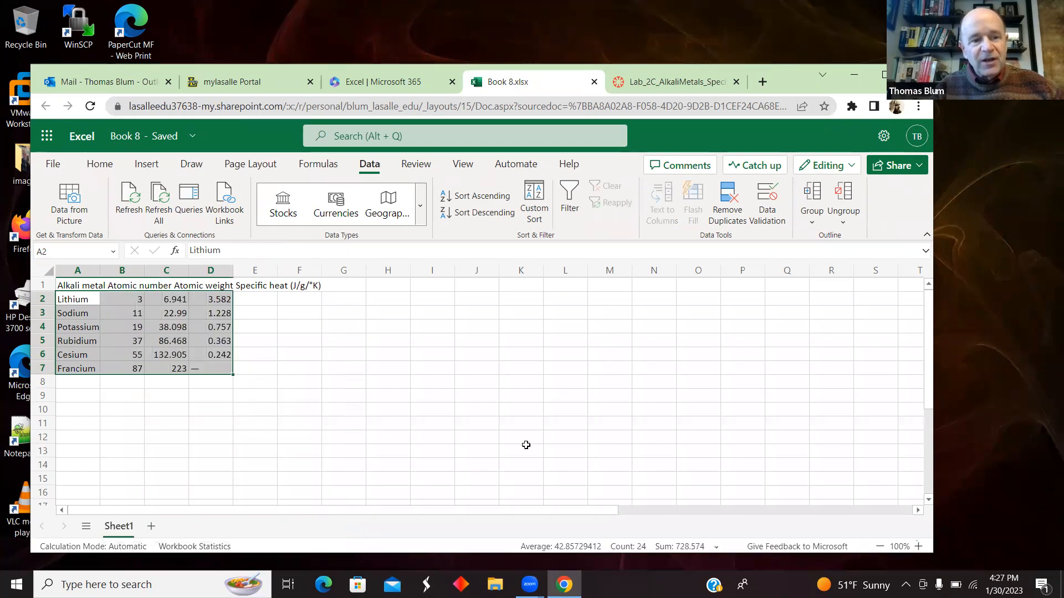
click(521, 450)
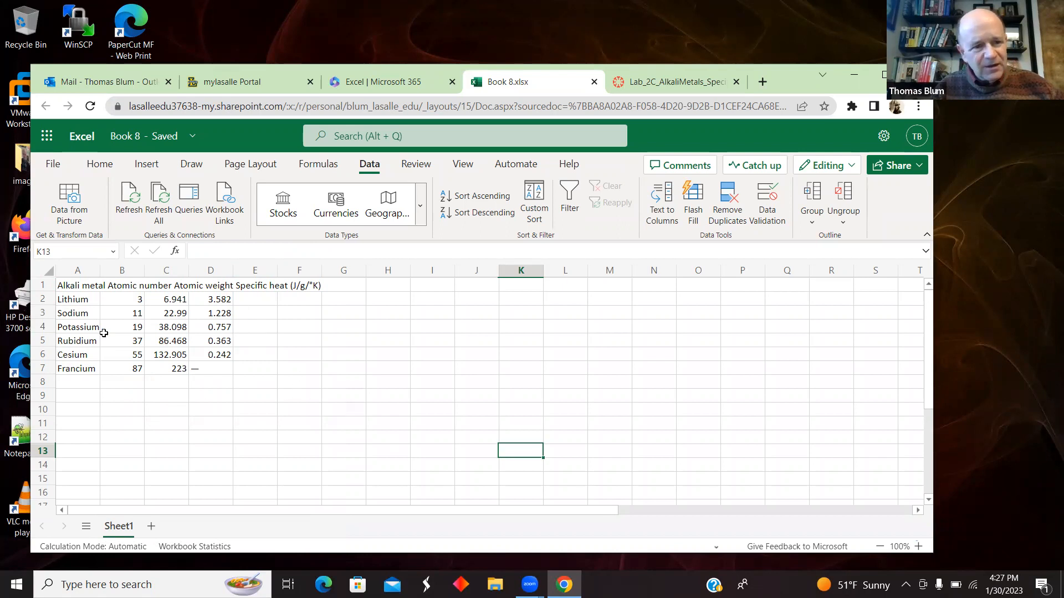
mouse_move(307, 379)
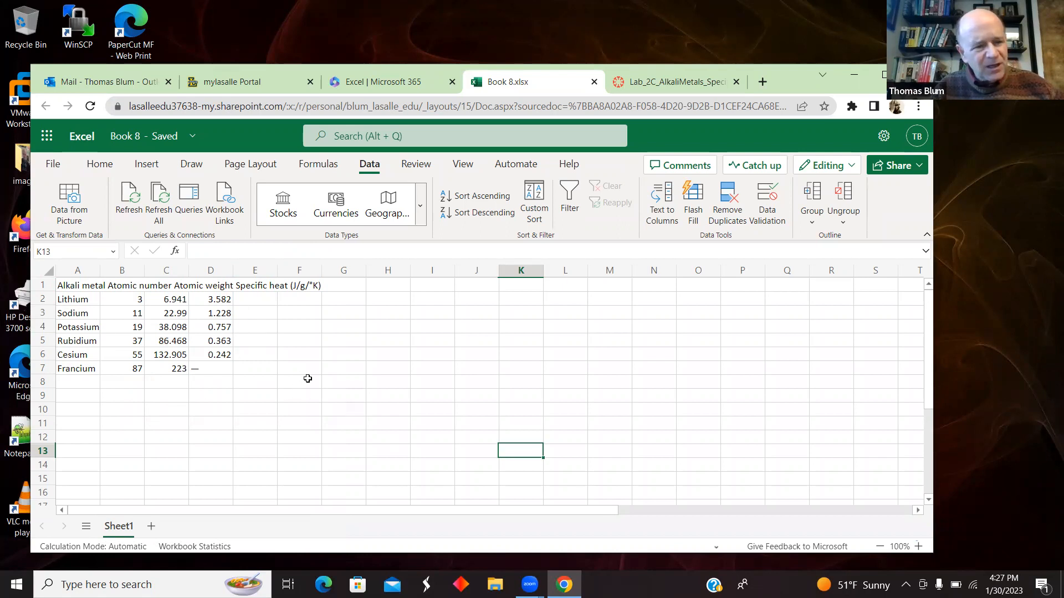
mouse_move(469, 359)
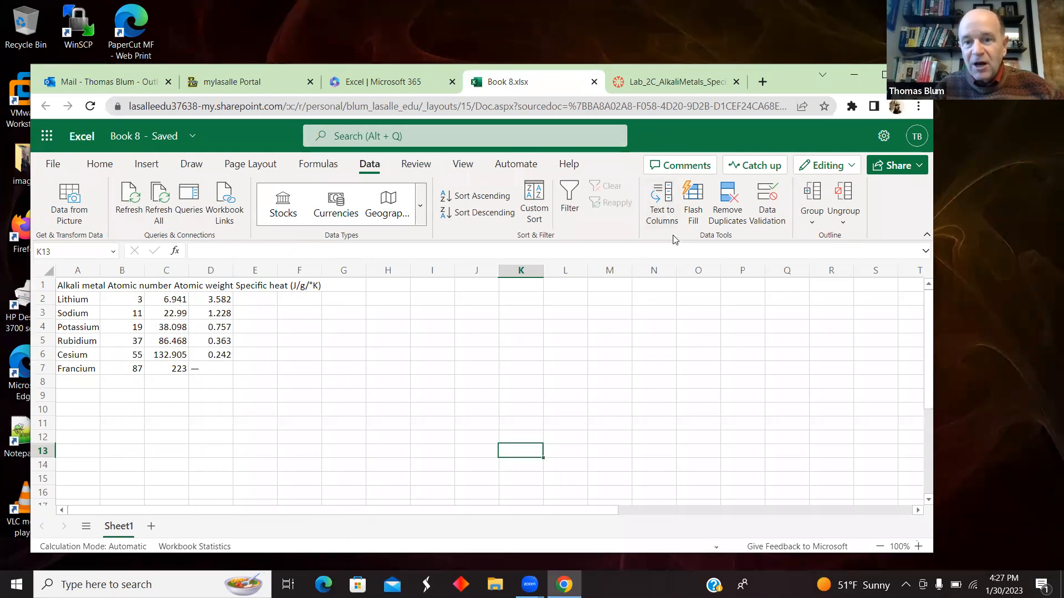
mouse_move(226, 414)
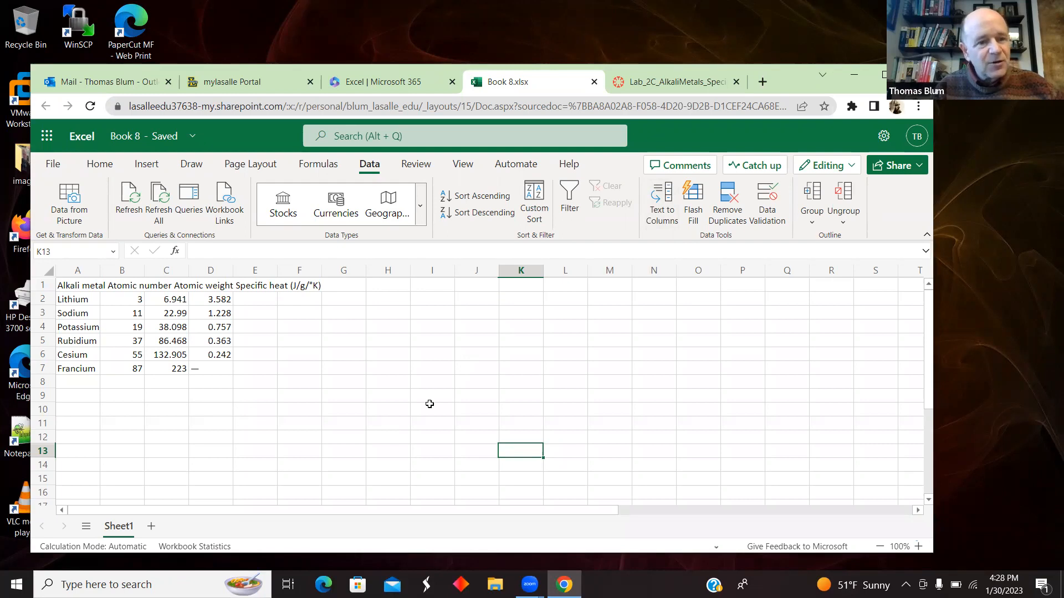
mouse_move(445, 404)
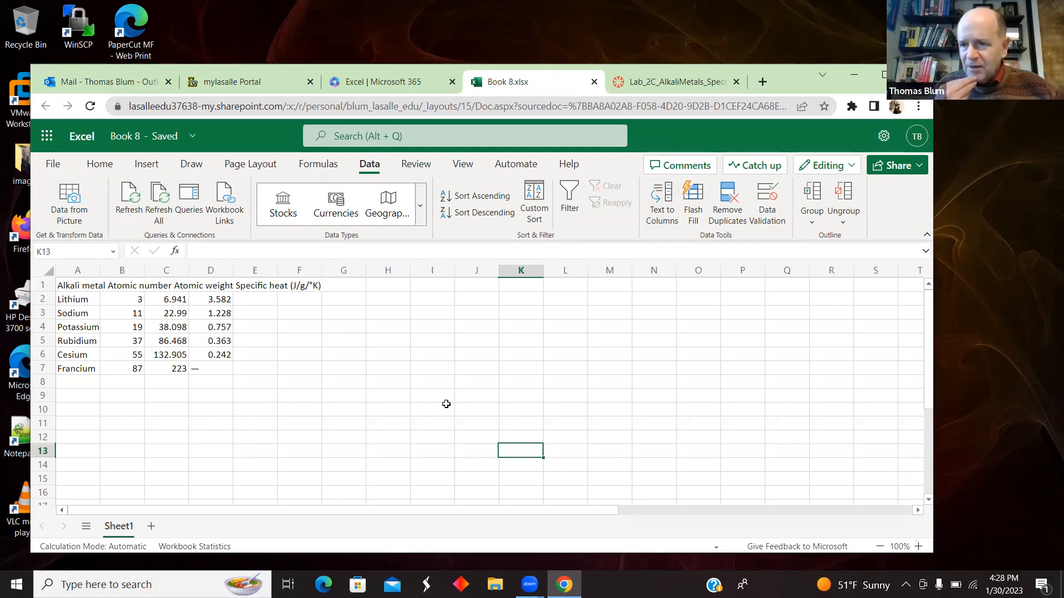
mouse_move(449, 393)
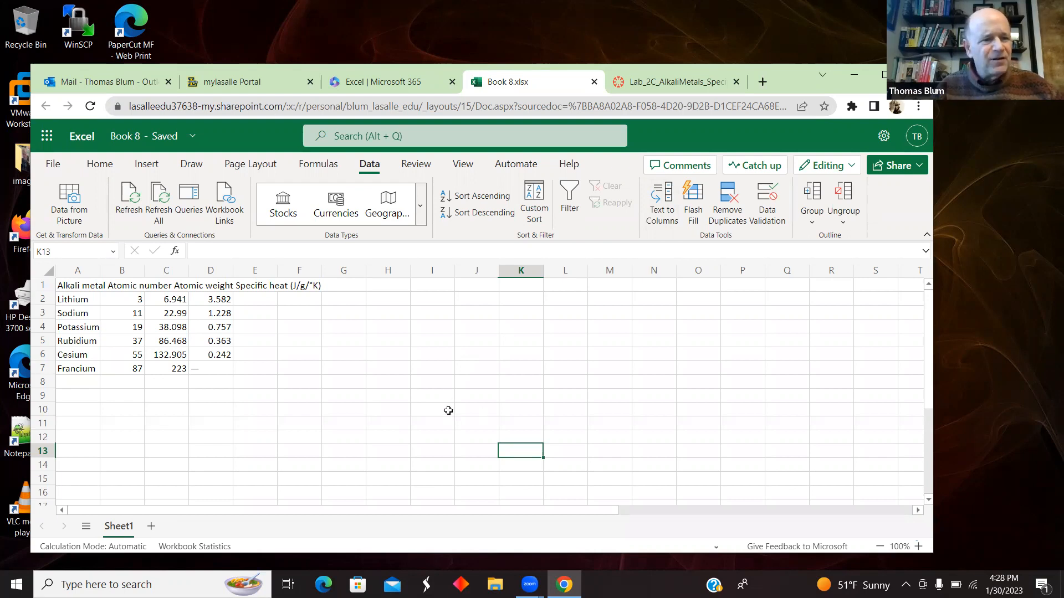
mouse_move(225, 410)
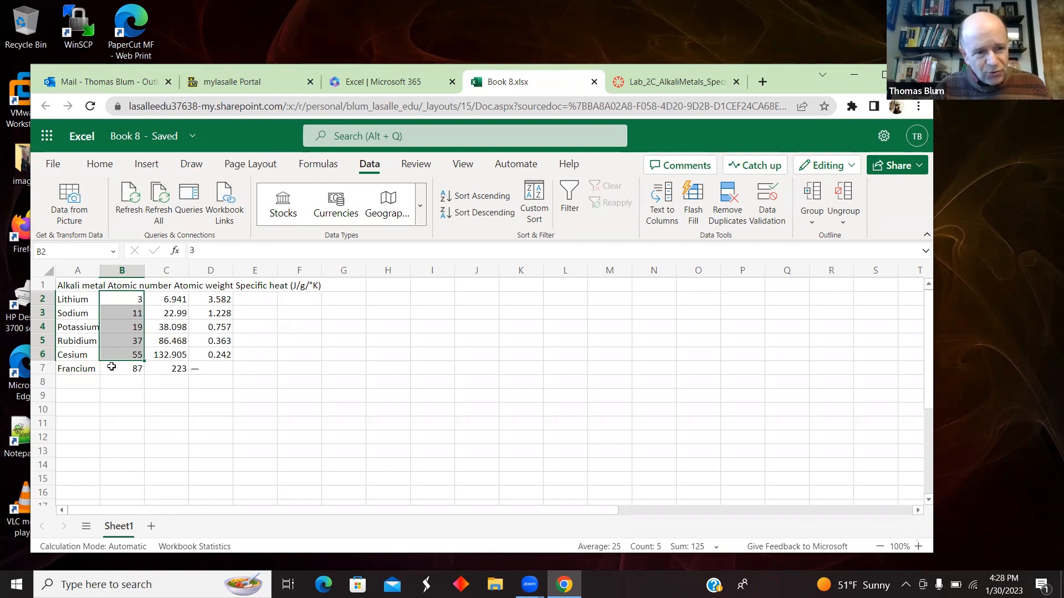
mouse_move(265, 356)
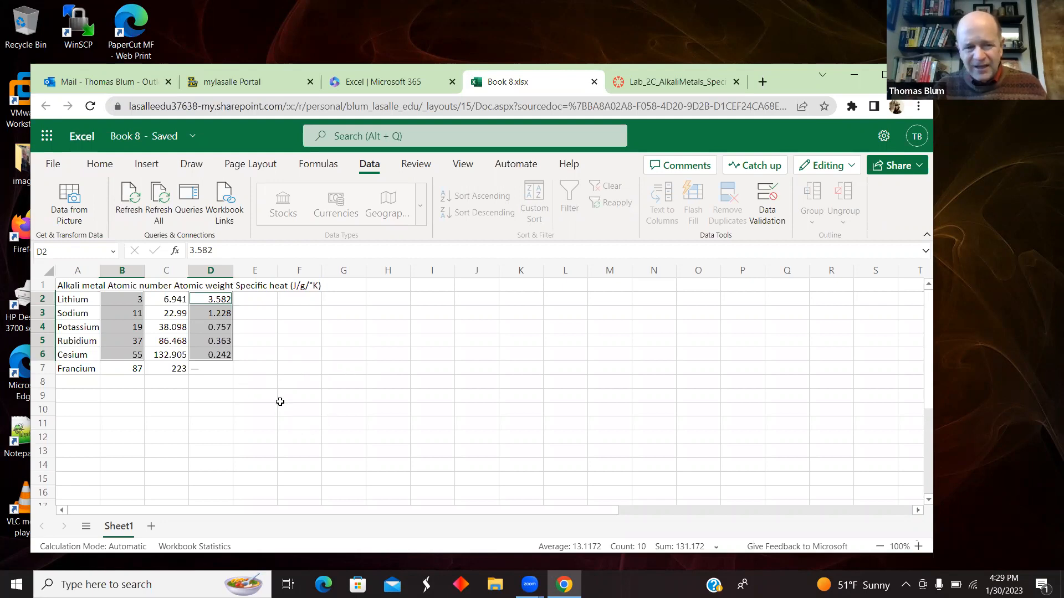
mouse_move(380, 446)
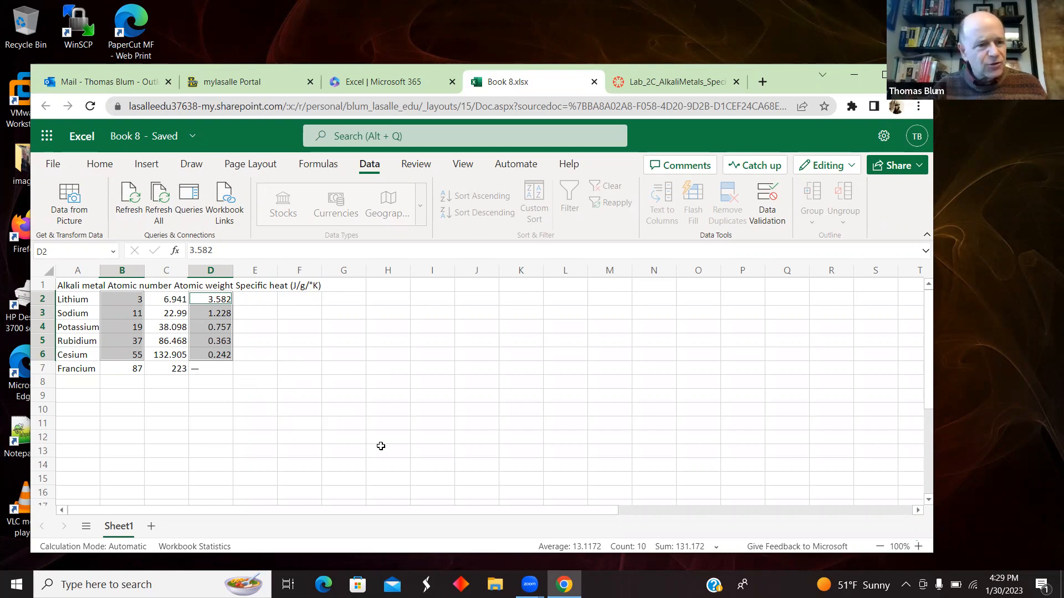
mouse_move(314, 401)
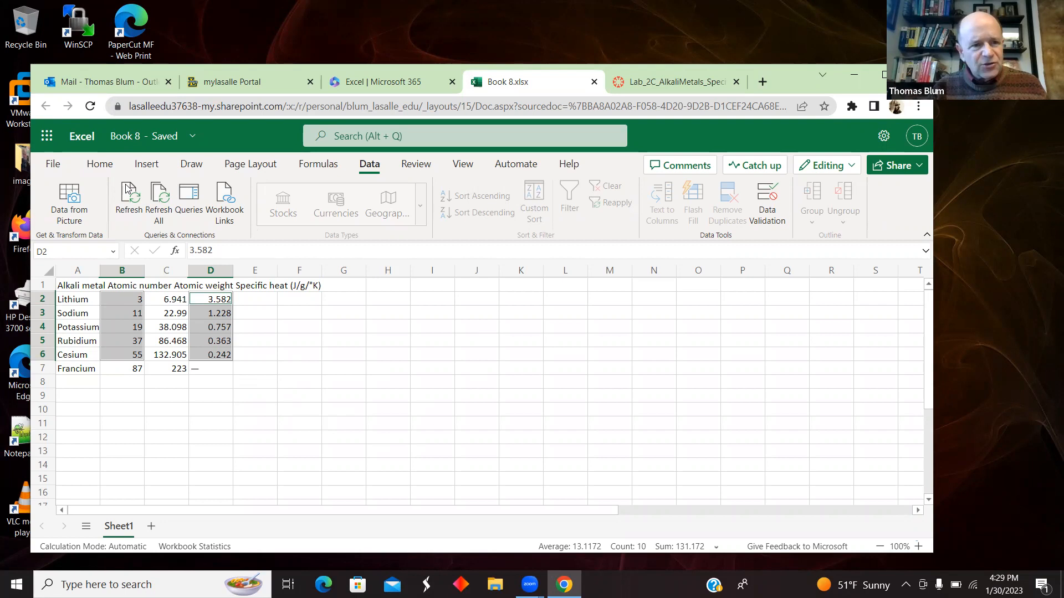
Insert a markers-only scatter chart of specific heat against atomic number.
click(147, 164)
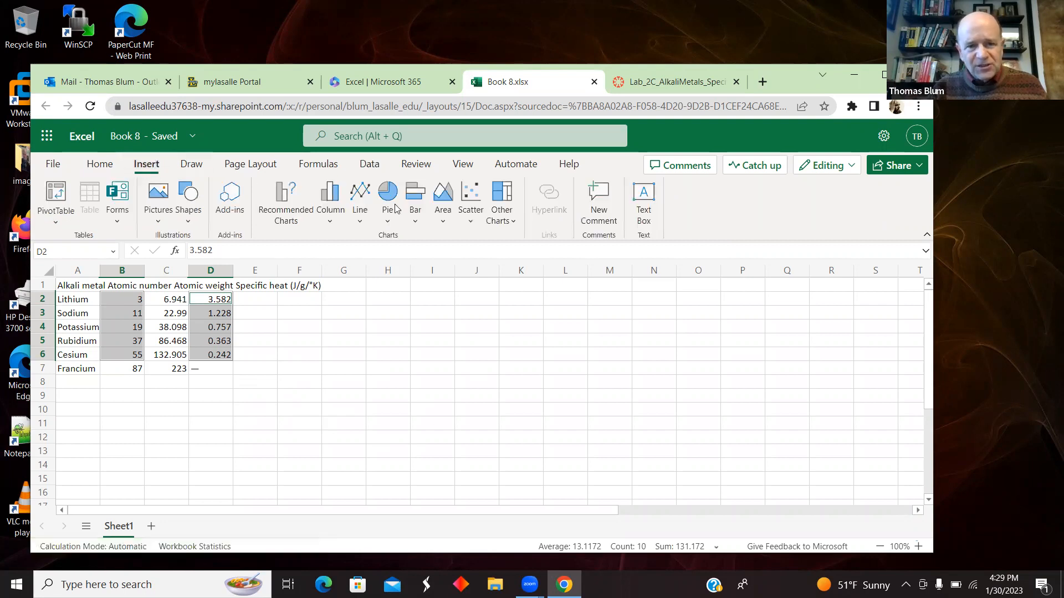
mouse_move(469, 198)
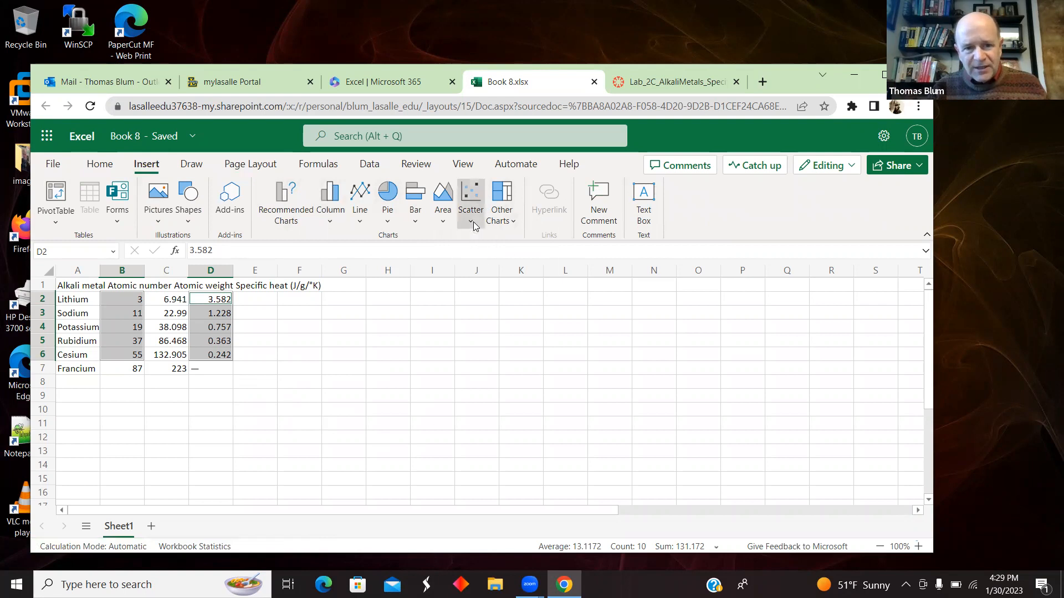
click(469, 197)
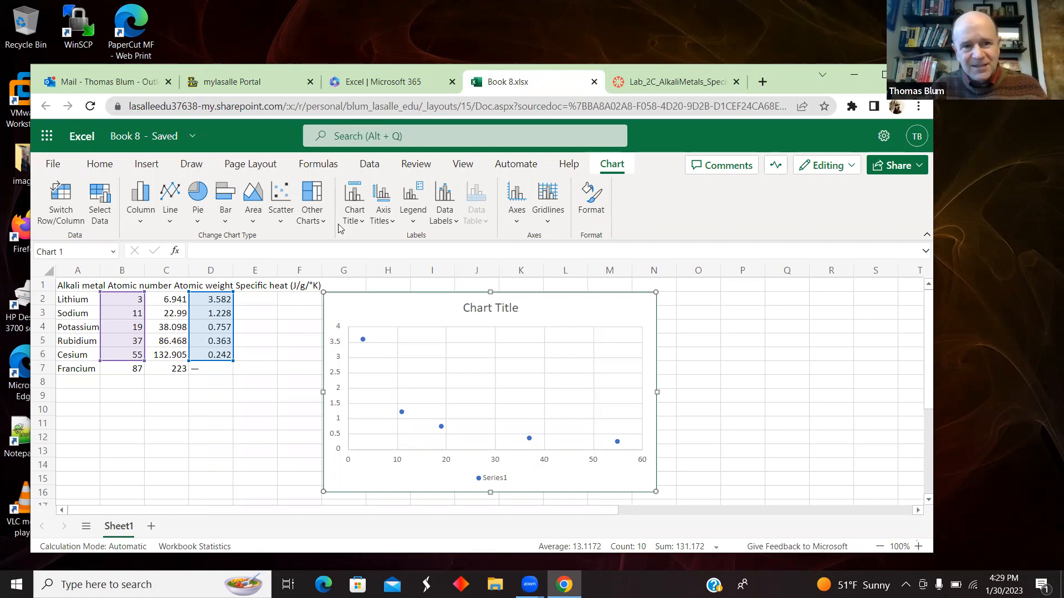
mouse_move(568, 207)
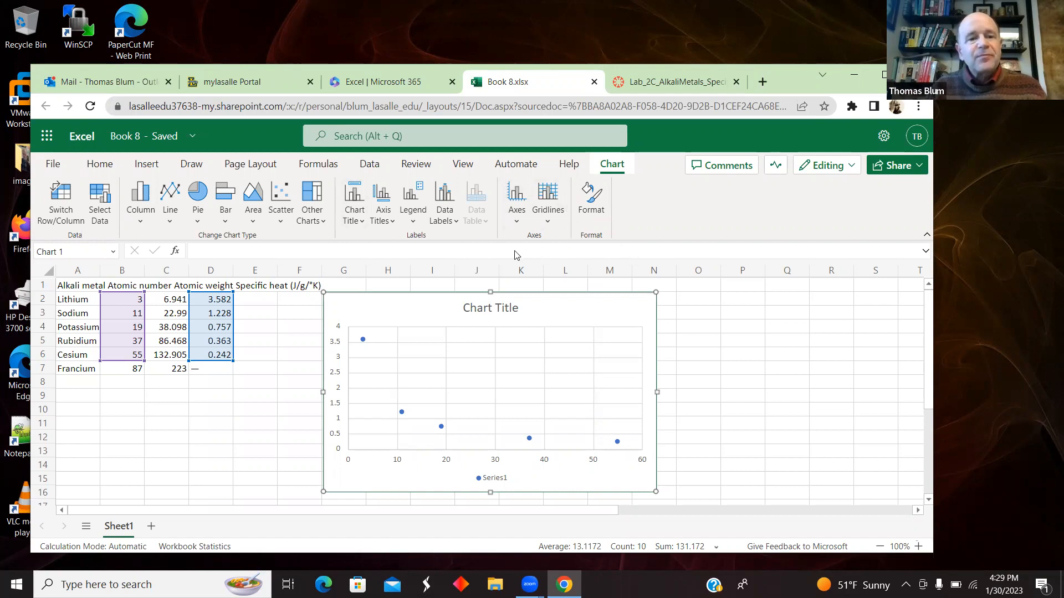
mouse_move(685, 236)
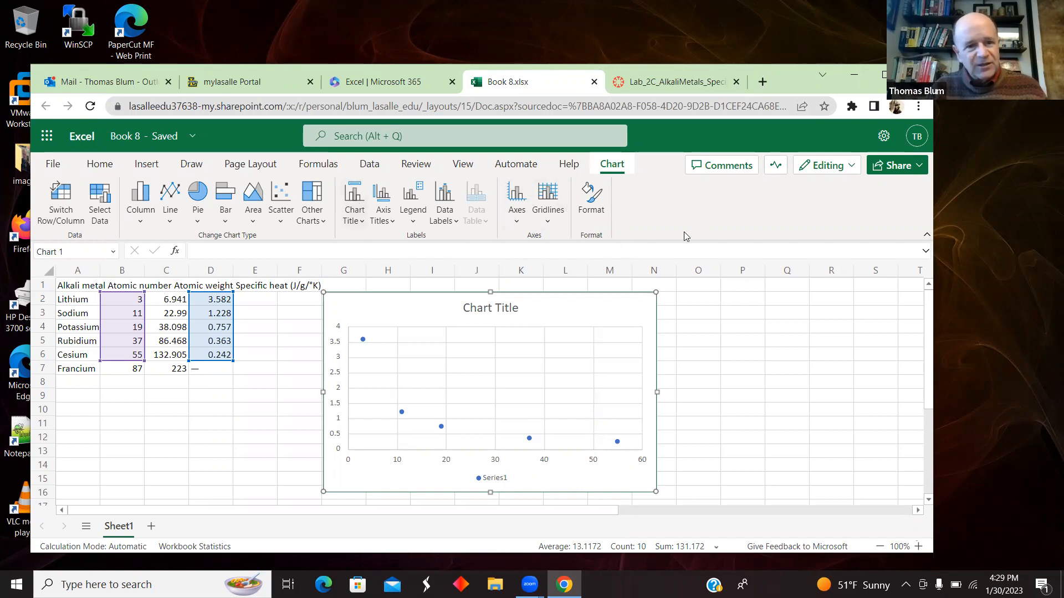
click(489, 307)
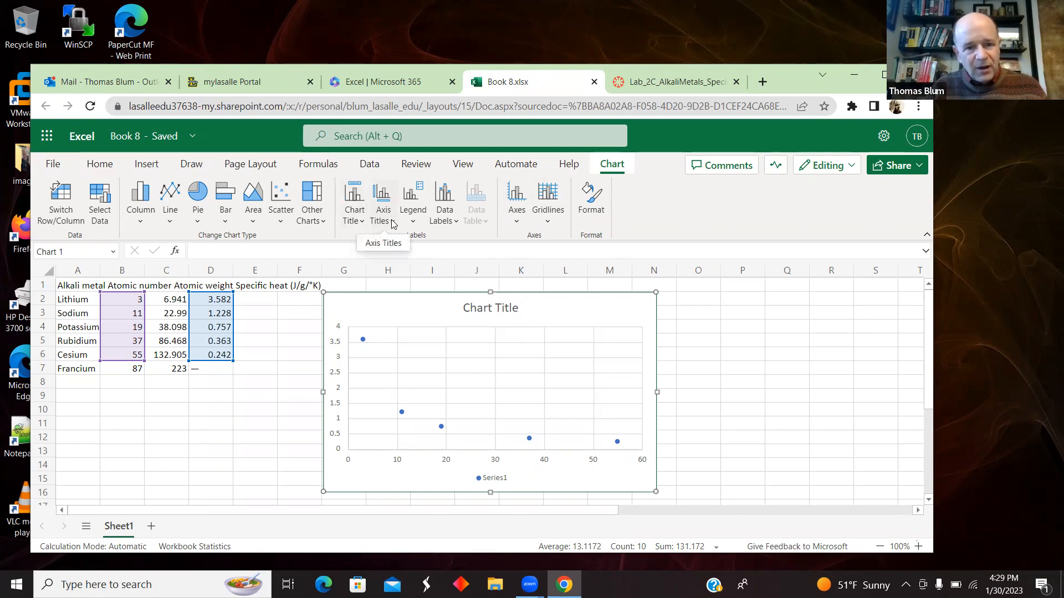
Add the horizontal axis title 'Atomic number' below the axis.
click(383, 201)
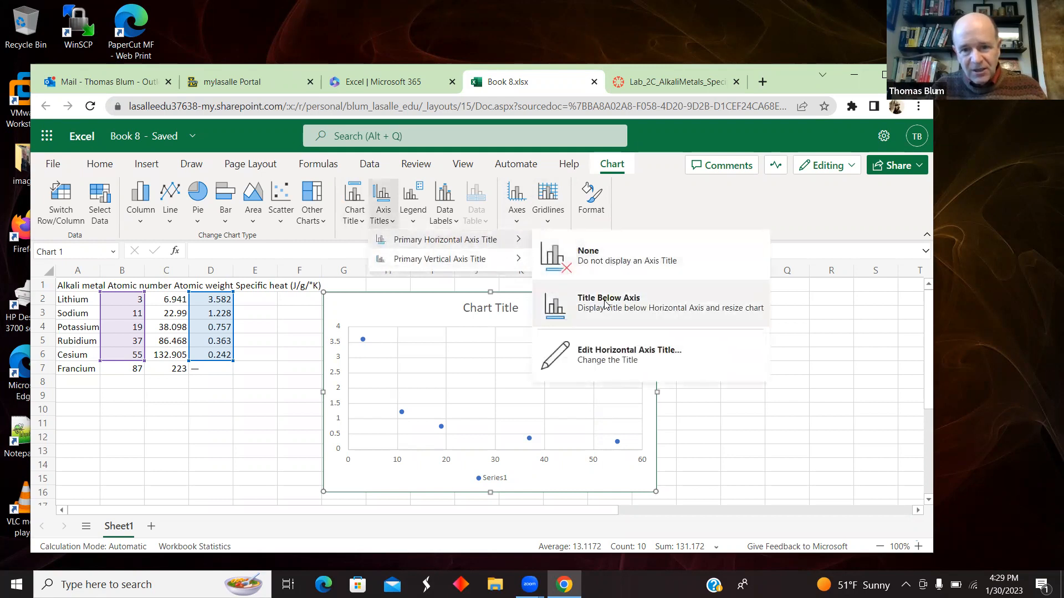
click(627, 355)
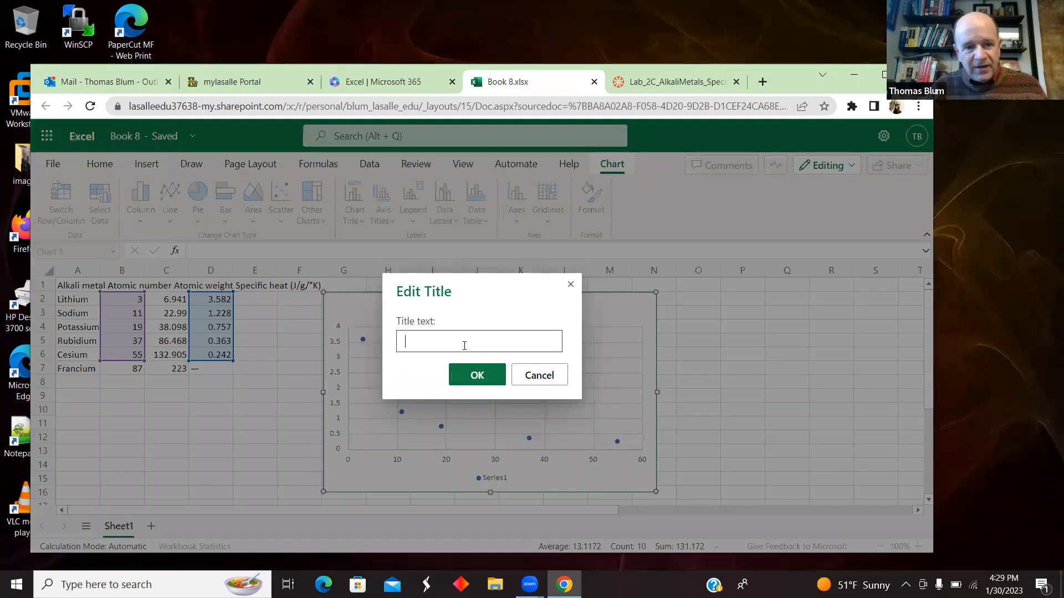
text(A)
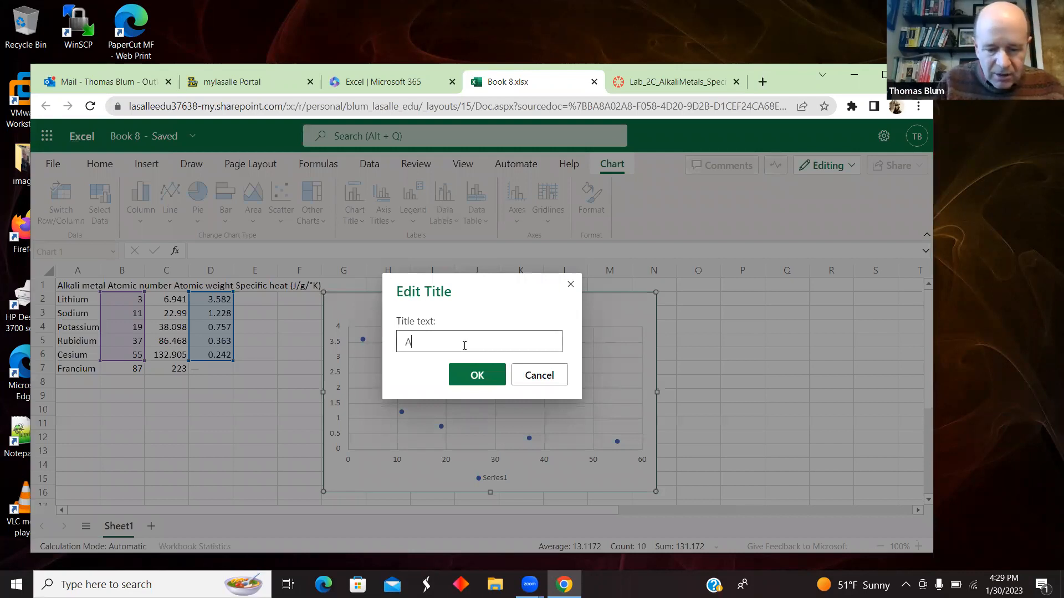
text(tomic number)
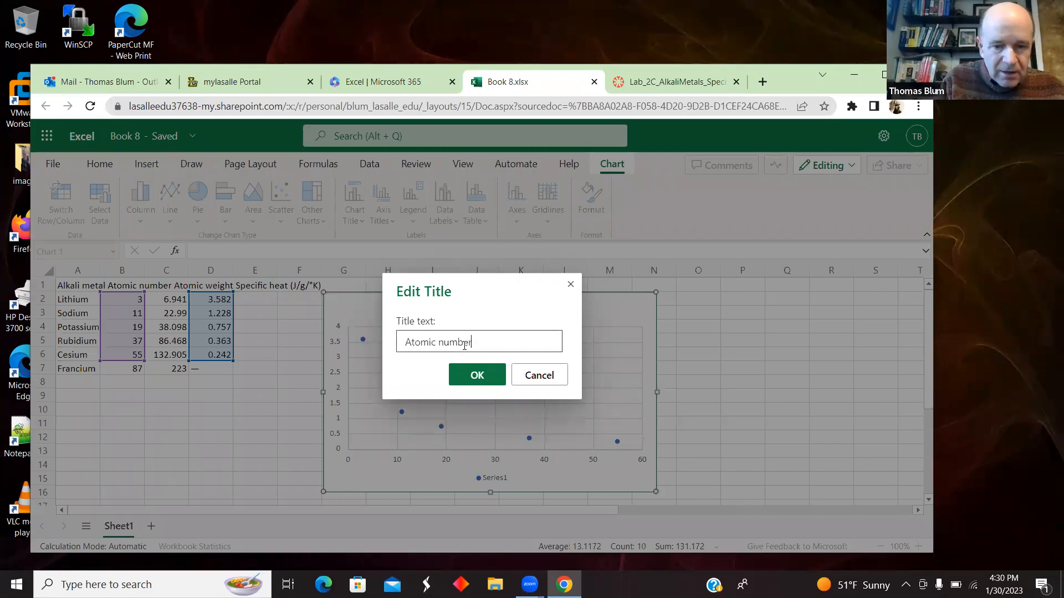
click(539, 375)
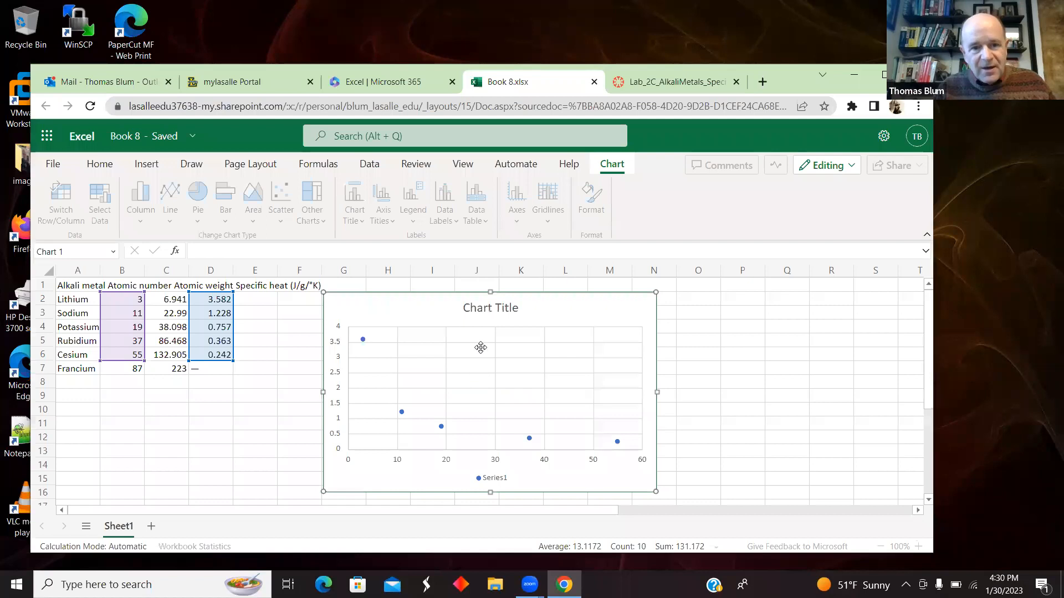
Add the vertical axis title 'Specific heat'.
click(382, 200)
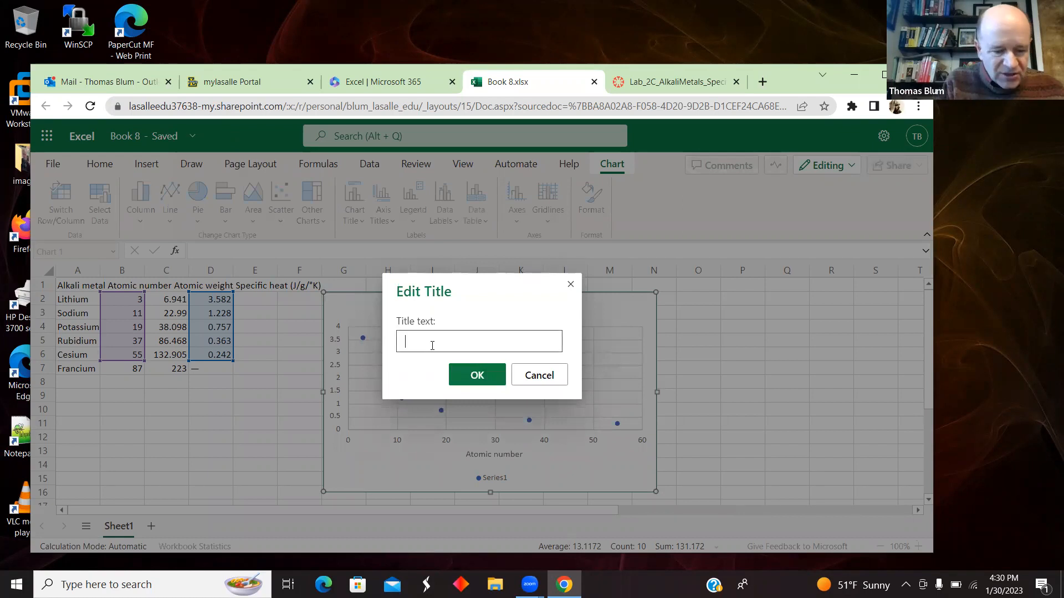
text(Specific)
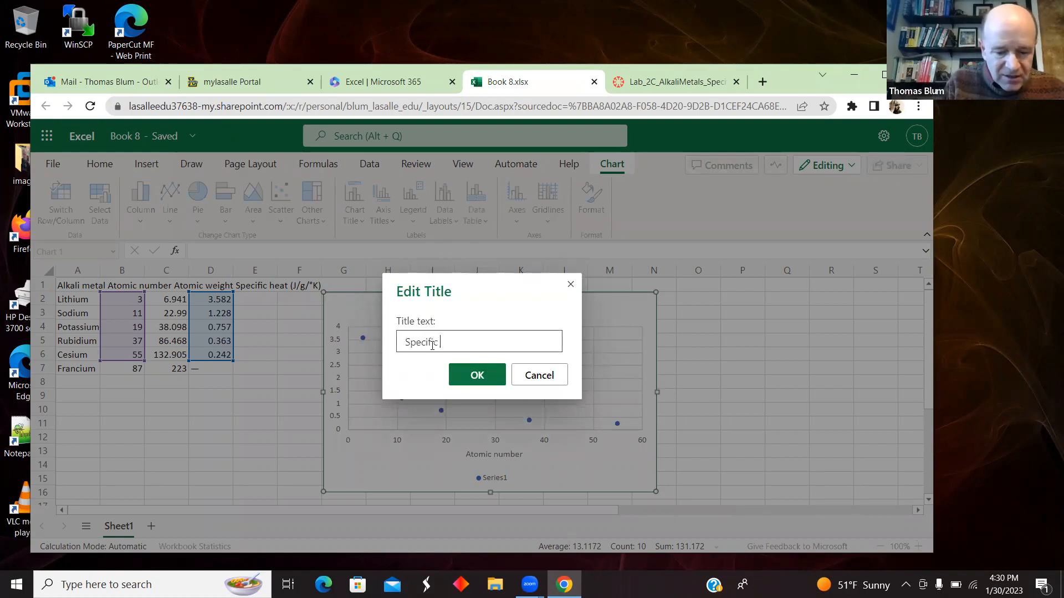
text(heat)
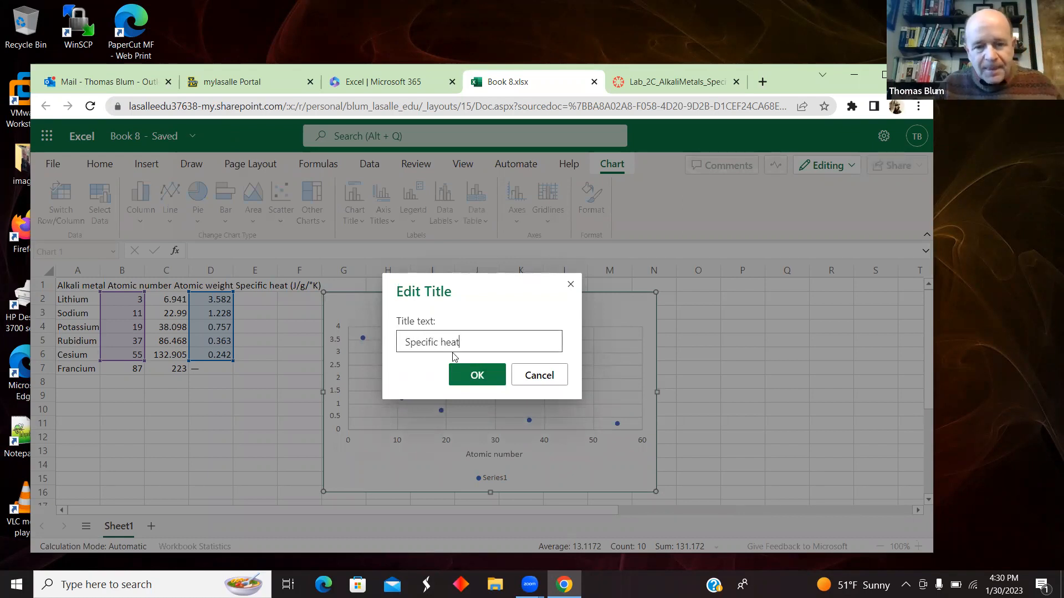
click(538, 374)
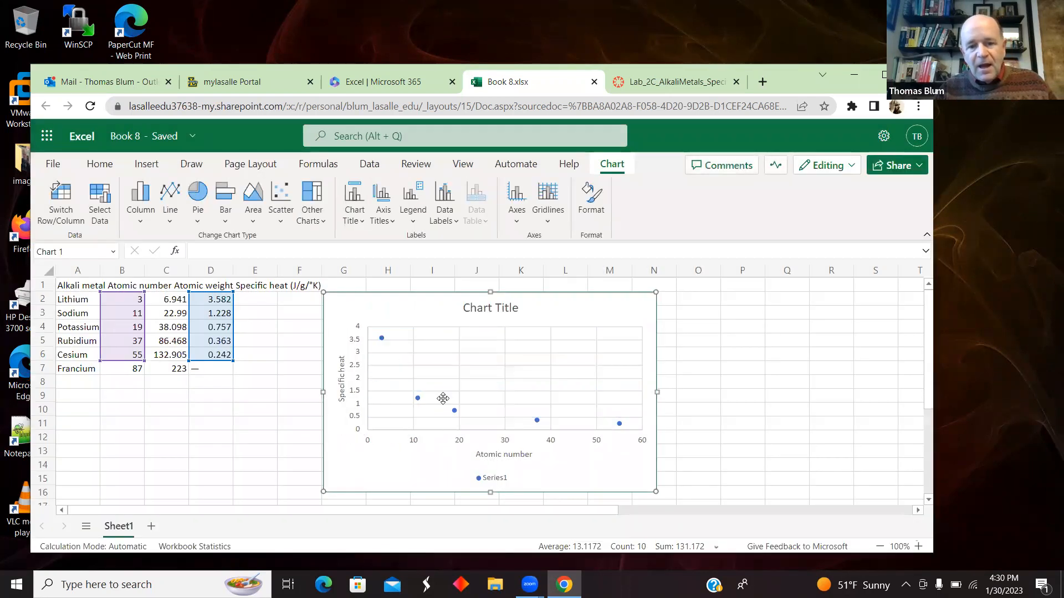
Set the chart legend to None, select the chart title and show the Ideas pane.
click(413, 201)
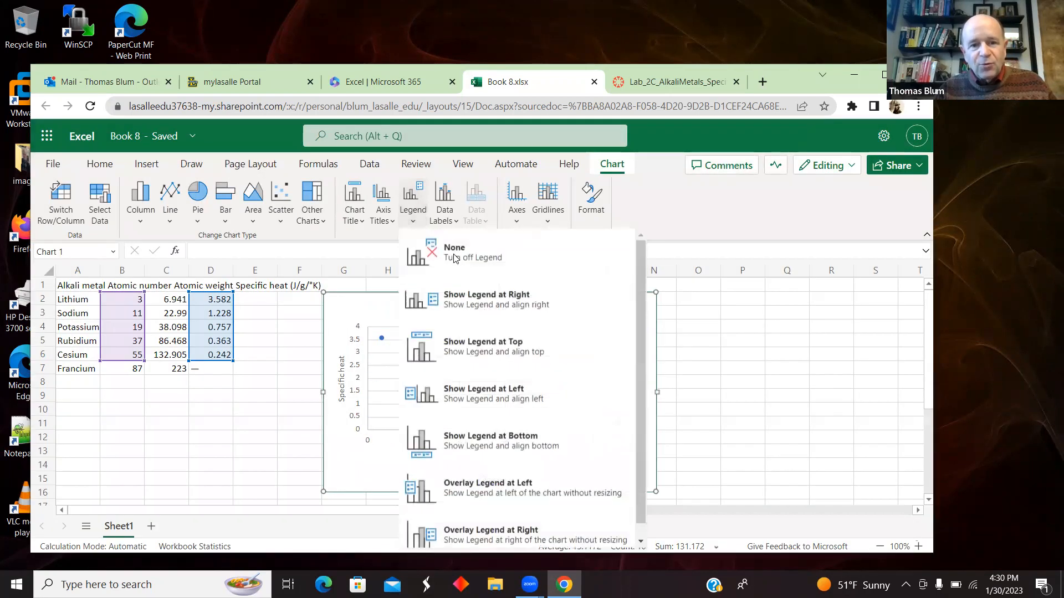
click(454, 252)
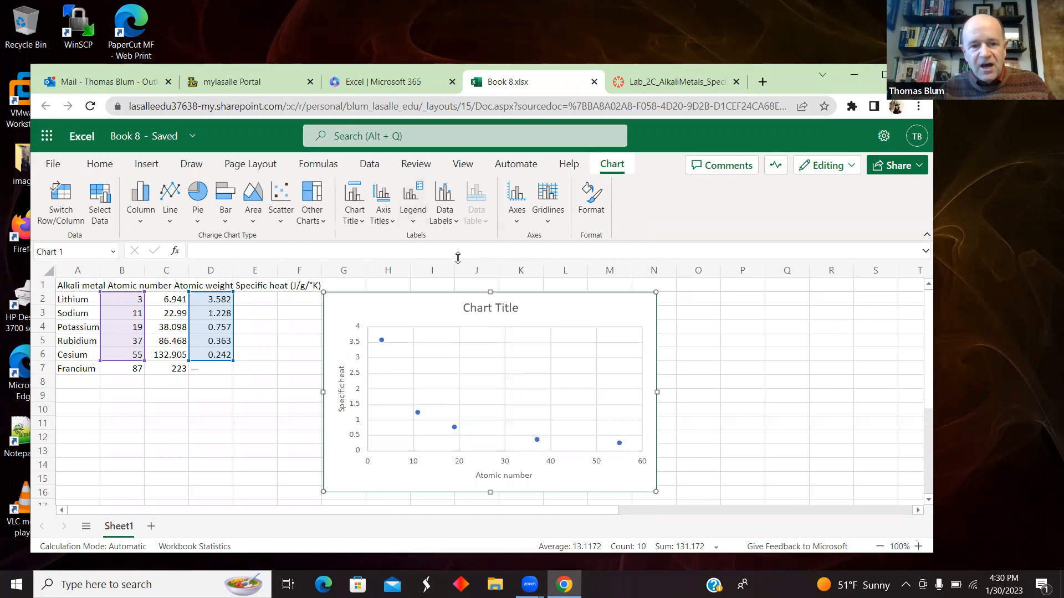
click(490, 307)
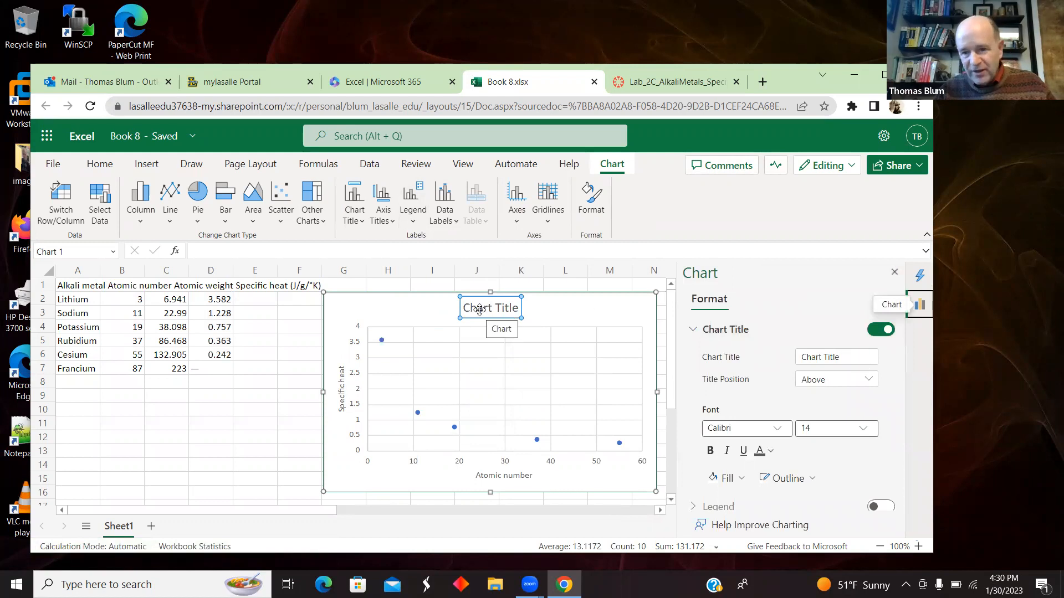
click(835, 356)
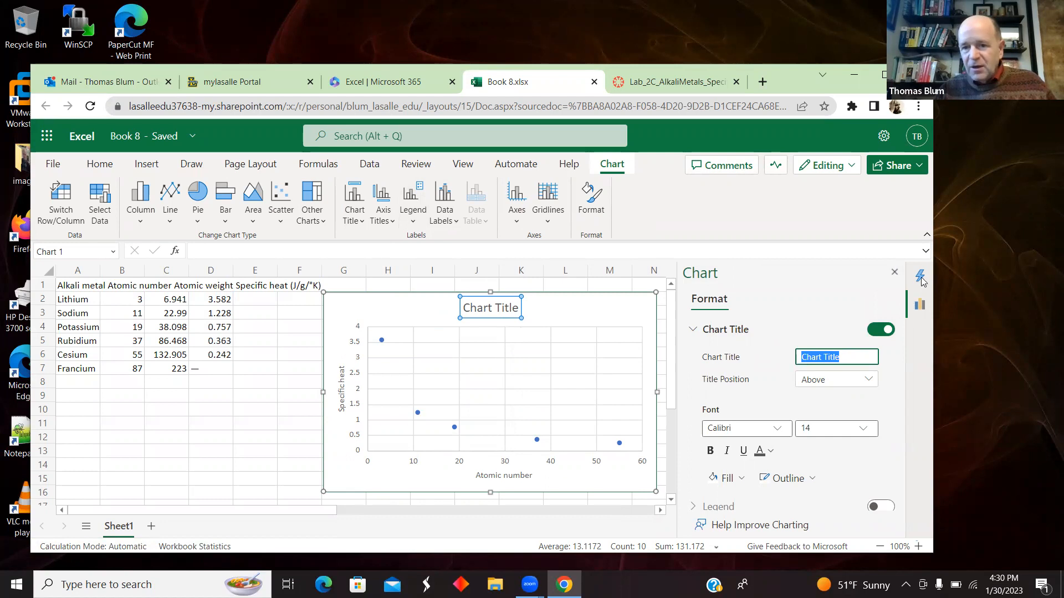
click(920, 279)
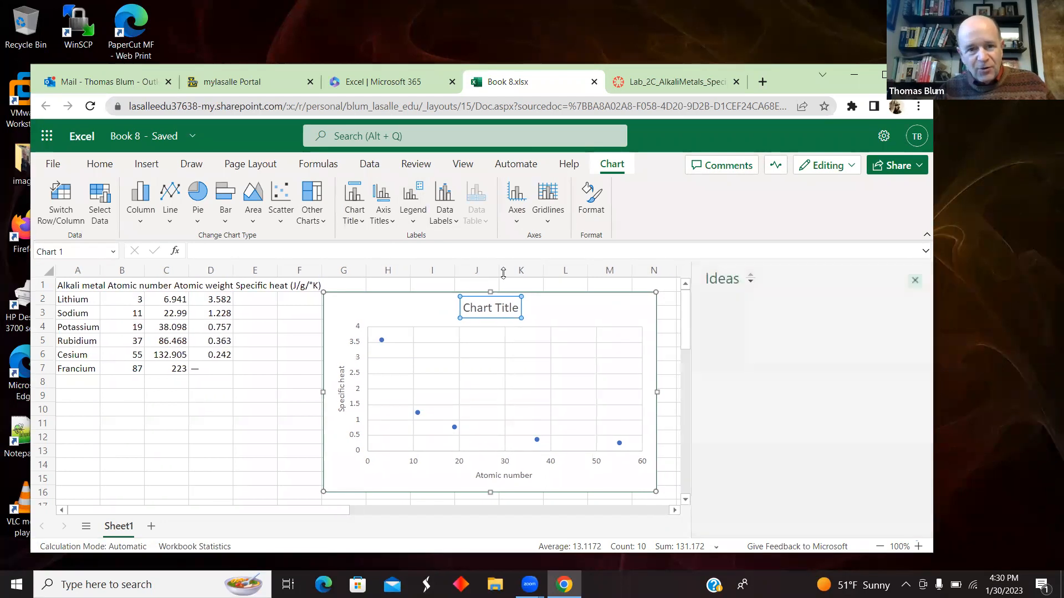
Replace the placeholder with a chart title 'Alkali metal specific heats' above the chart.
click(352, 201)
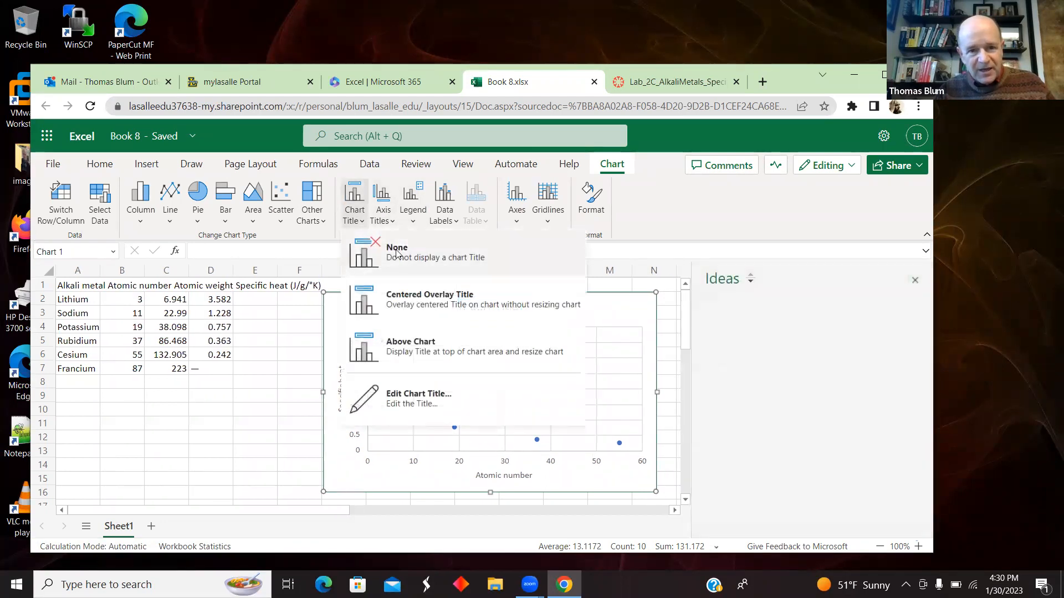
click(397, 248)
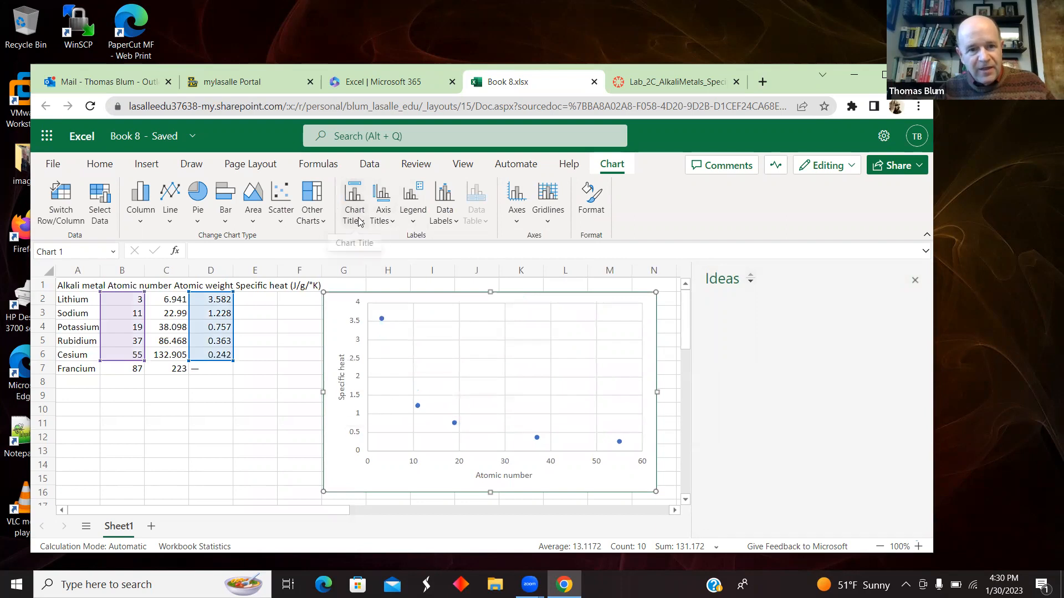
click(354, 202)
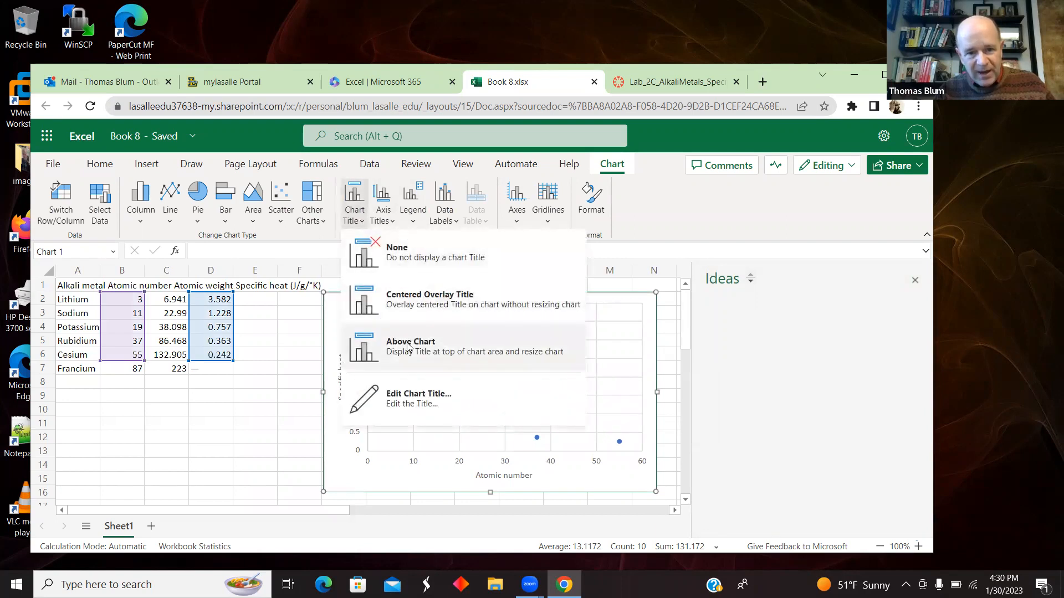
click(419, 393)
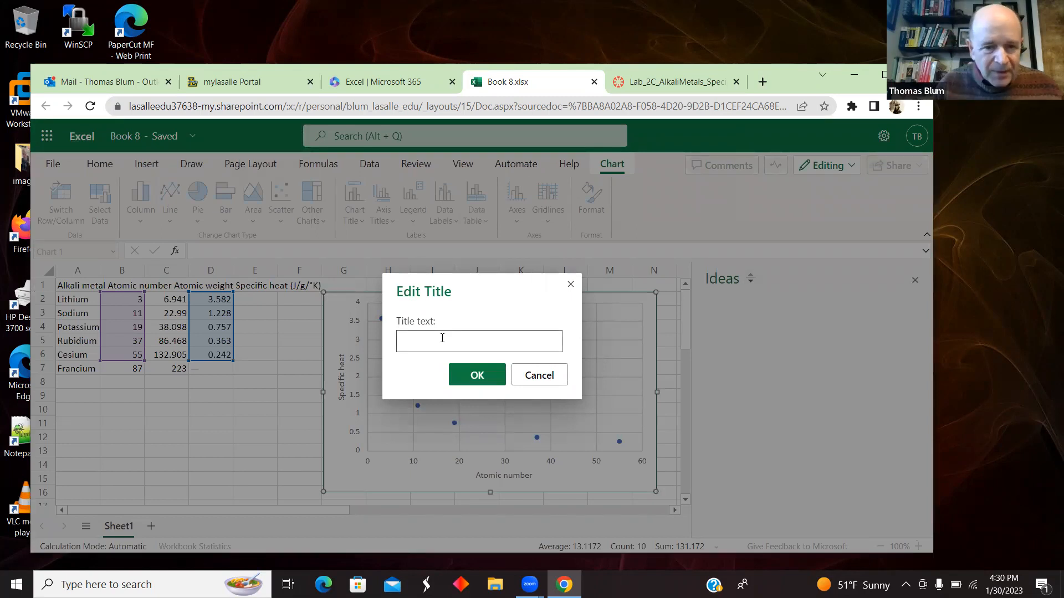
text(Al)
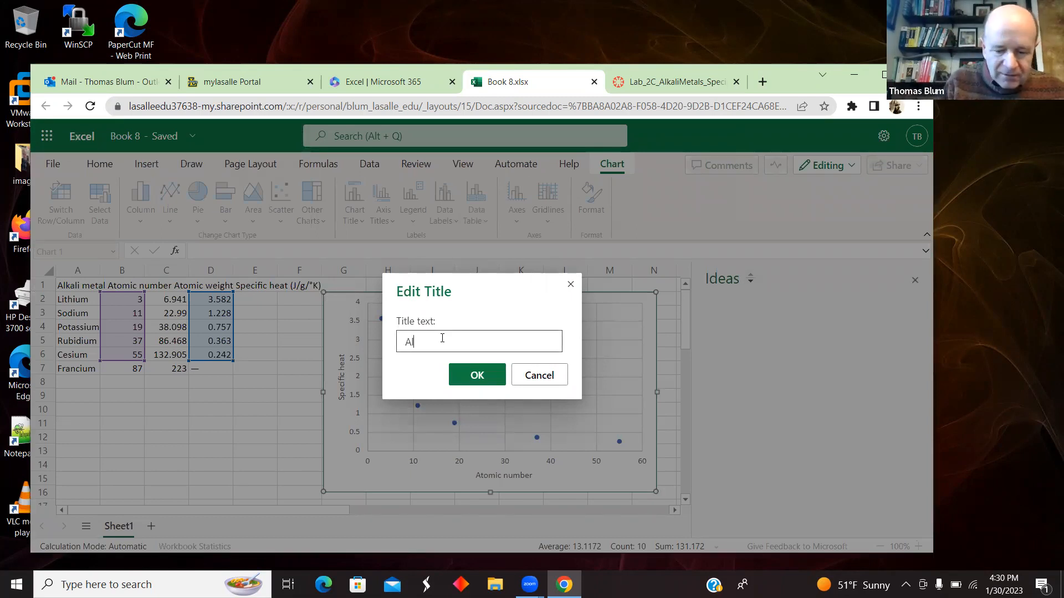
text(lkali metal spec)
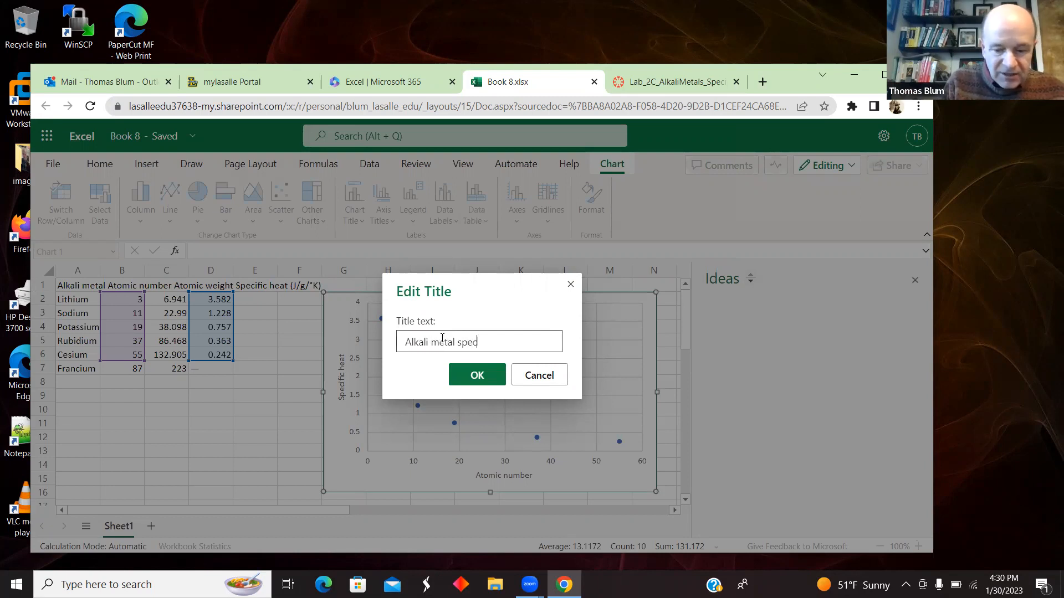
text(ific)
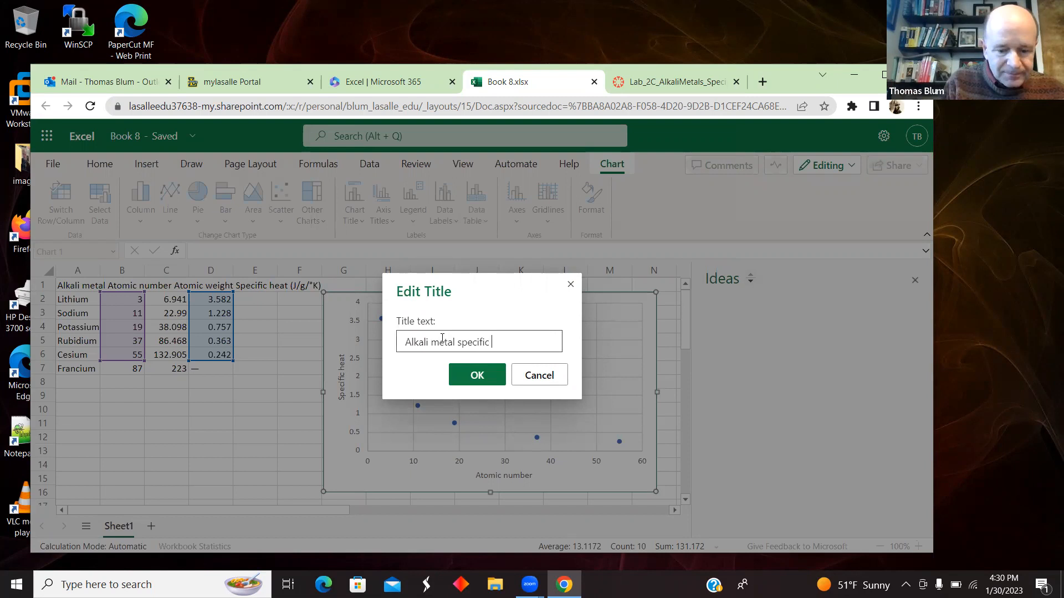
click(477, 375)
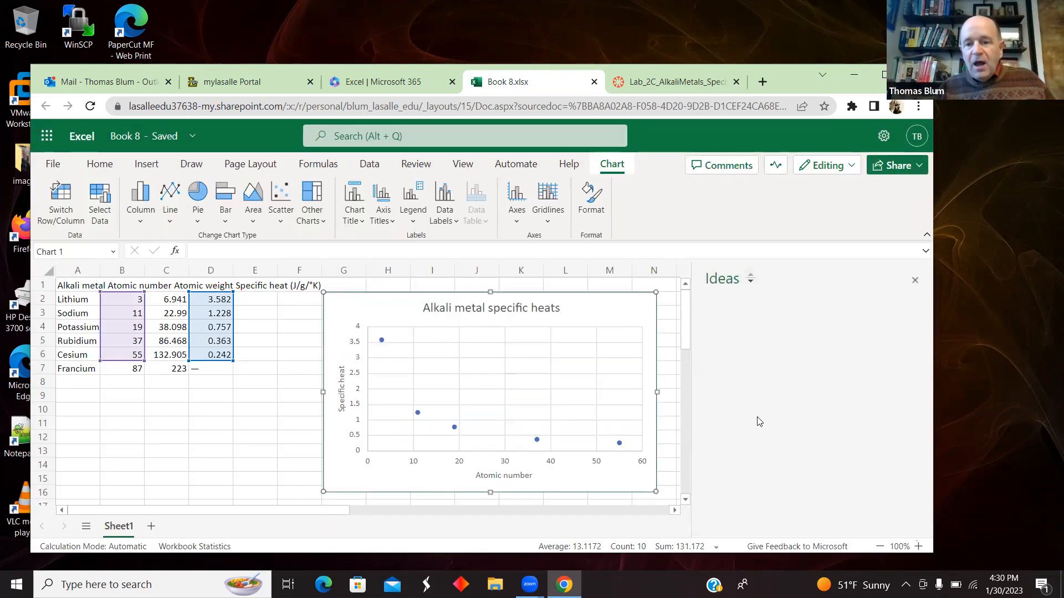
mouse_move(398, 358)
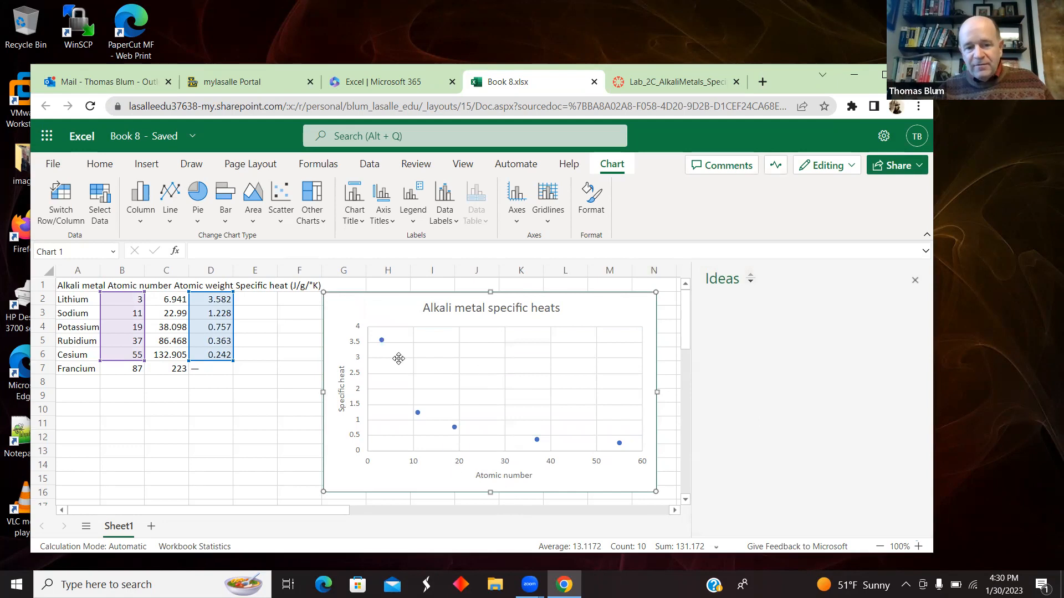
mouse_move(521, 443)
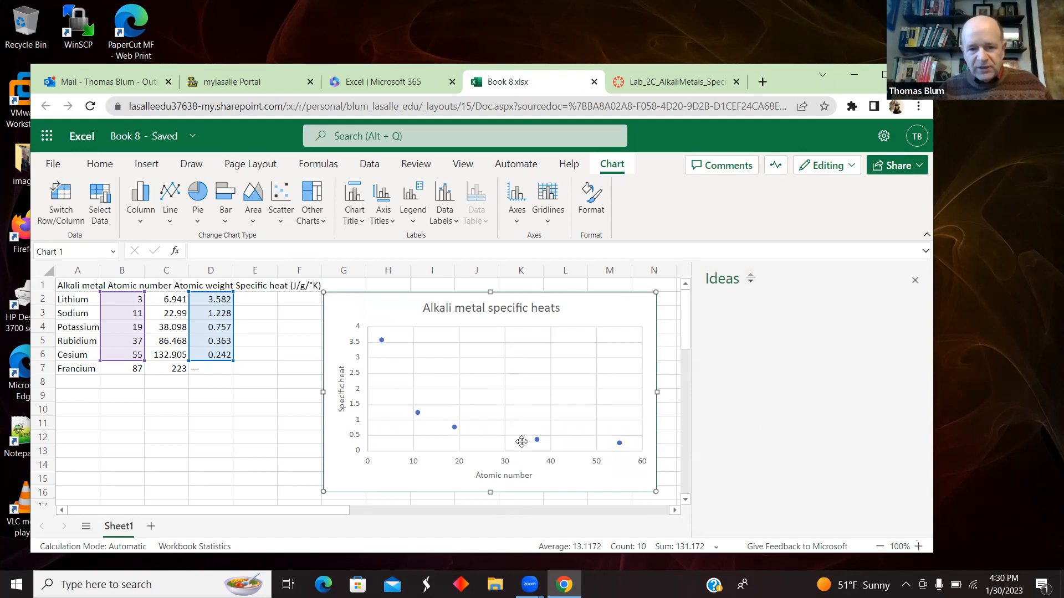
Select the chart and show the Chart format pane.
click(490, 307)
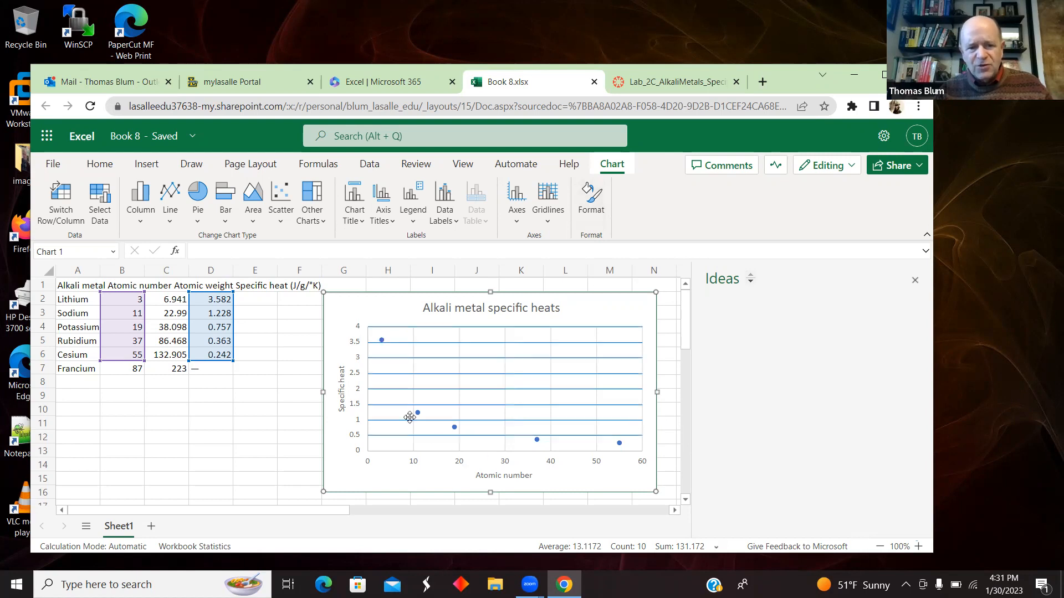
mouse_move(418, 413)
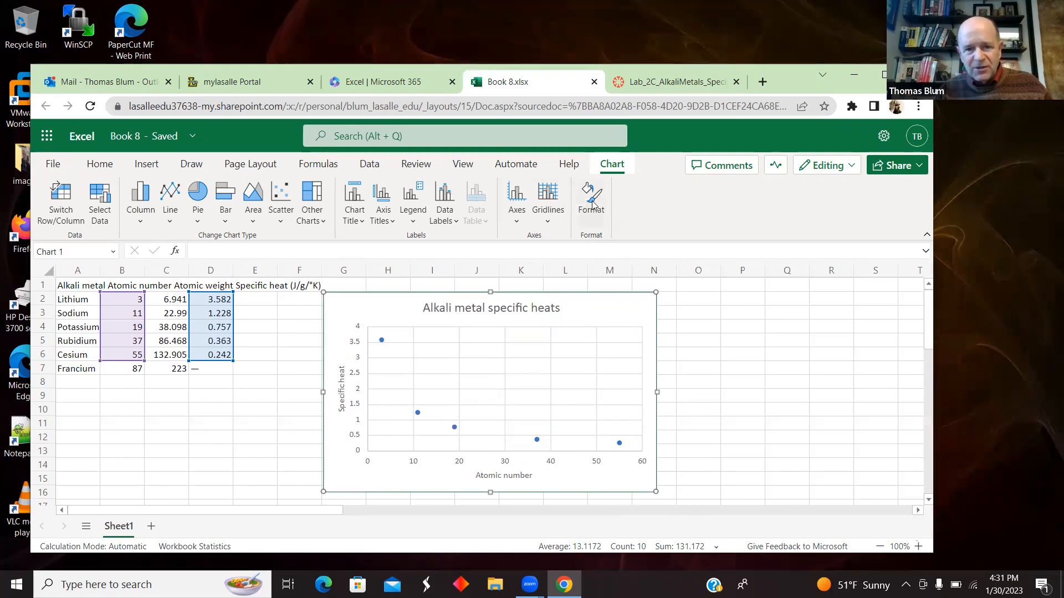
click(591, 200)
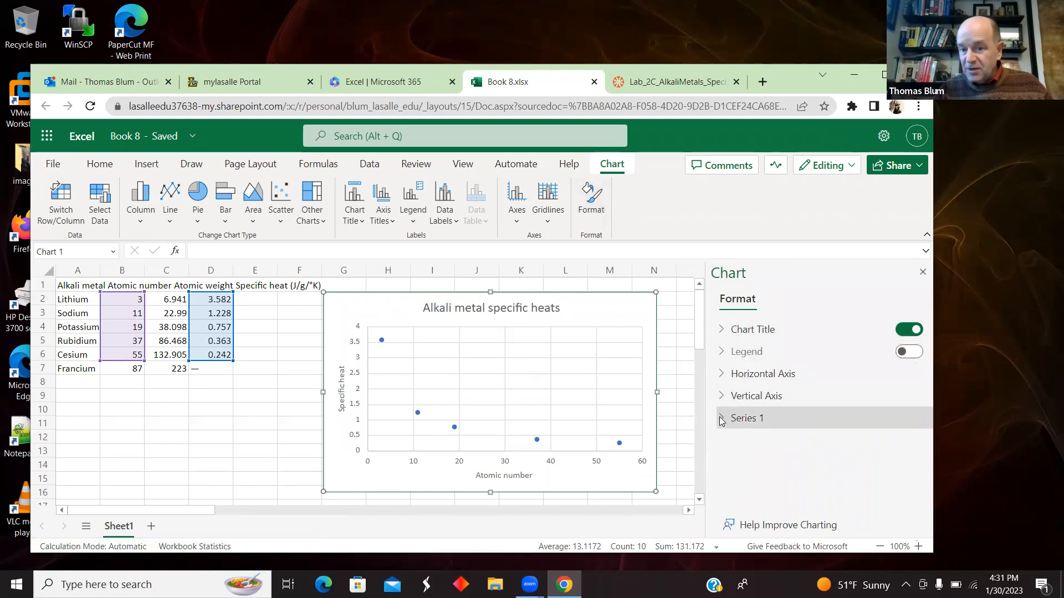
Expand Series 1 in the Chart pane and scroll to its Trendline setting.
click(746, 418)
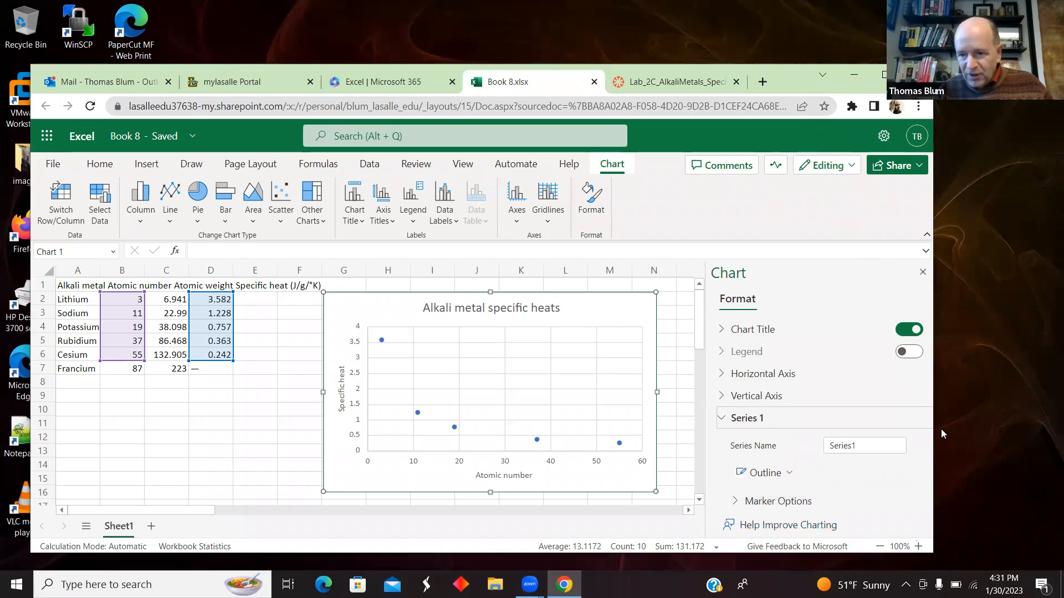
mouse_move(927, 402)
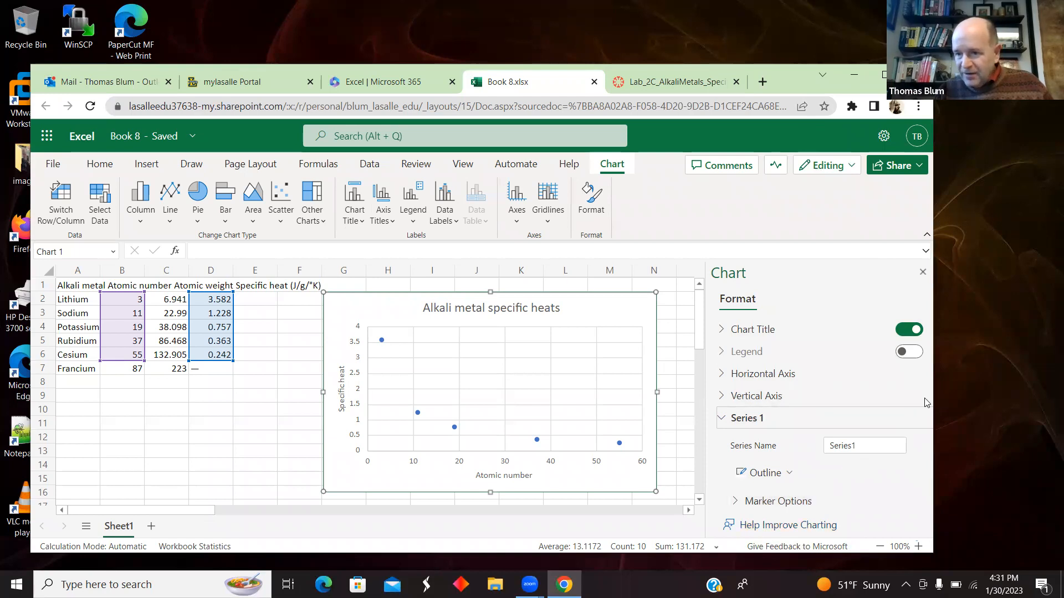
mouse_move(761, 374)
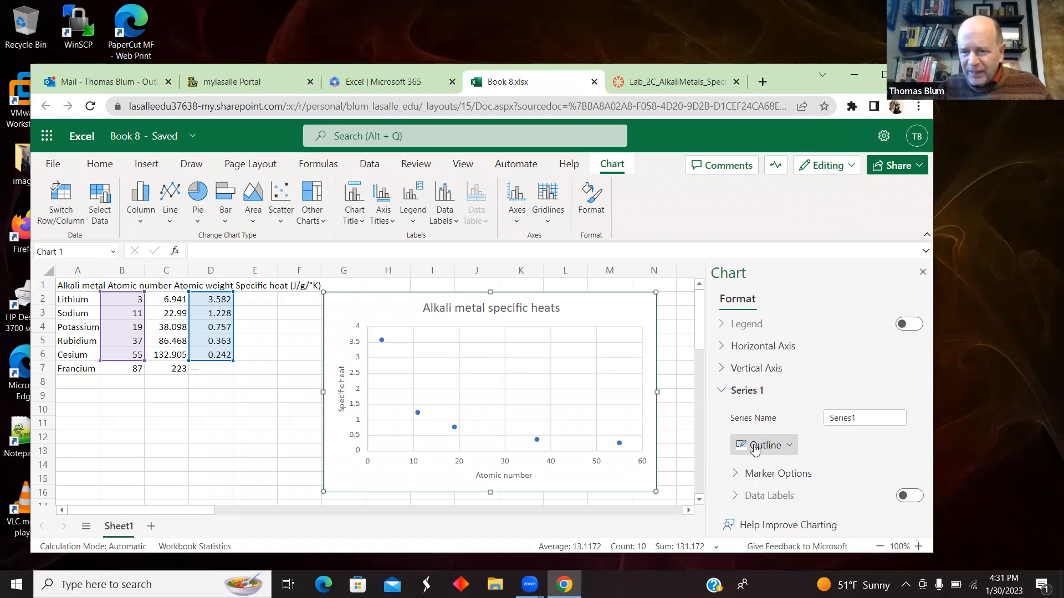
scroll(down, 3)
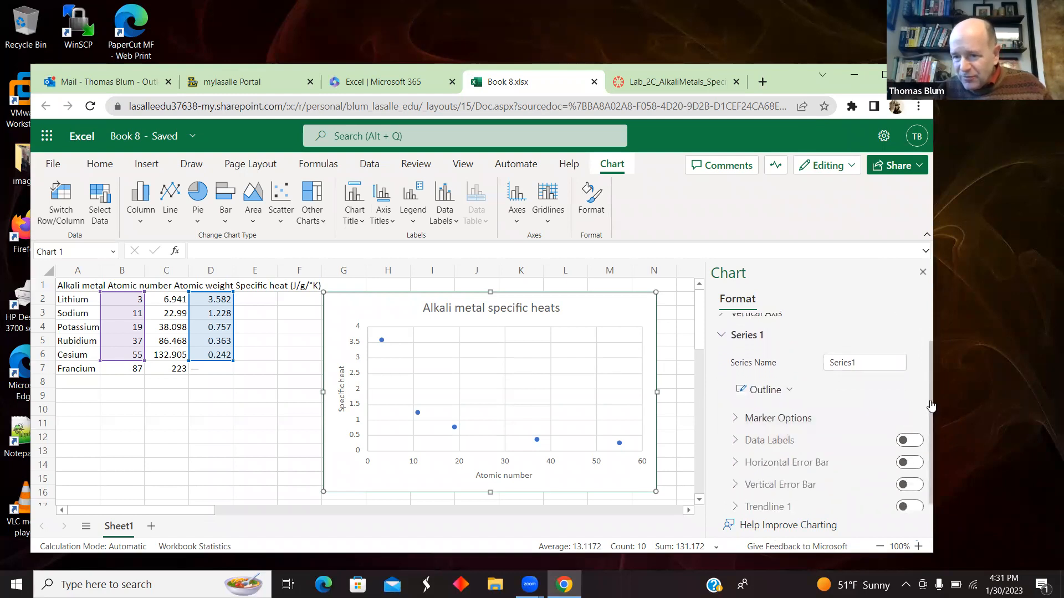
scroll(down, 3)
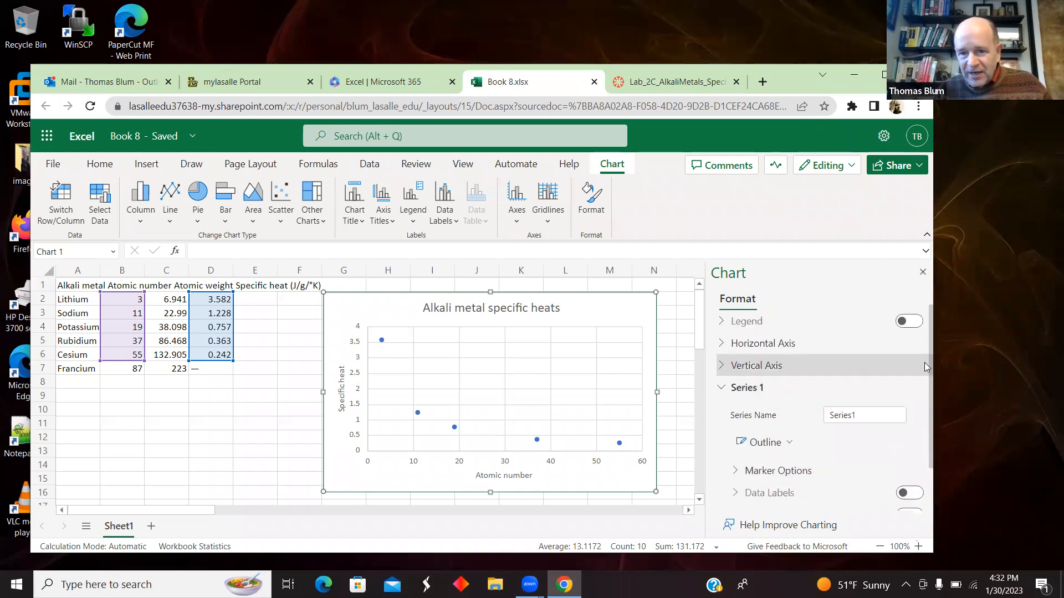
click(763, 342)
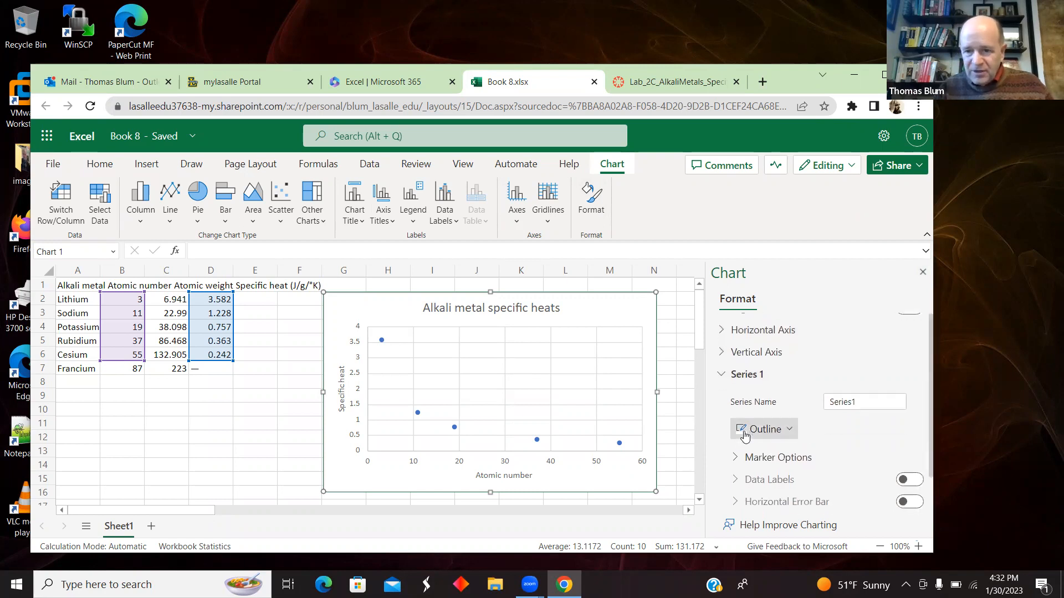
scroll(down, 3)
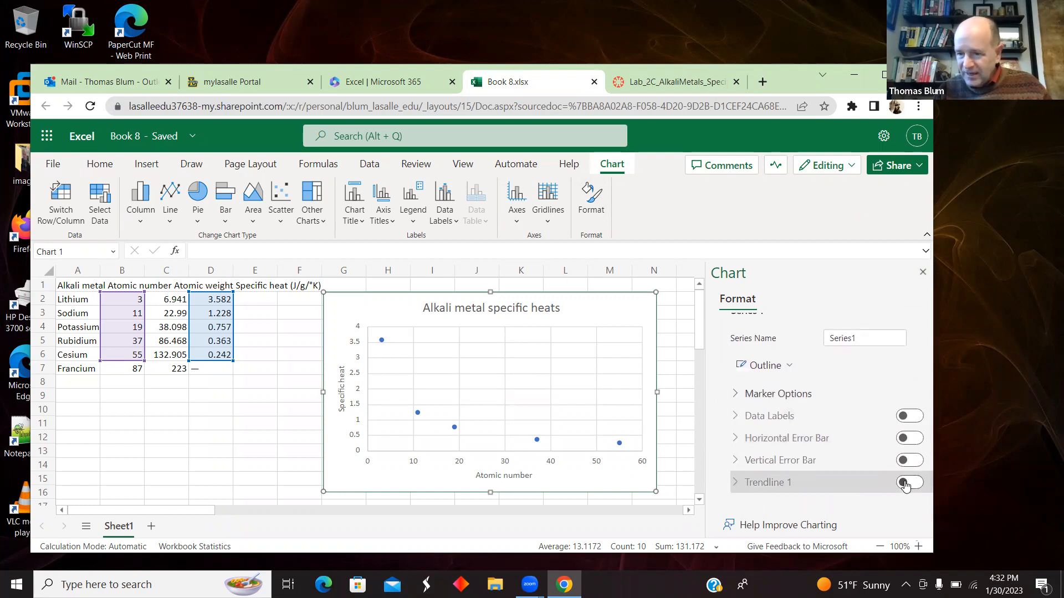
Add a trendline to the specific heat series and set its type to Power.
click(908, 482)
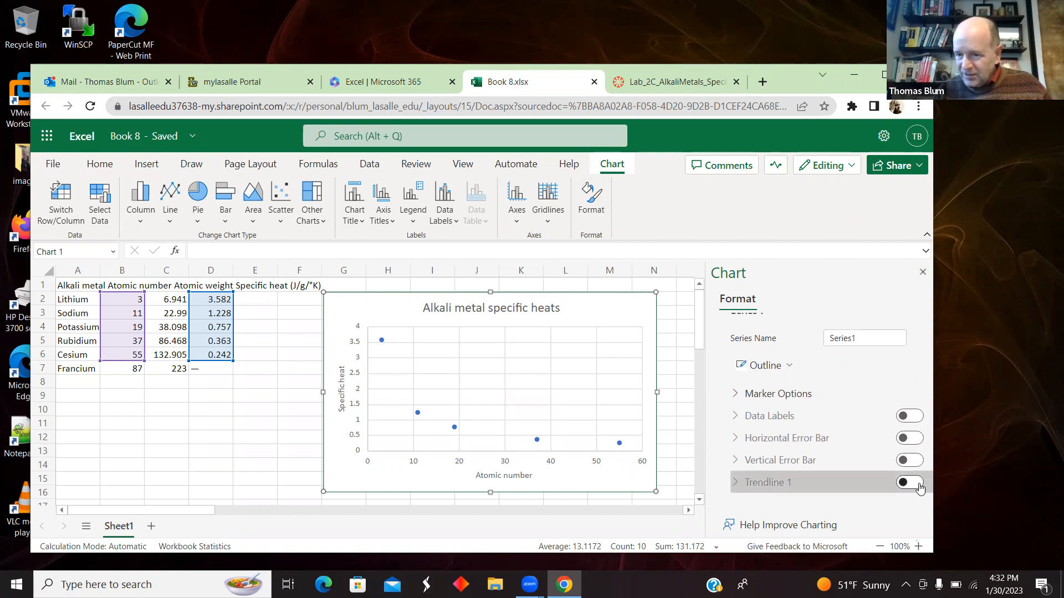
click(908, 482)
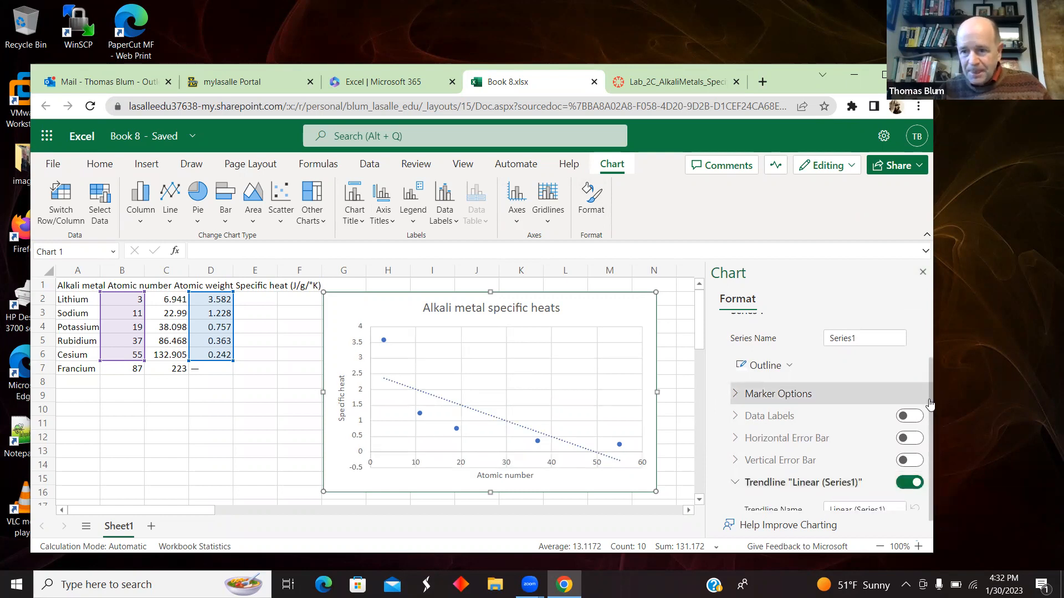
scroll(down, 3)
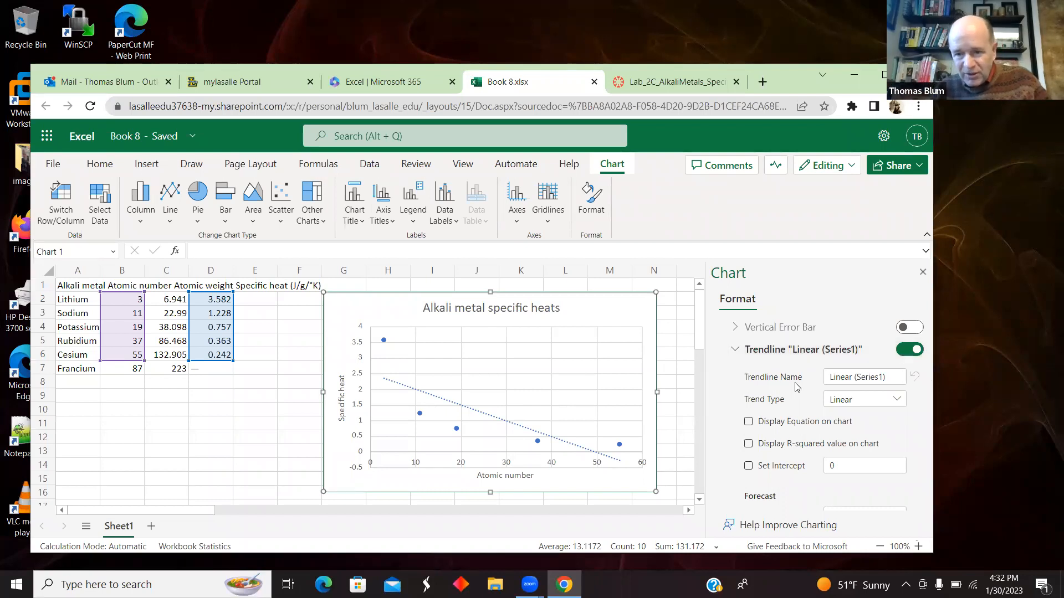
click(748, 421)
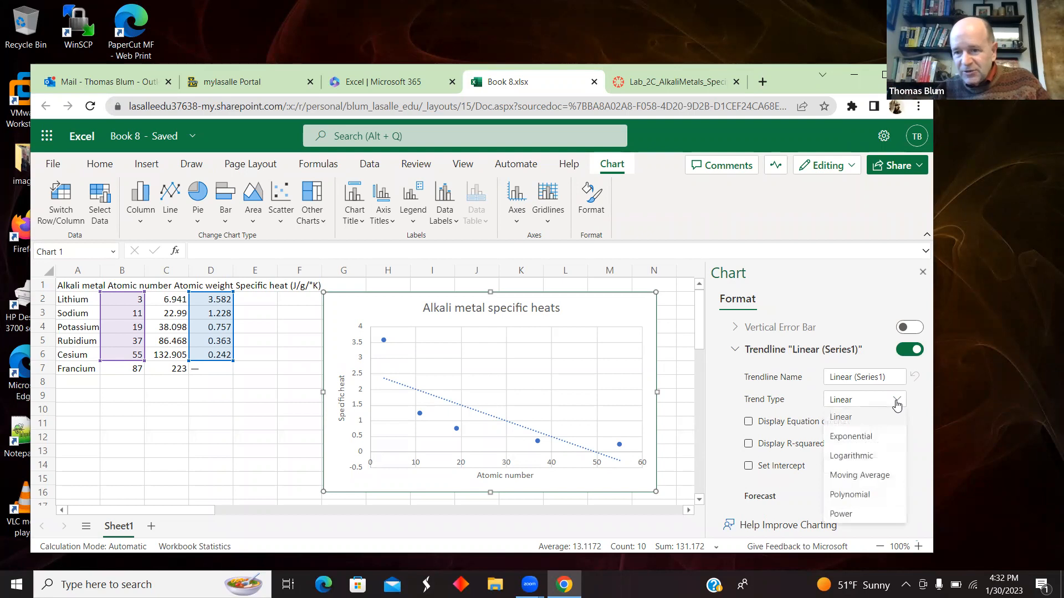
click(840, 513)
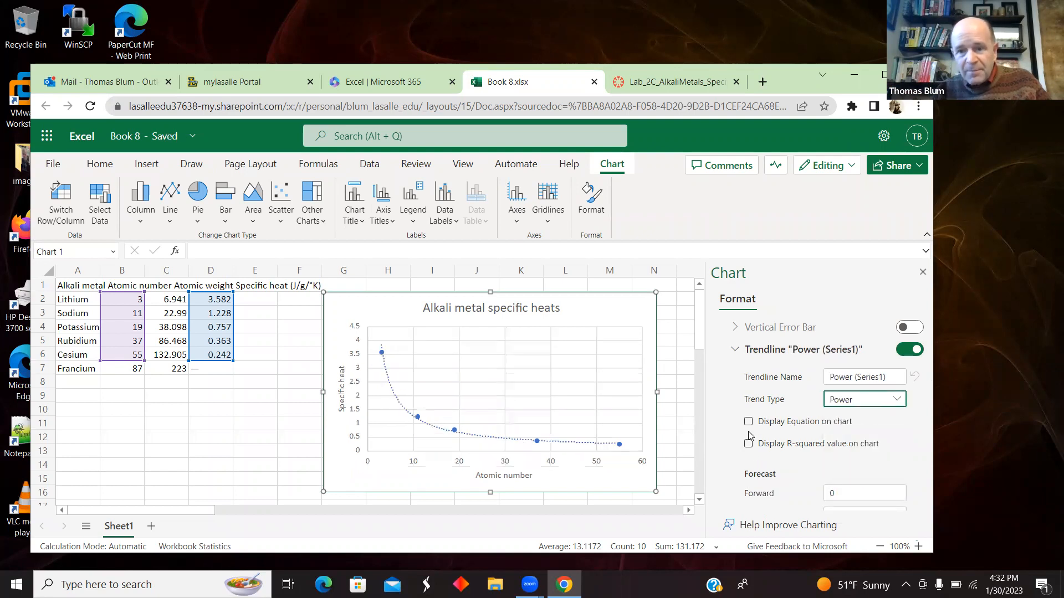
Display the trendline equation and R² value (0.9974) on the chart.
click(748, 421)
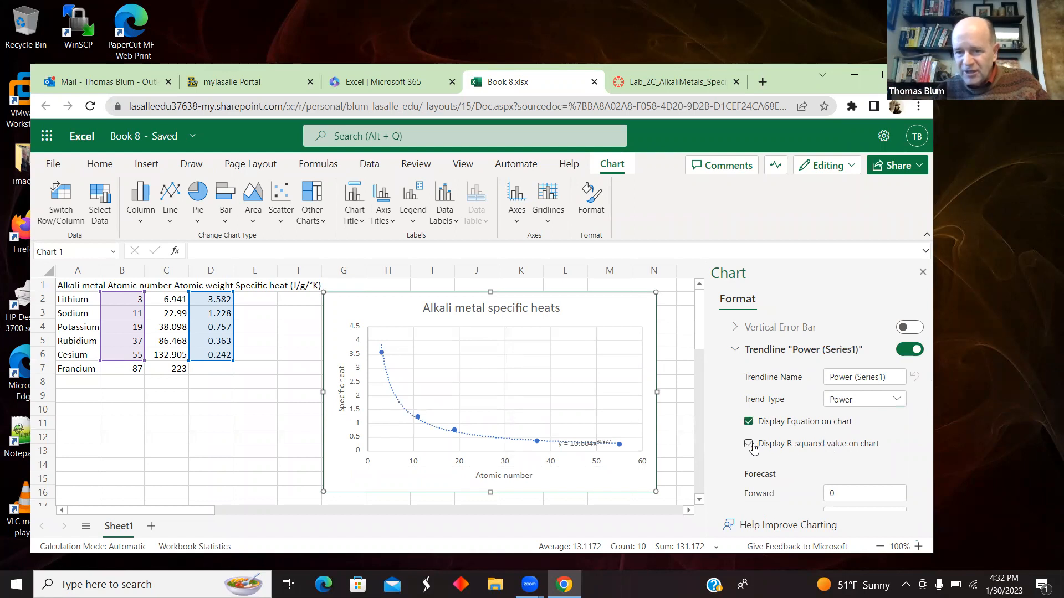
click(748, 443)
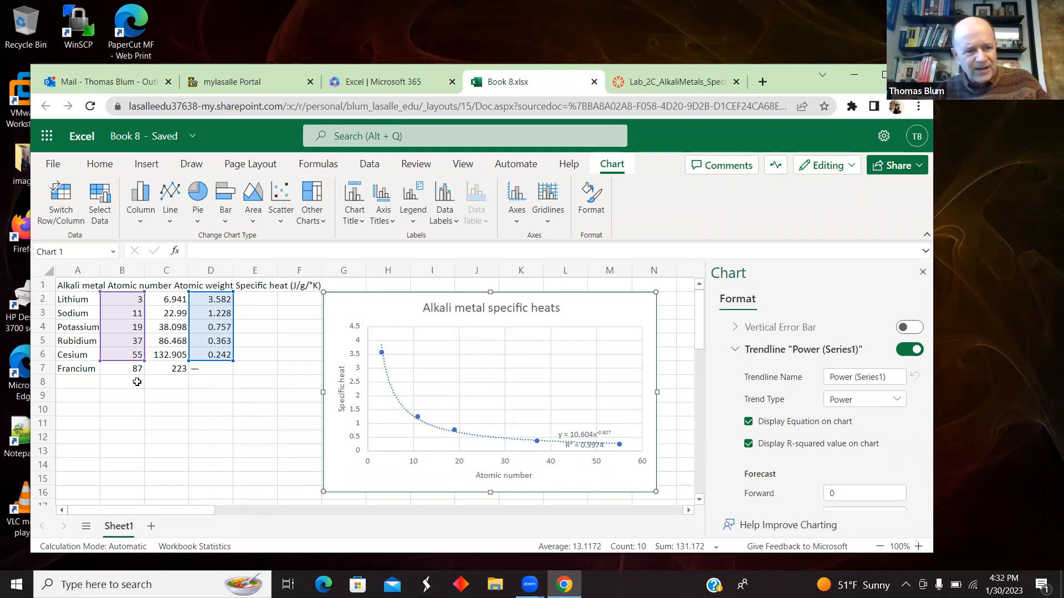
mouse_move(152, 389)
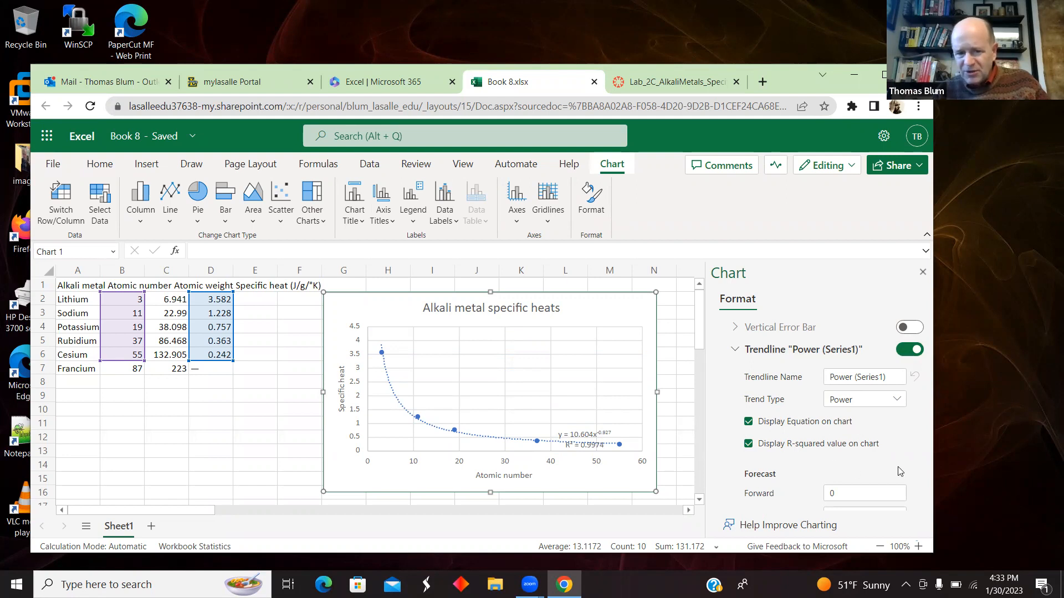
Move the equation and R² label toward the chart's middle and set its font size to 16.
click(582, 439)
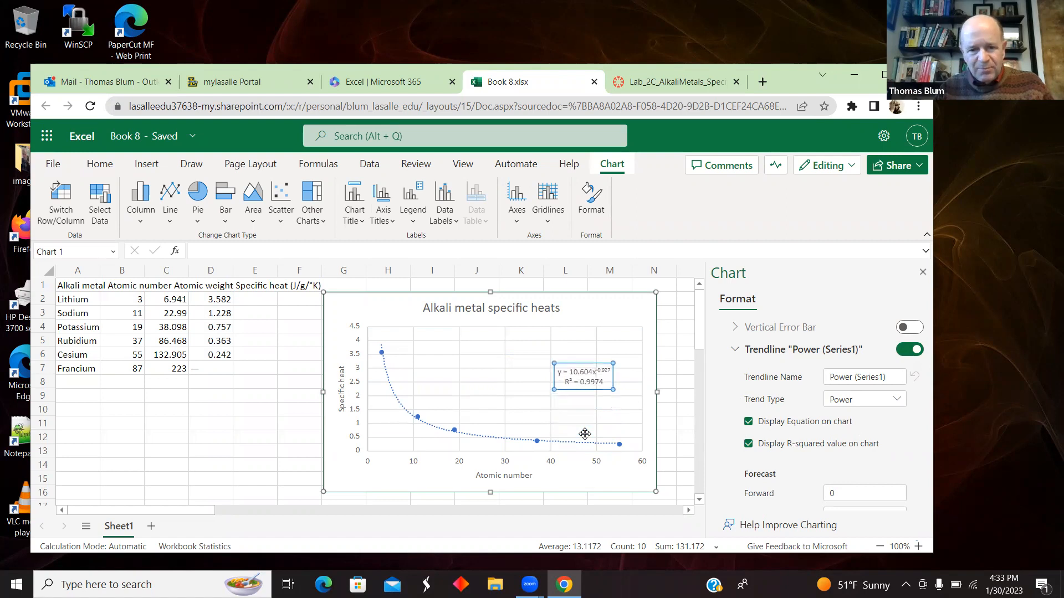
drag(584, 377, 541, 377)
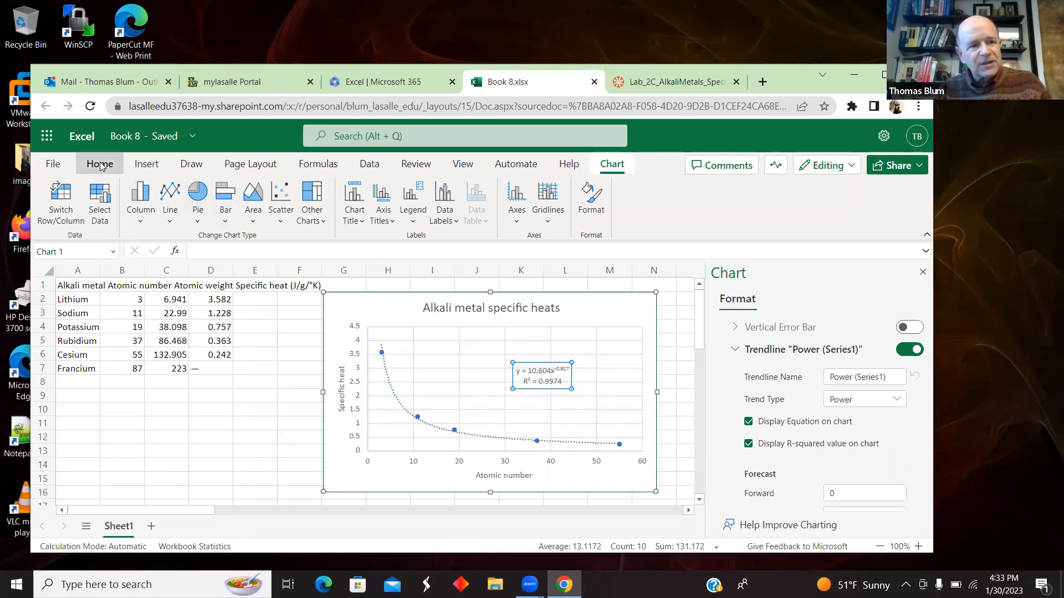
click(98, 164)
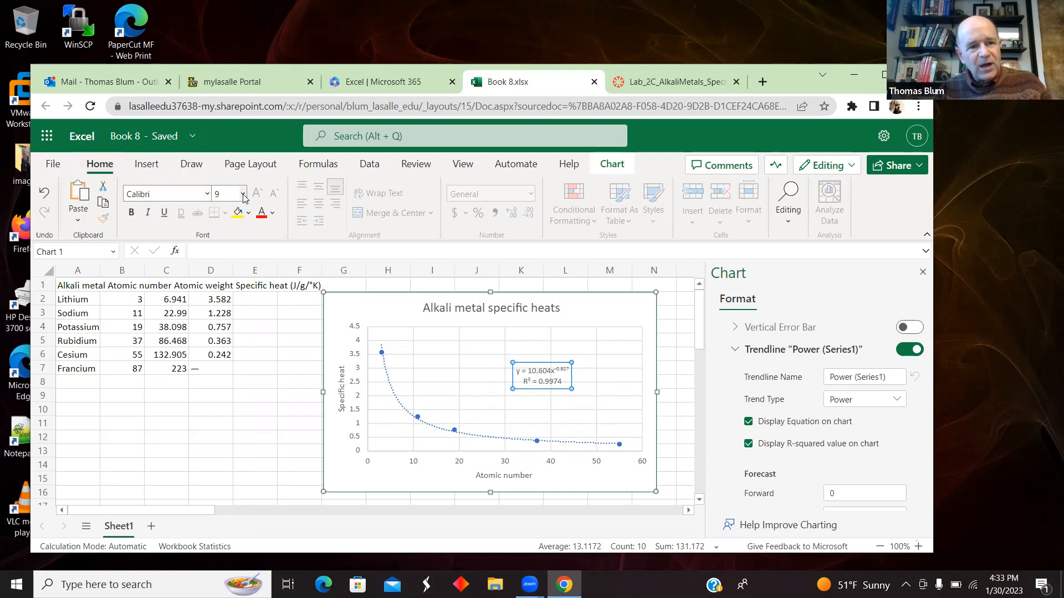
click(241, 193)
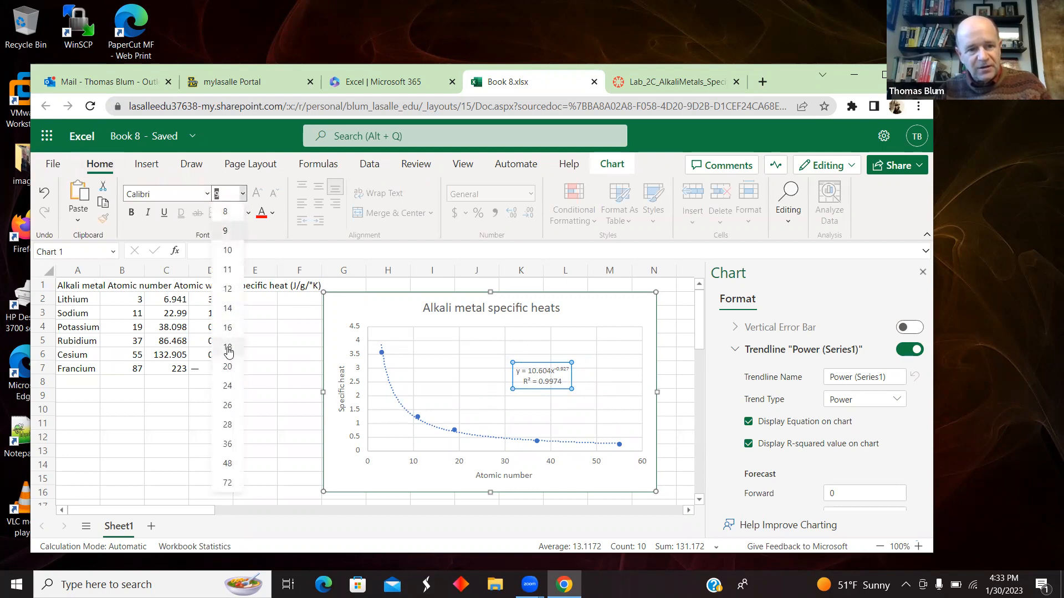
click(228, 346)
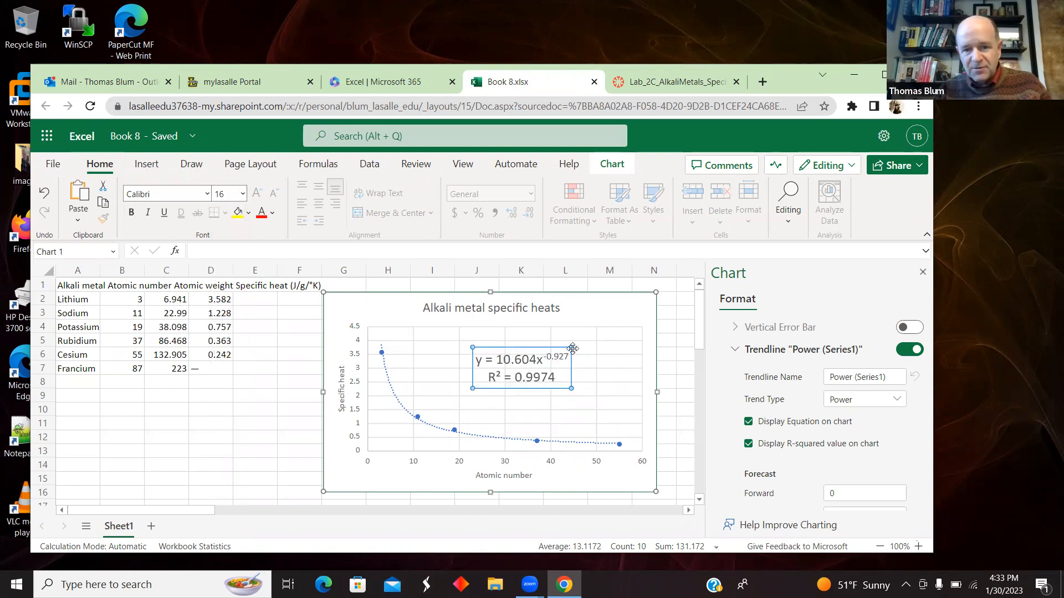
mouse_move(573, 349)
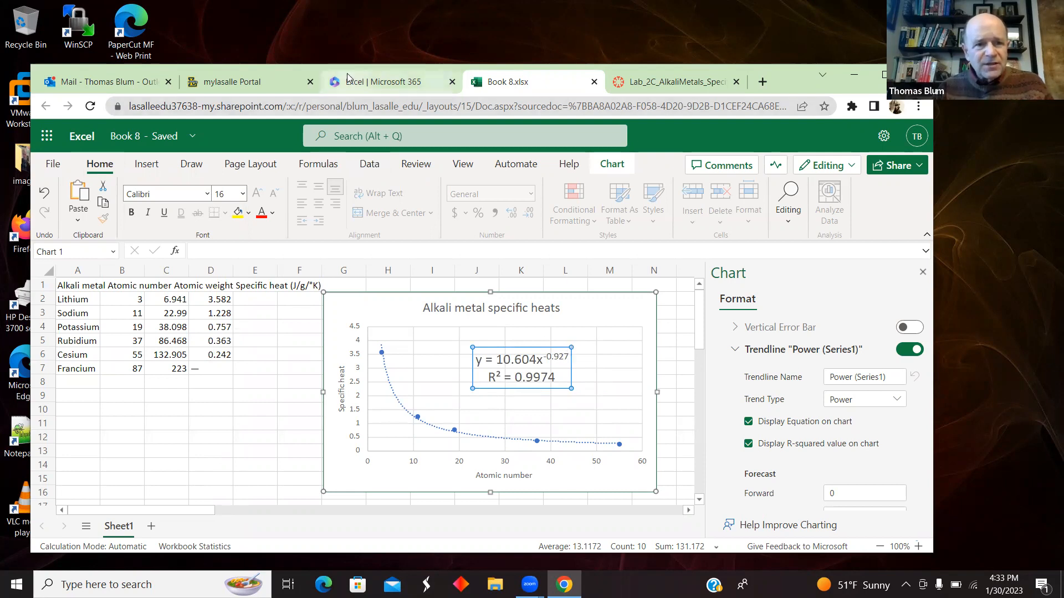
Recheck the lab handout, return to Book 8.xlsx and show the Data ribbon commands.
click(672, 81)
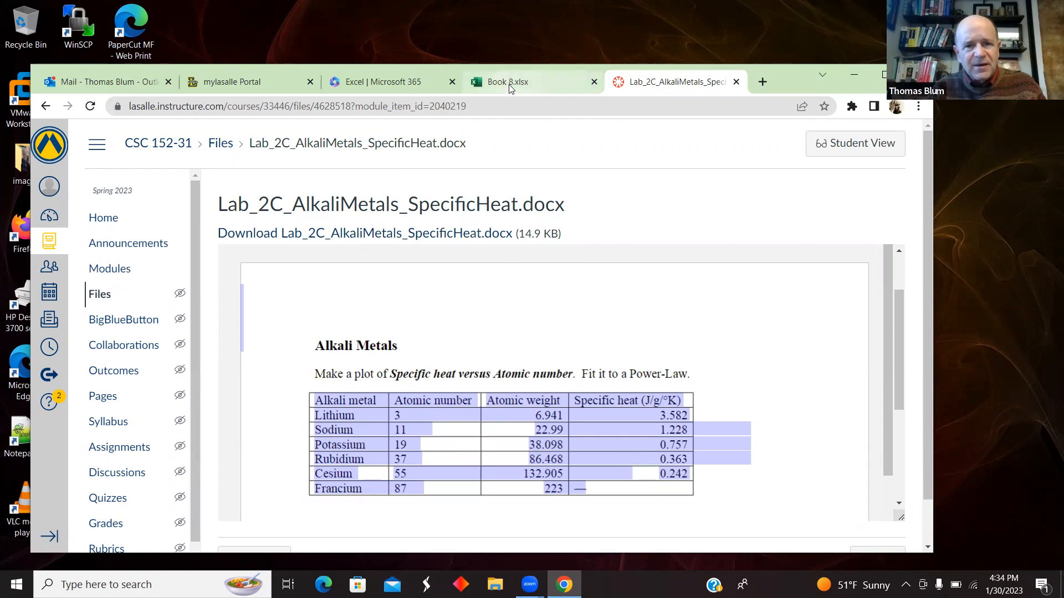
click(516, 81)
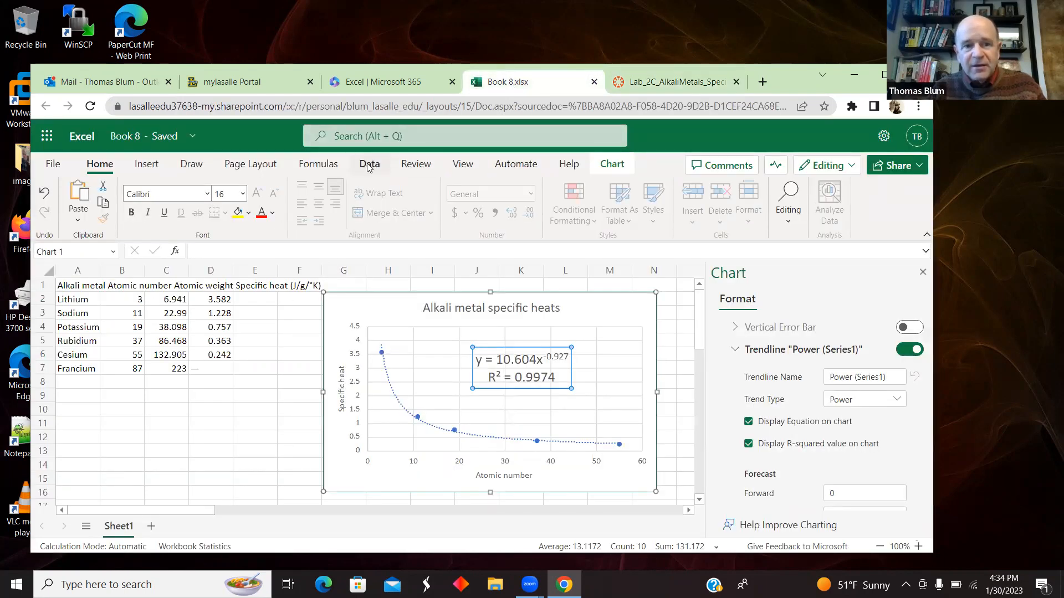
click(368, 164)
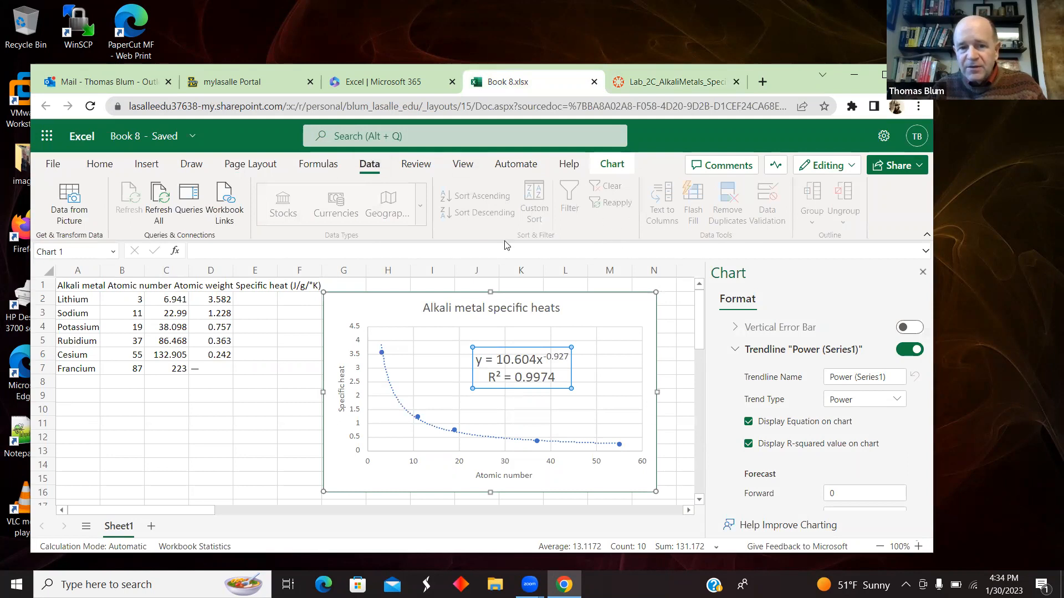
mouse_move(600, 199)
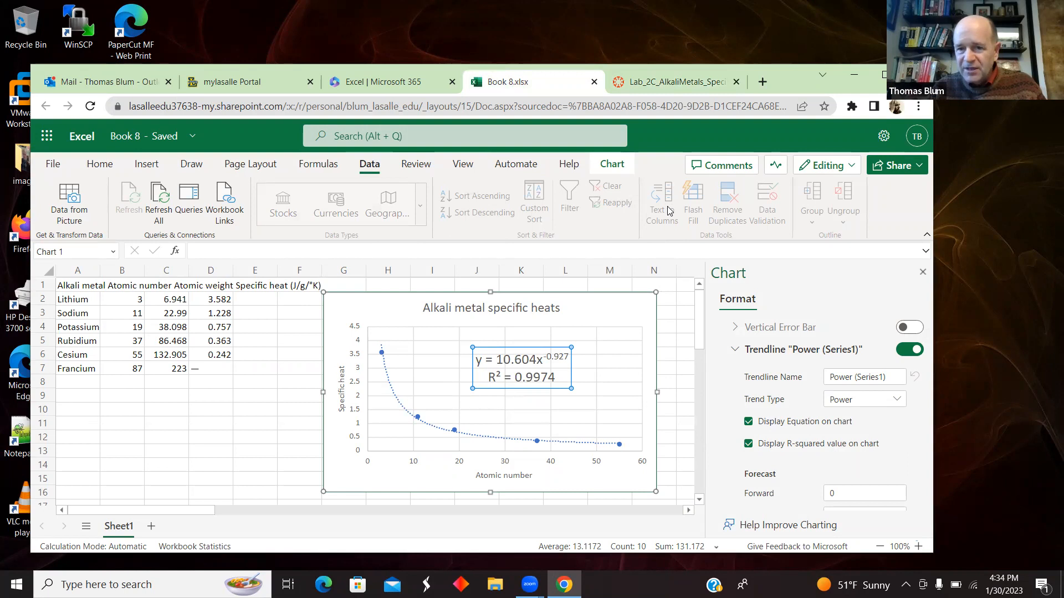
mouse_move(652, 212)
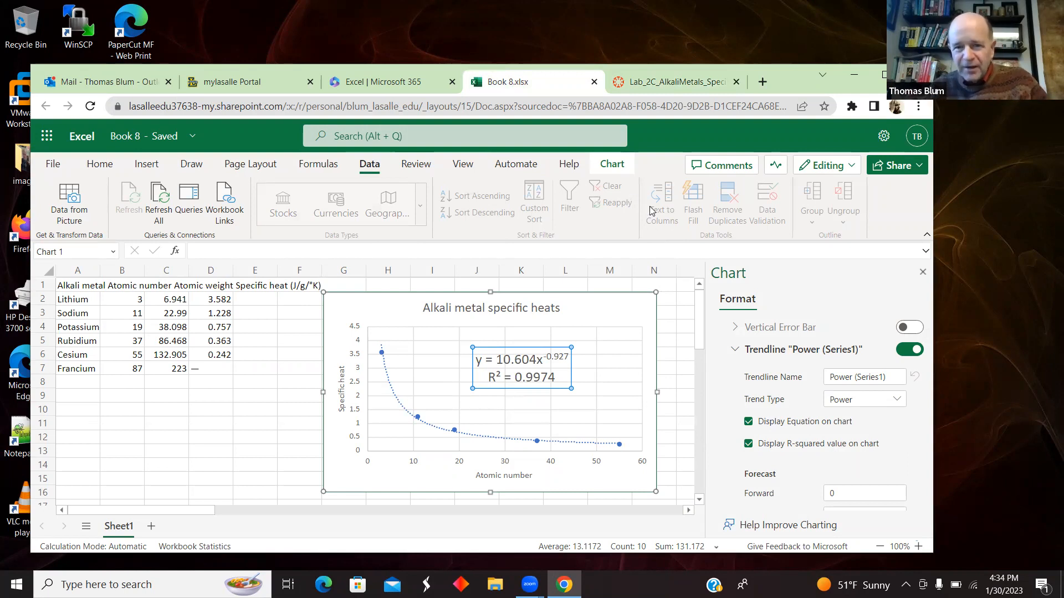
mouse_move(268, 384)
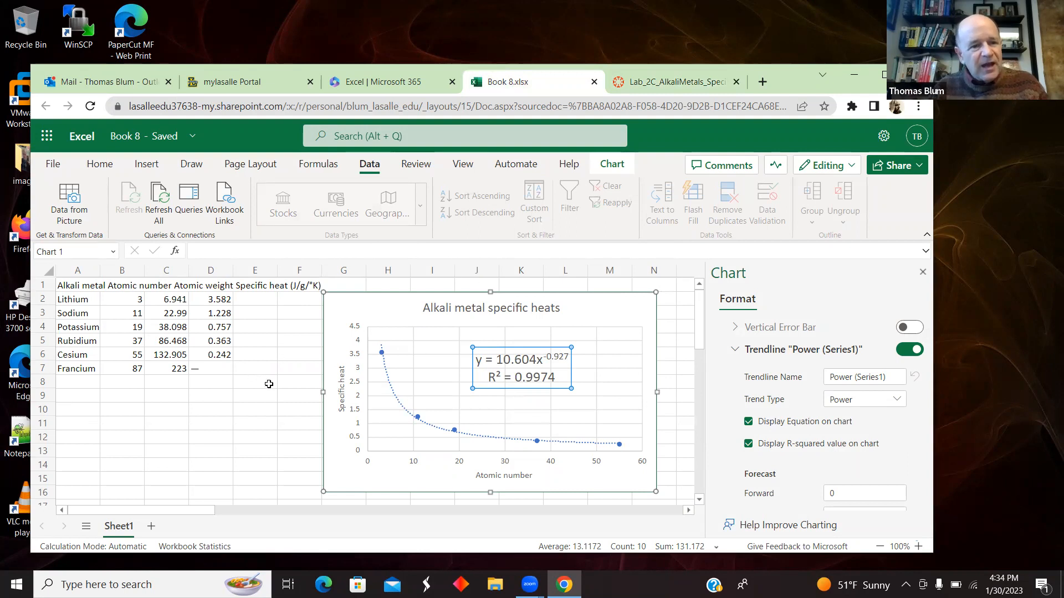
mouse_move(249, 340)
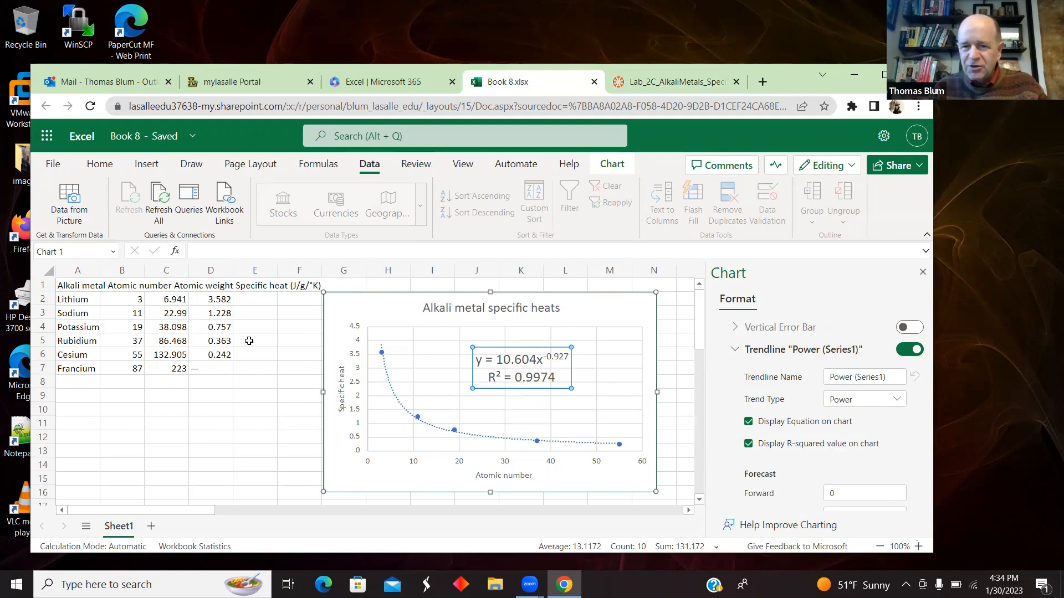
mouse_move(284, 388)
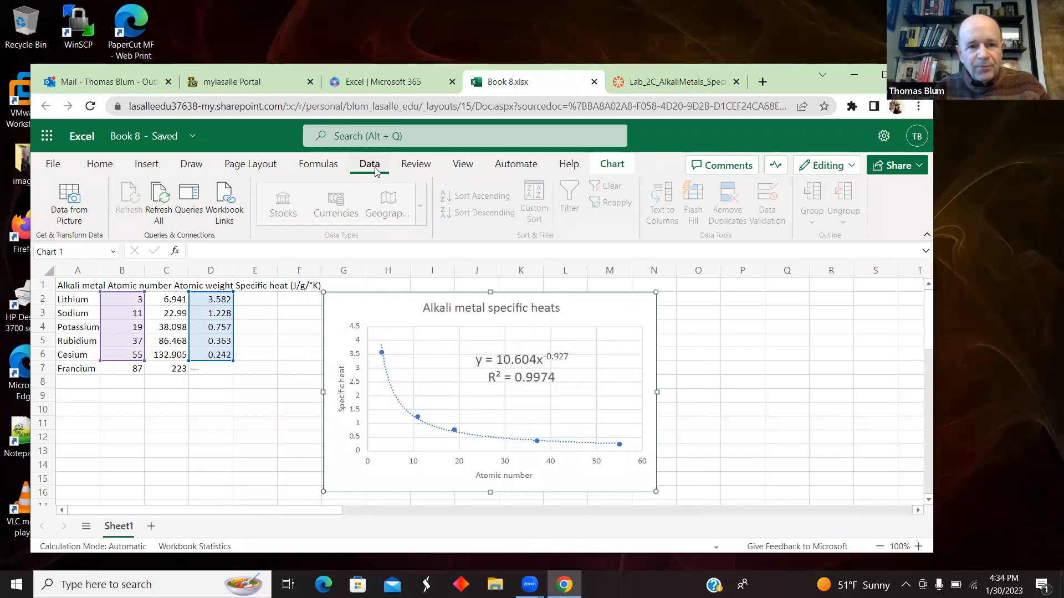
click(610, 164)
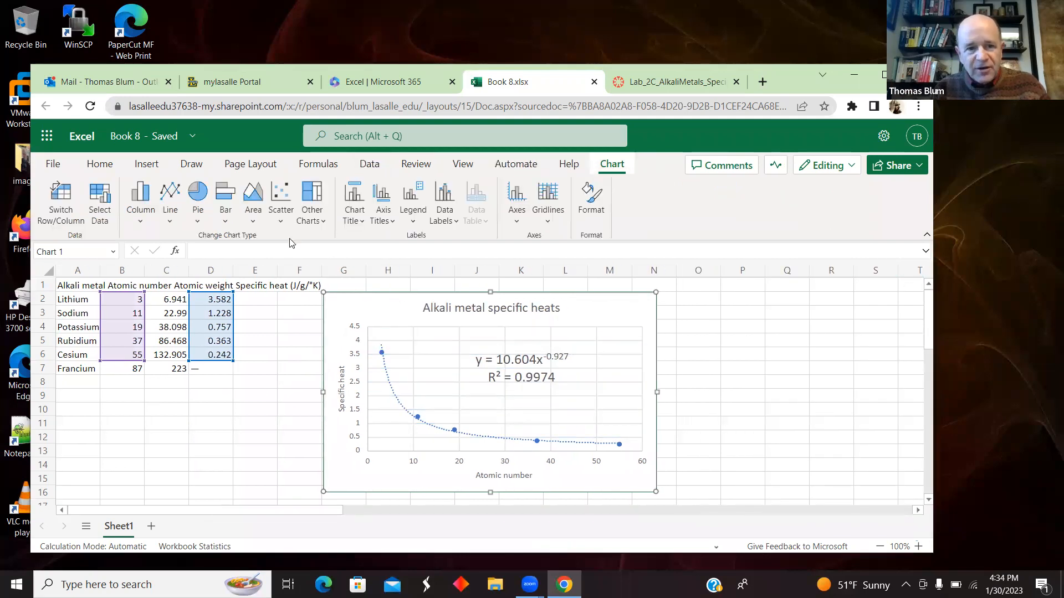
mouse_move(382, 201)
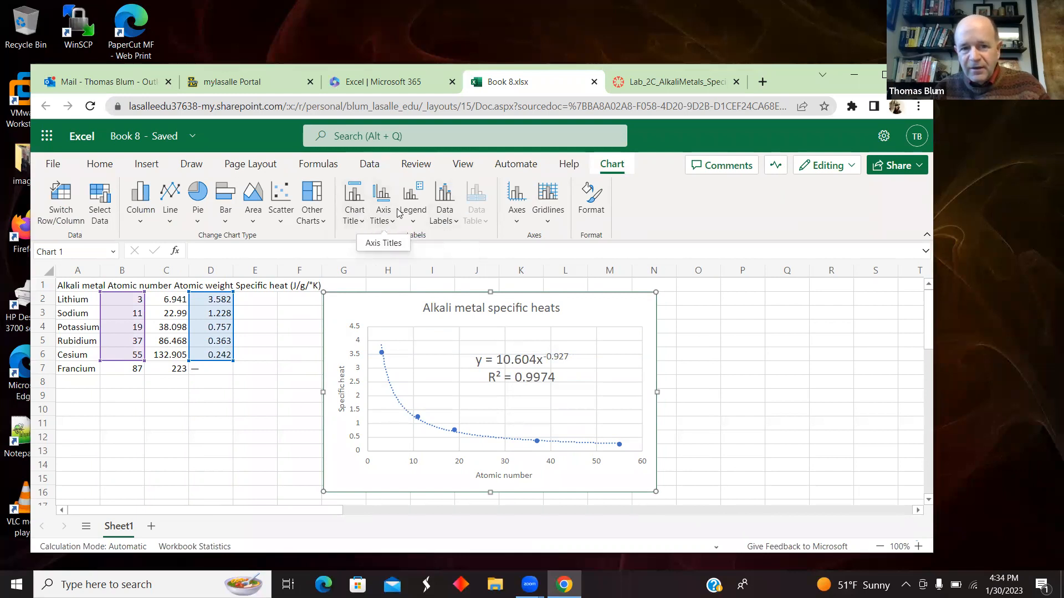
mouse_move(422, 210)
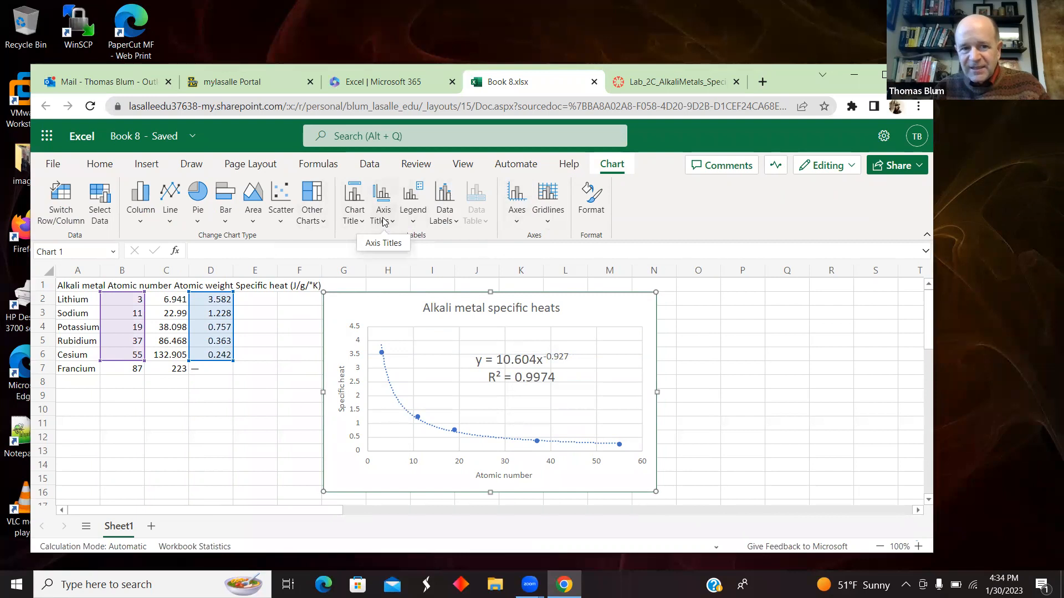
mouse_move(393, 214)
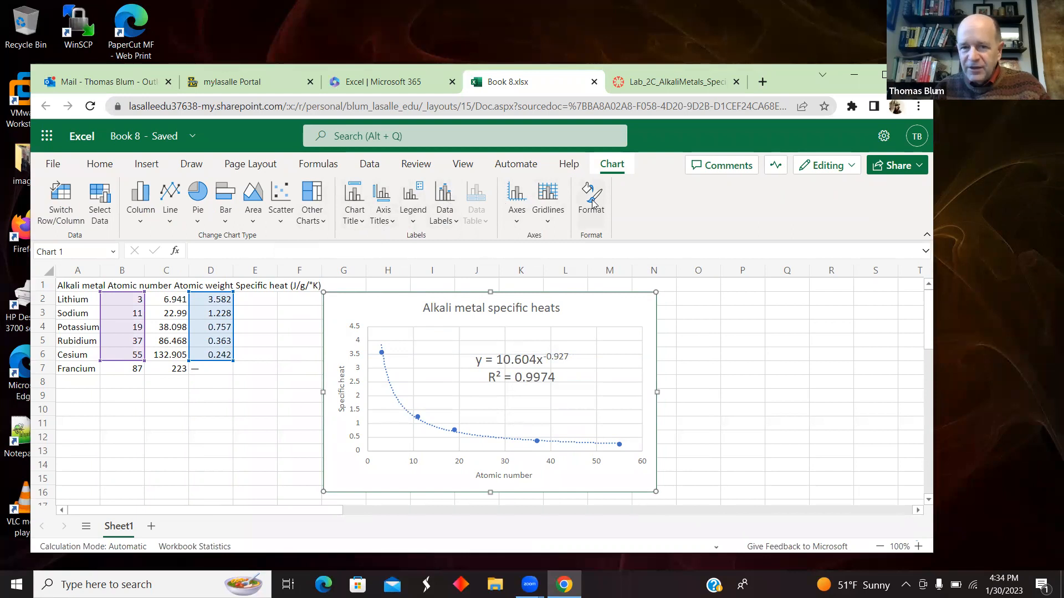
click(589, 201)
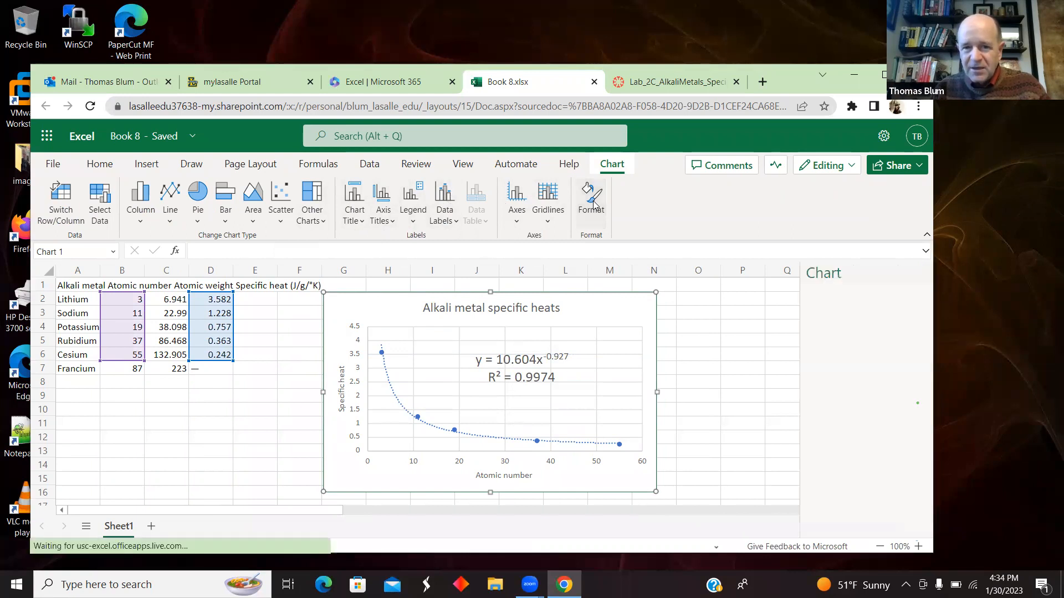
click(590, 197)
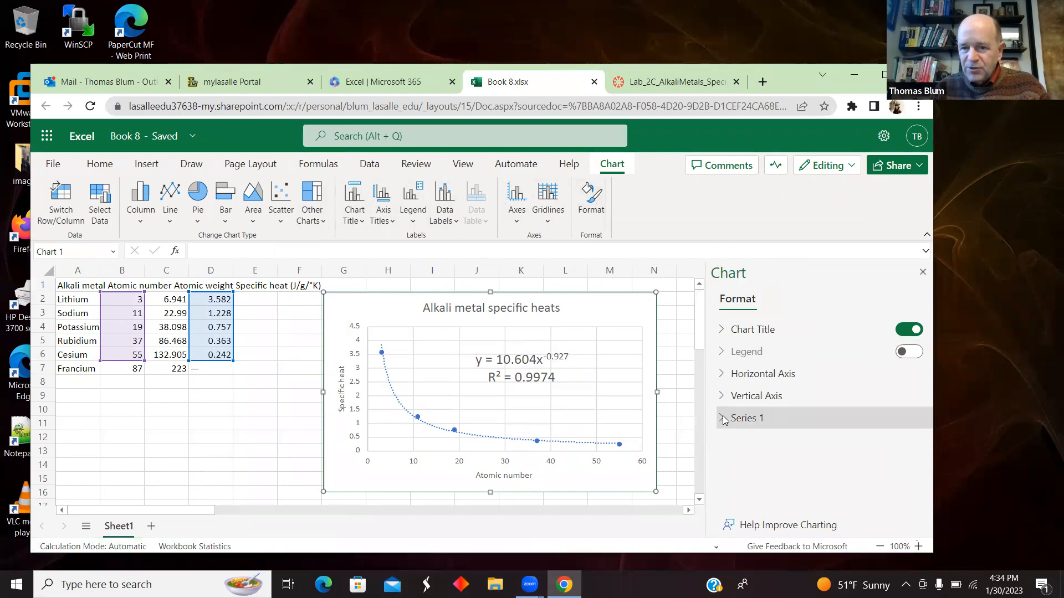
click(746, 418)
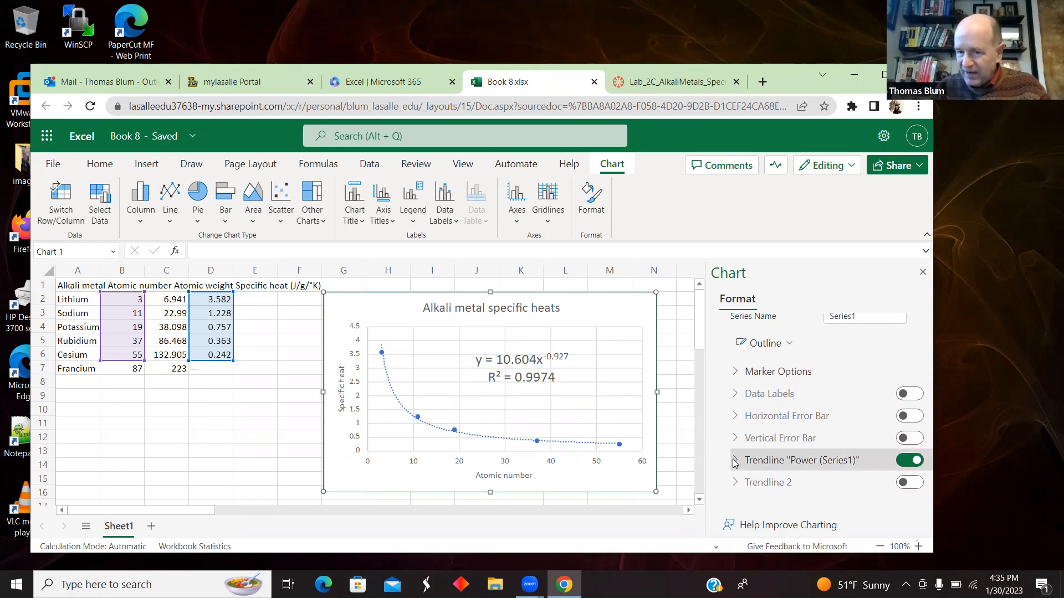
click(735, 460)
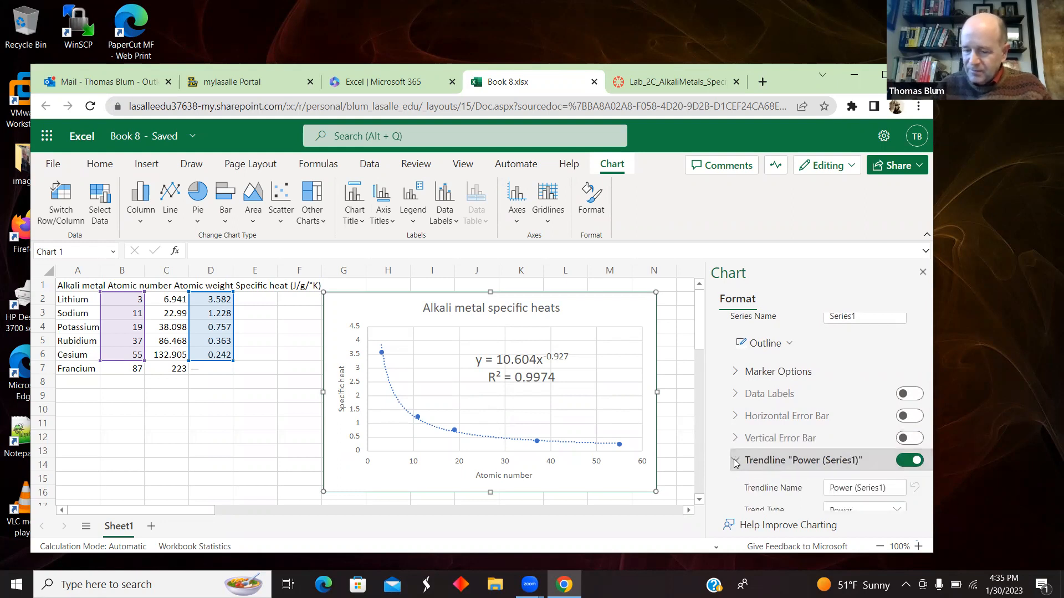
click(736, 460)
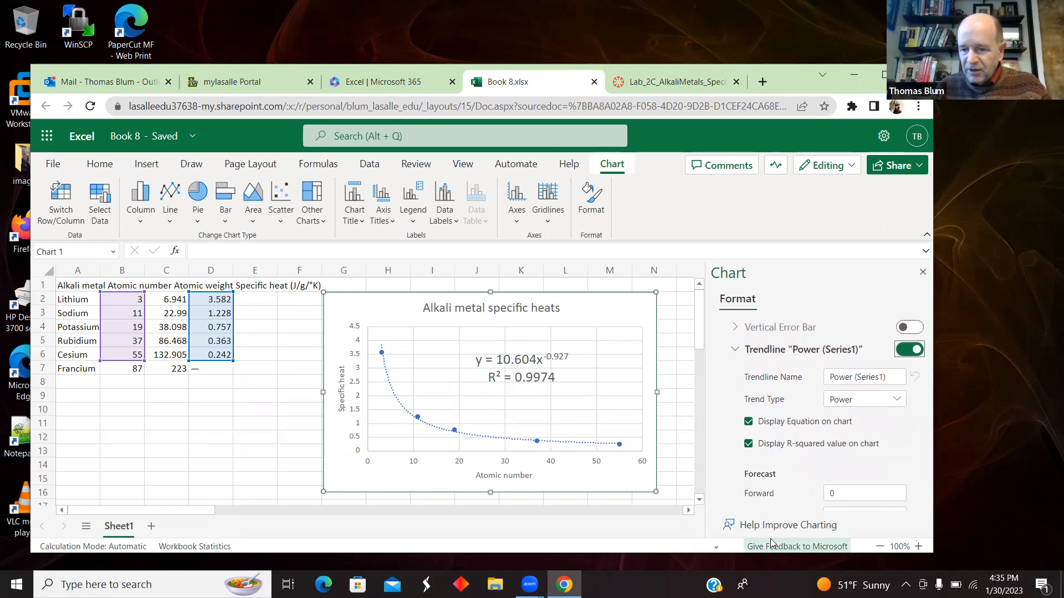
scroll(down, 3)
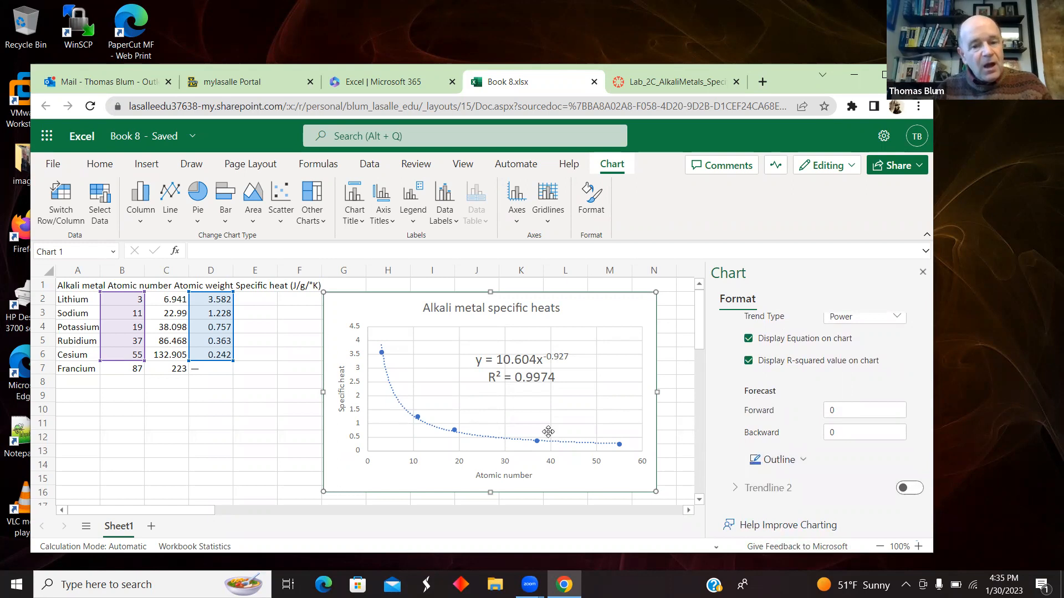
mouse_move(848, 319)
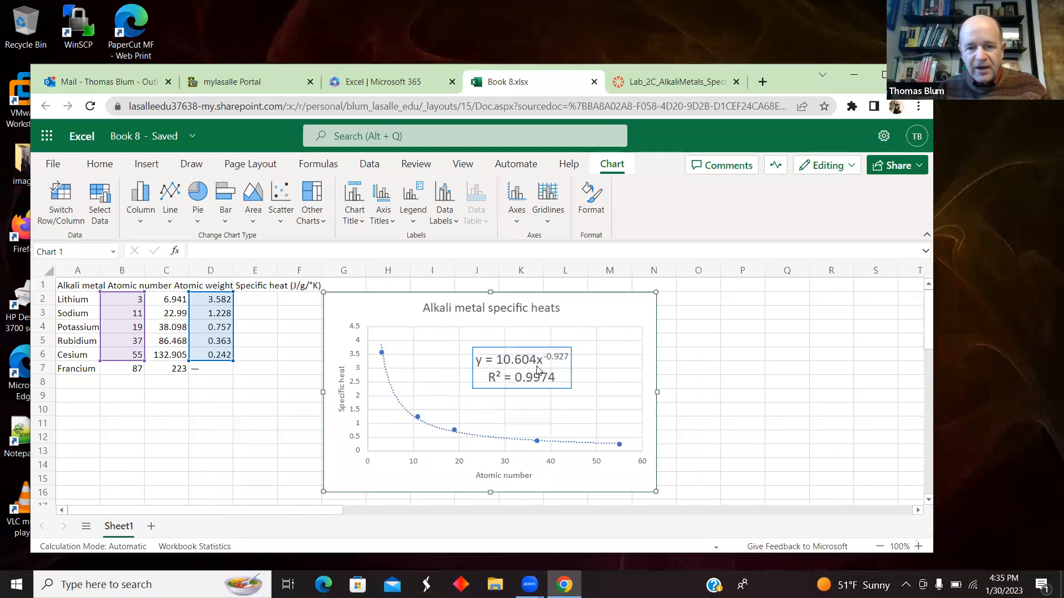
click(521, 368)
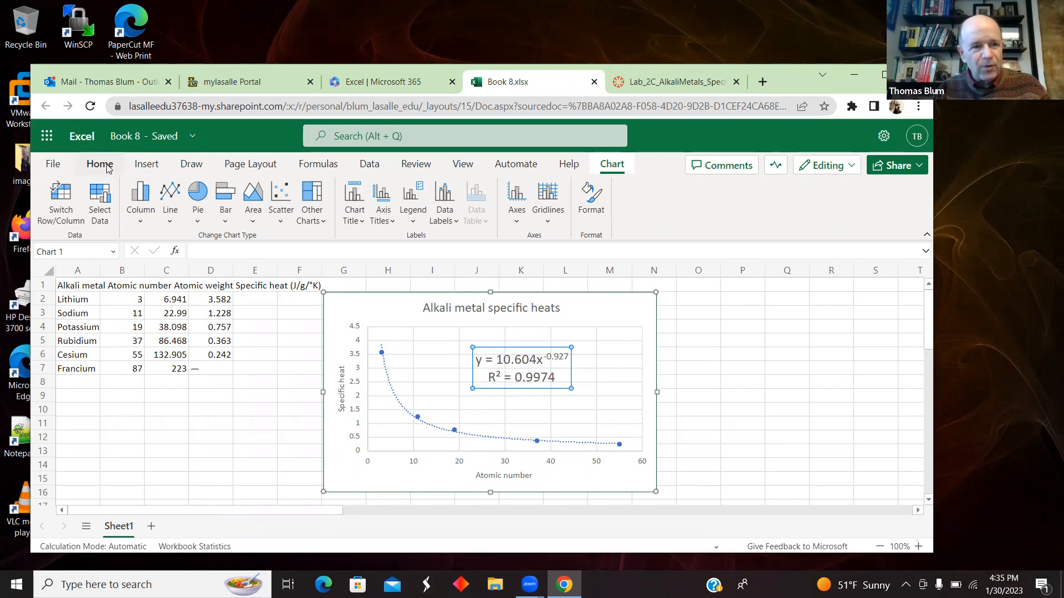
click(99, 164)
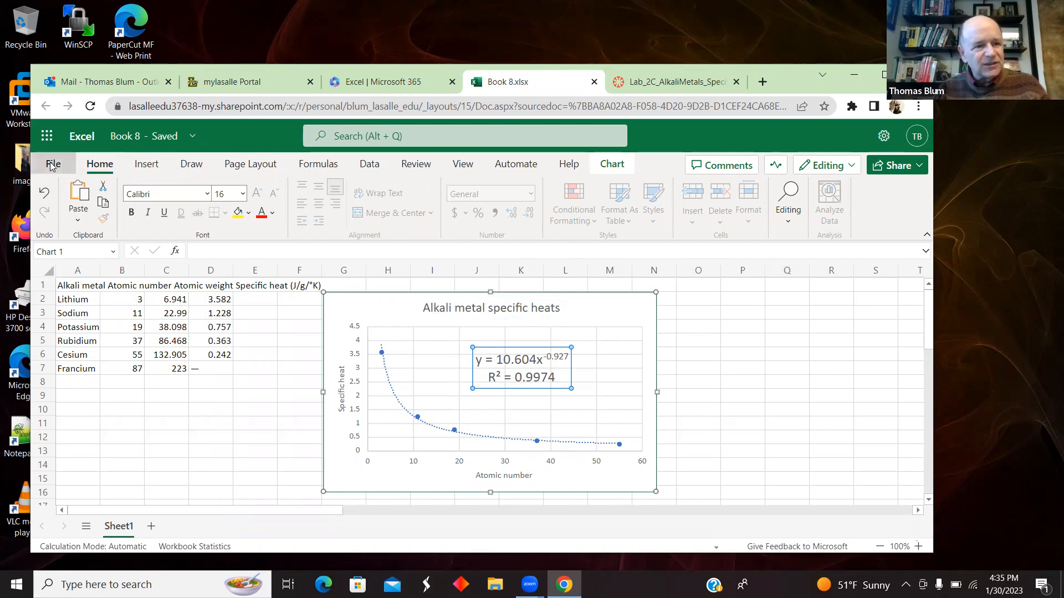
Download a copy of the workbook via File > Save As, then return to the chart.
click(52, 164)
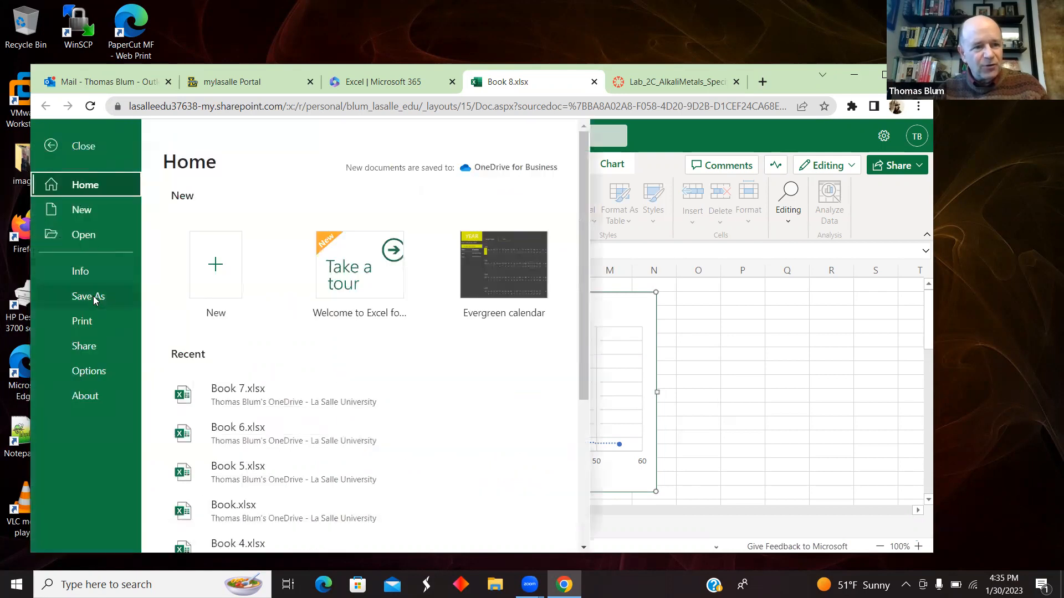
click(87, 297)
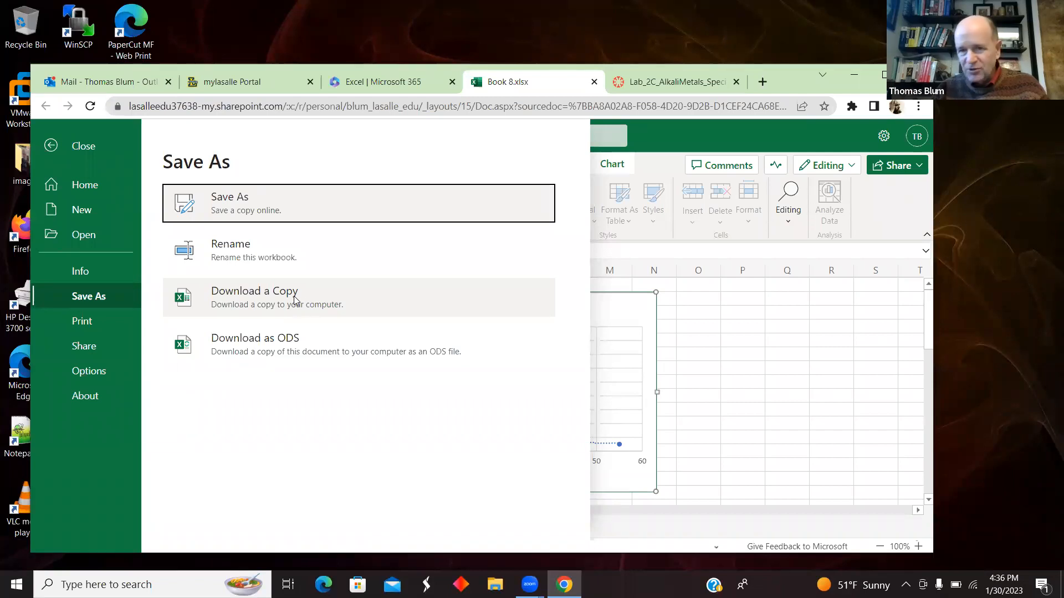
click(255, 297)
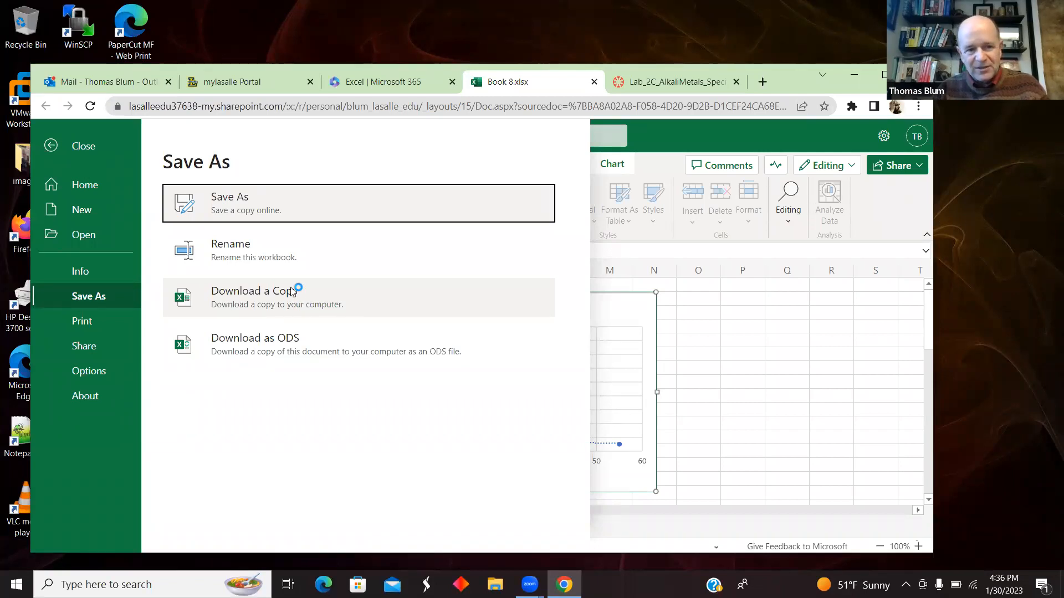
mouse_move(502, 301)
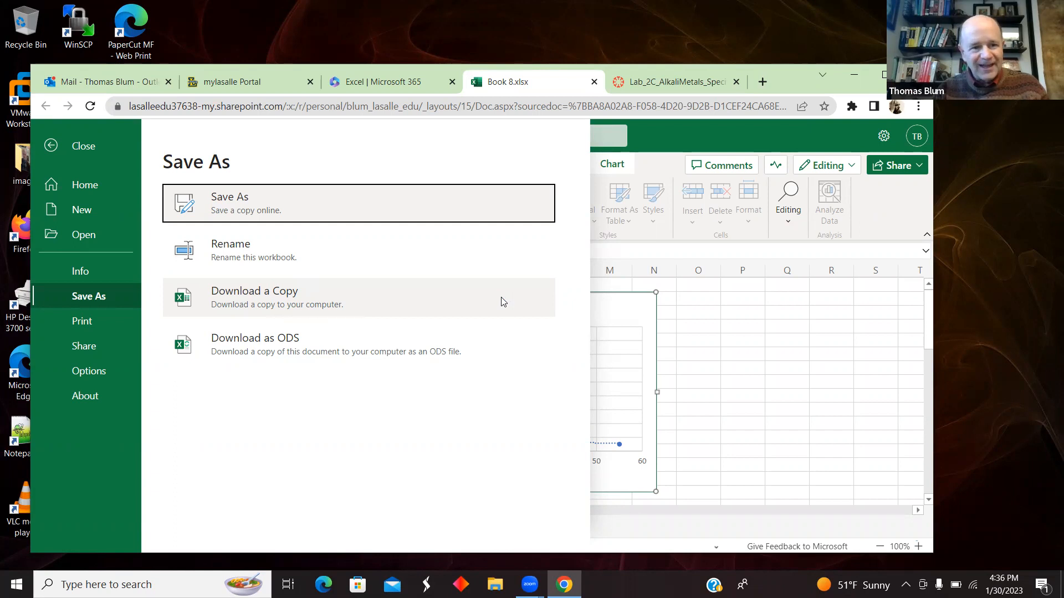
click(83, 146)
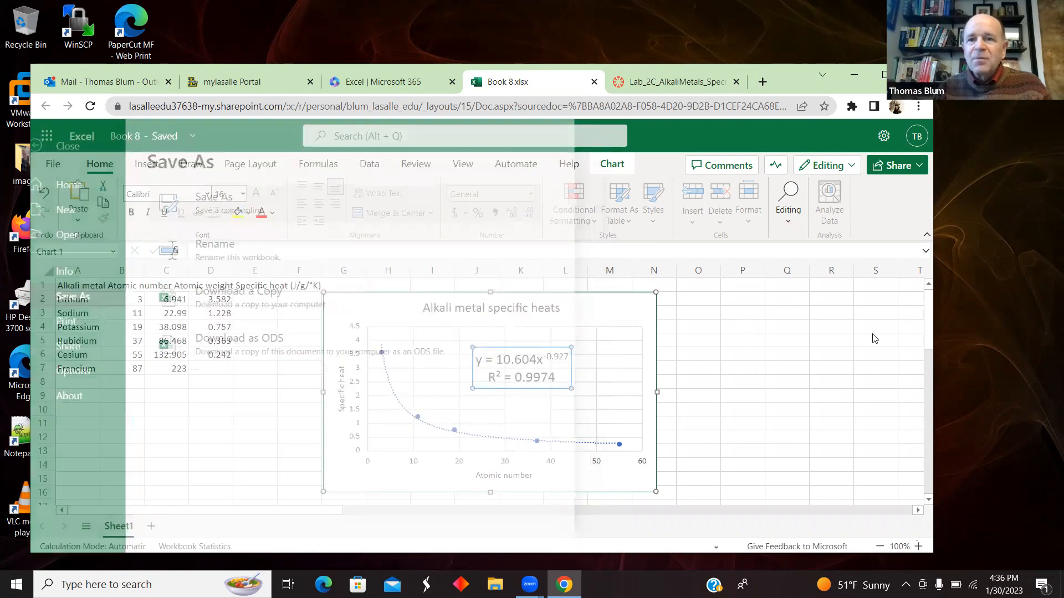